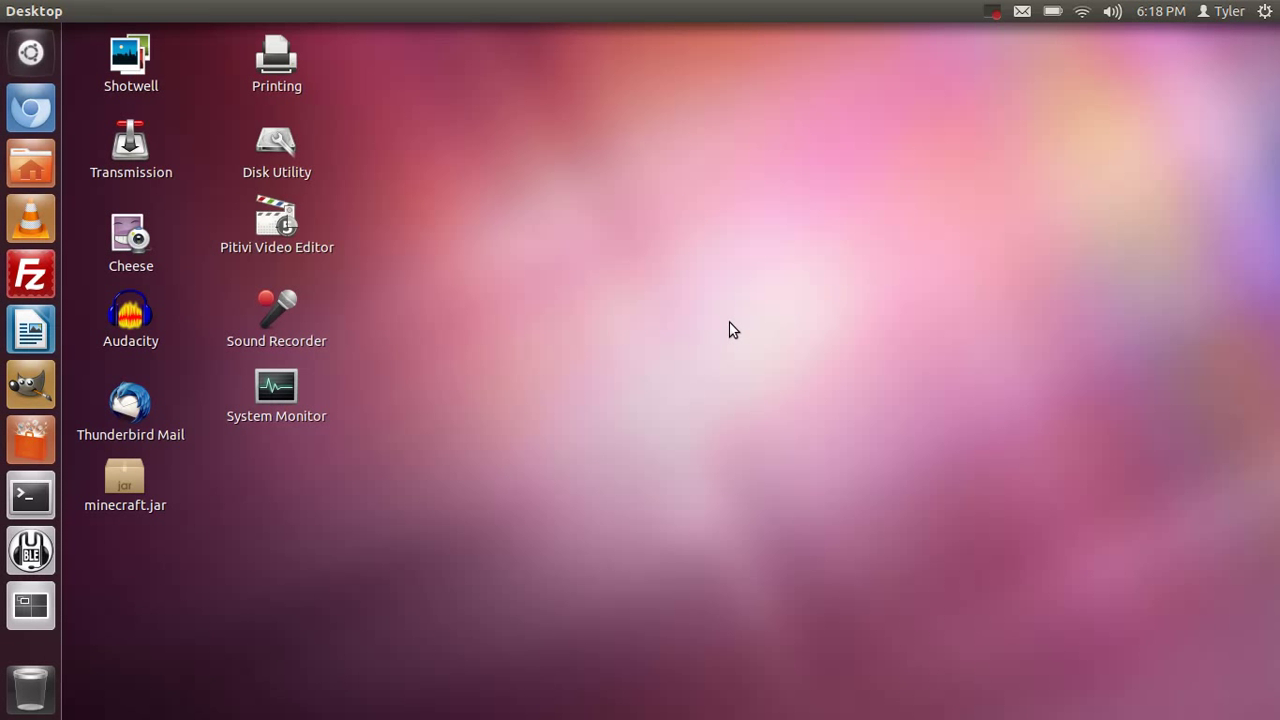
mouse_move(825, 150)
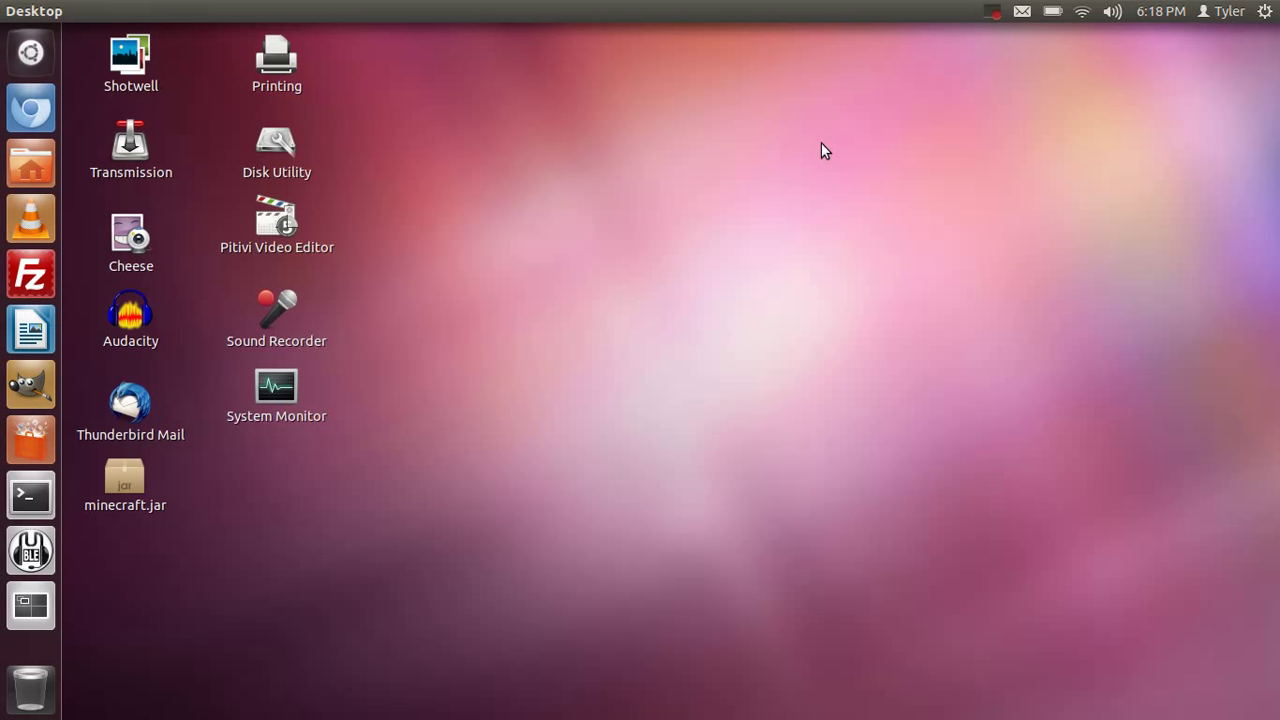
mouse_move(615, 497)
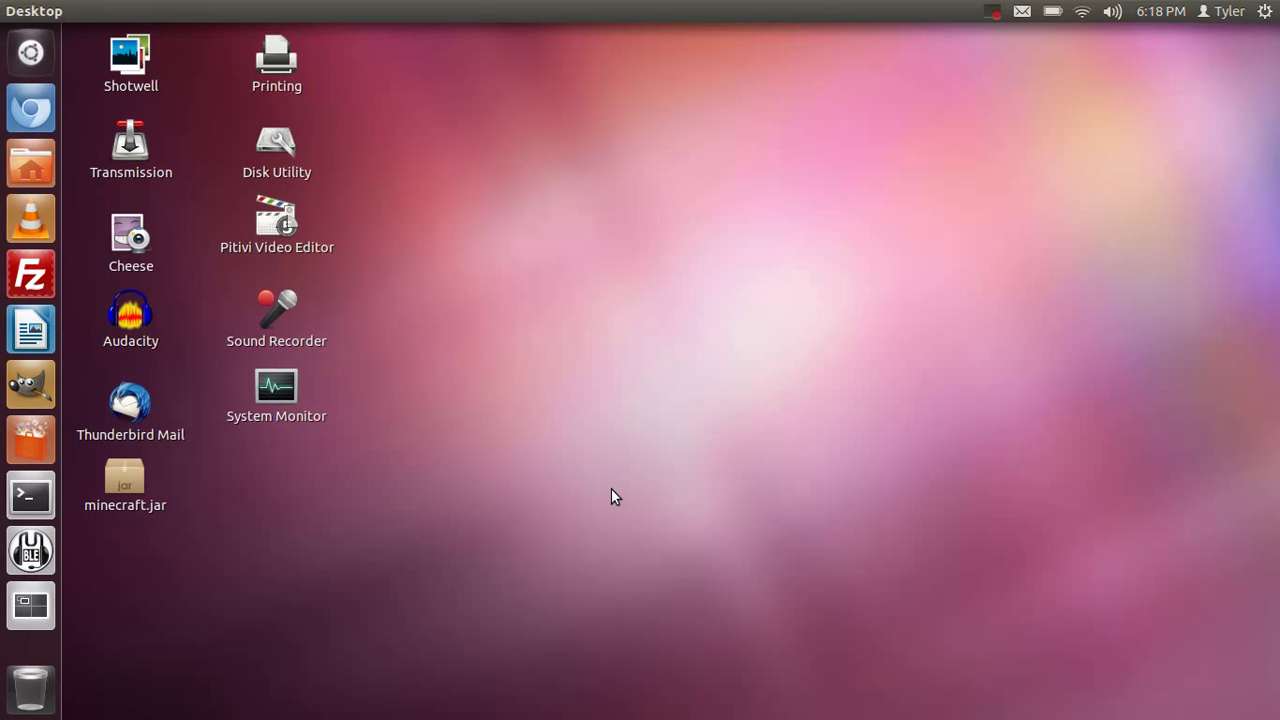
mouse_move(1083, 82)
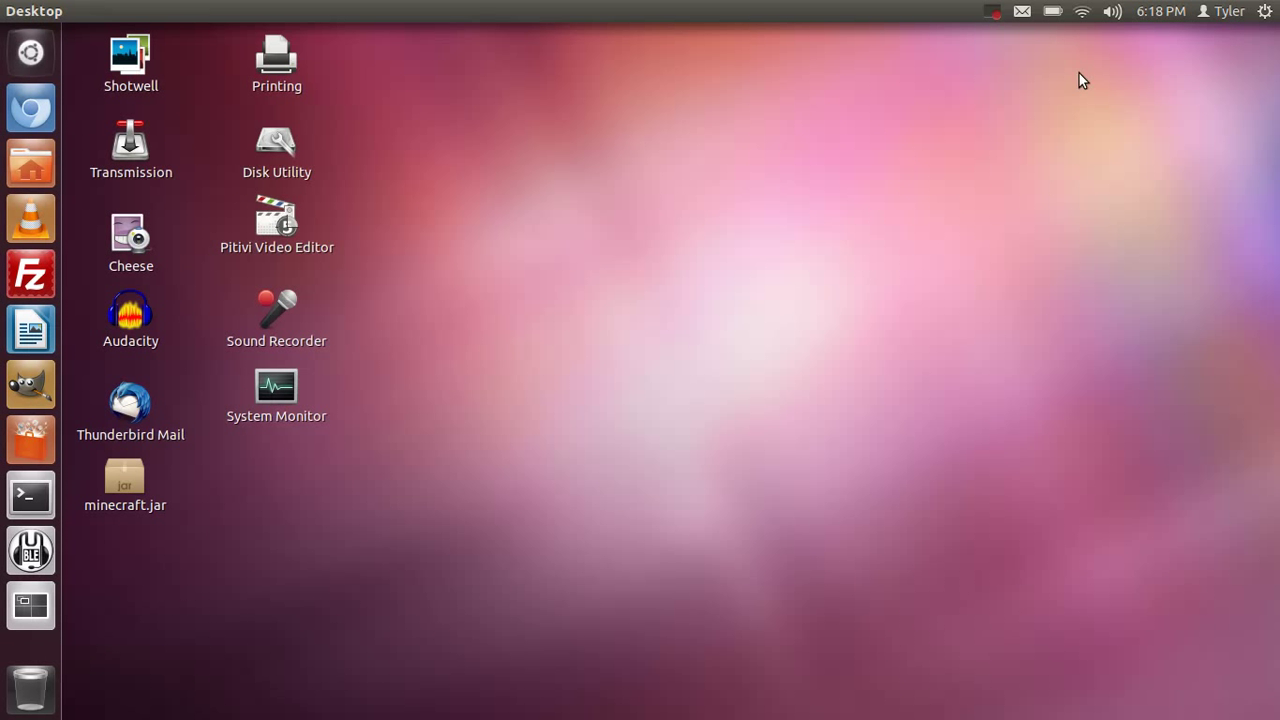
After checking network connections, mount the OS drive, browse Users > Tyler, then close the window.
click(1082, 11)
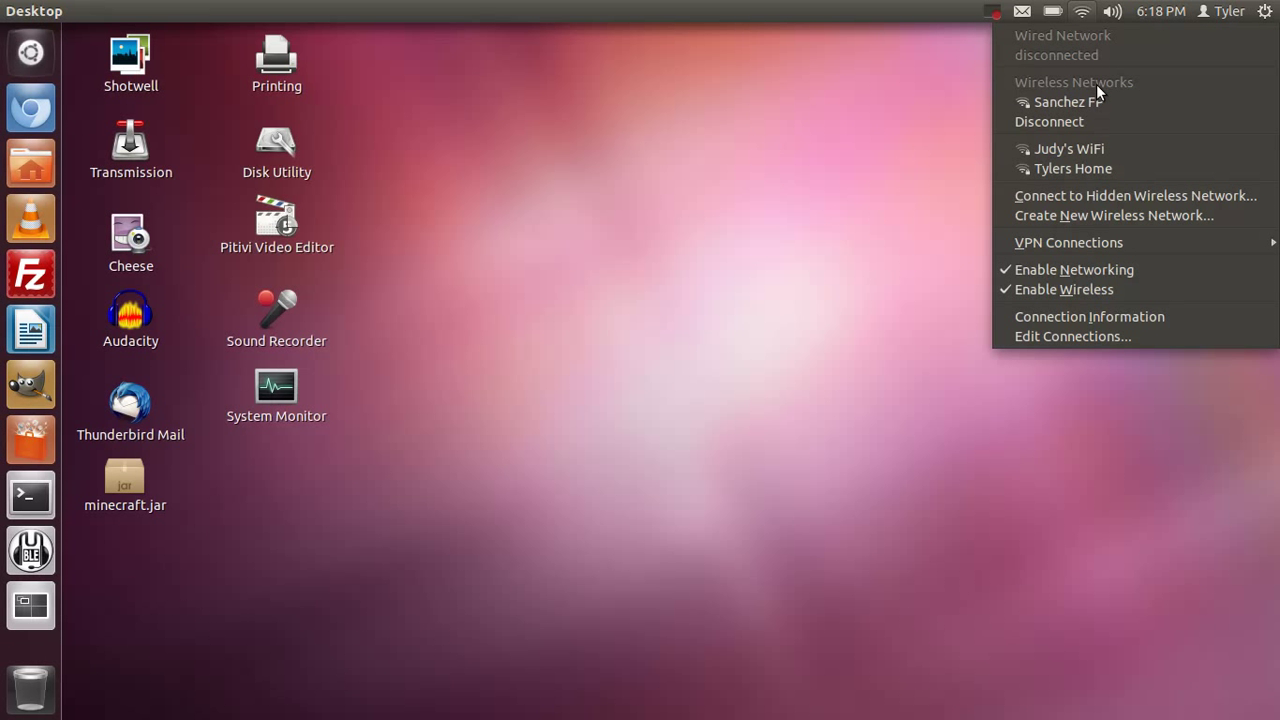
click(795, 170)
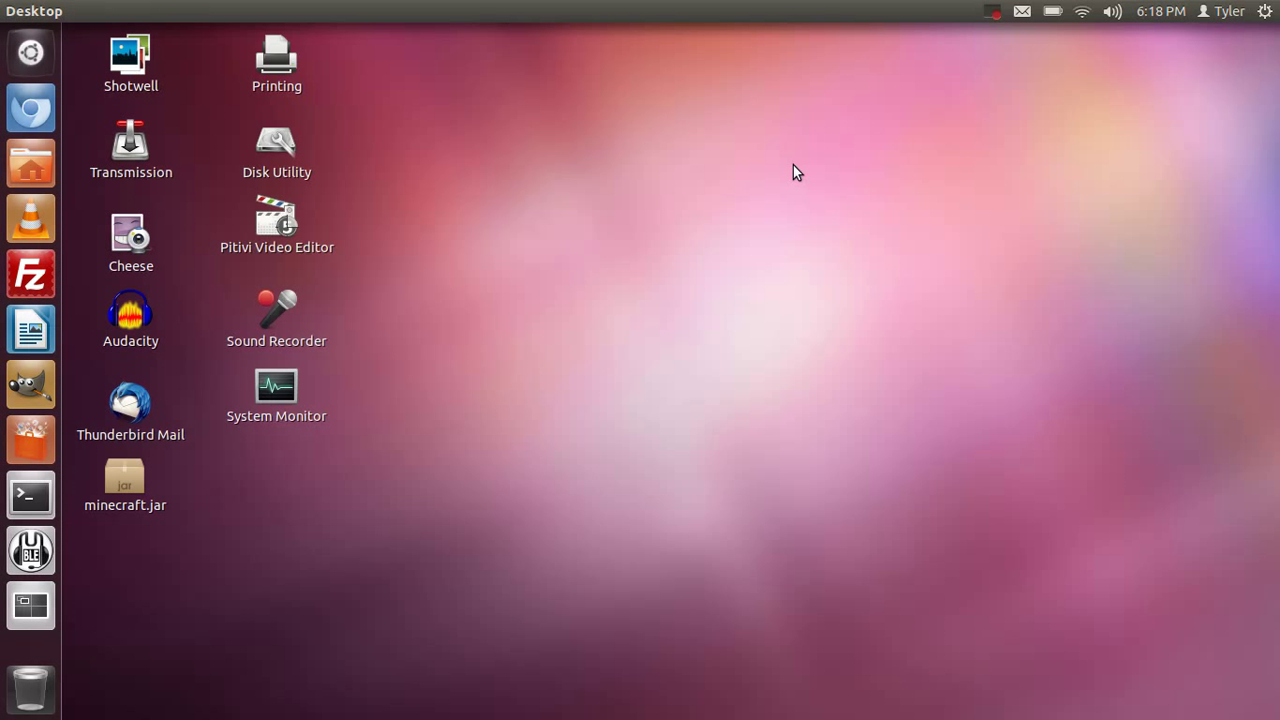
mouse_move(905, 173)
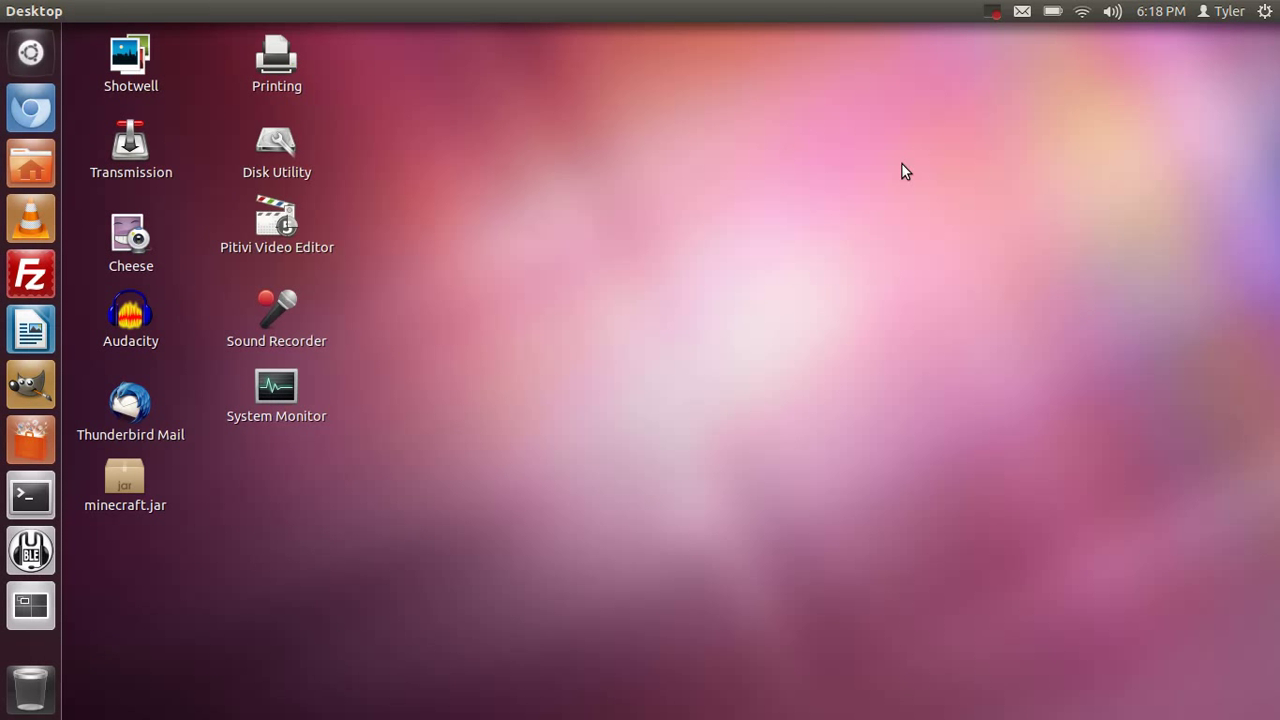
mouse_move(31, 162)
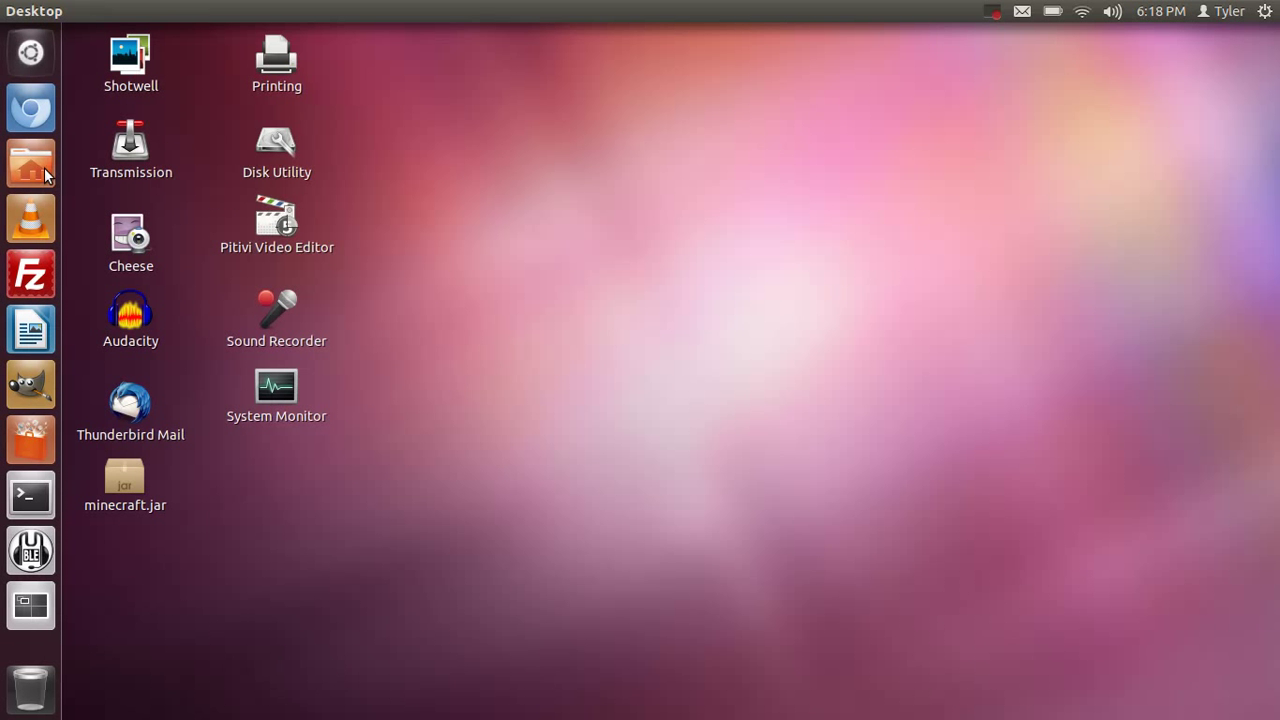
mouse_move(30, 163)
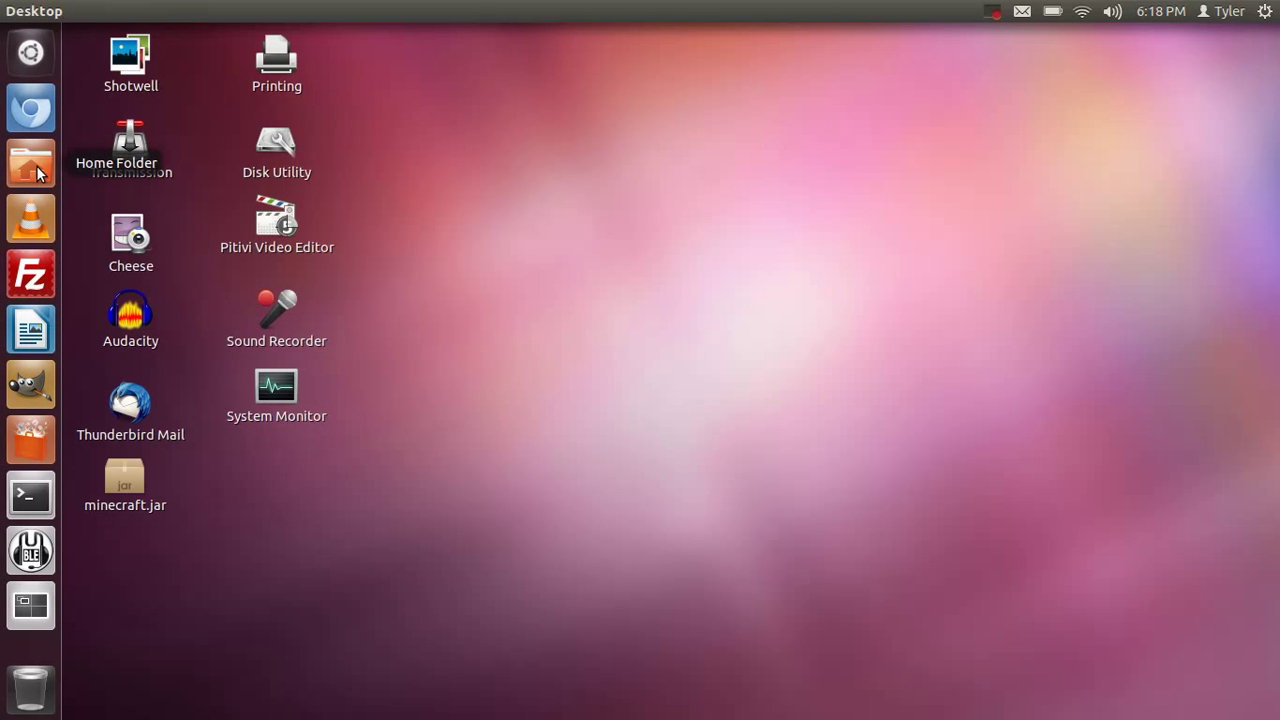
click(30, 162)
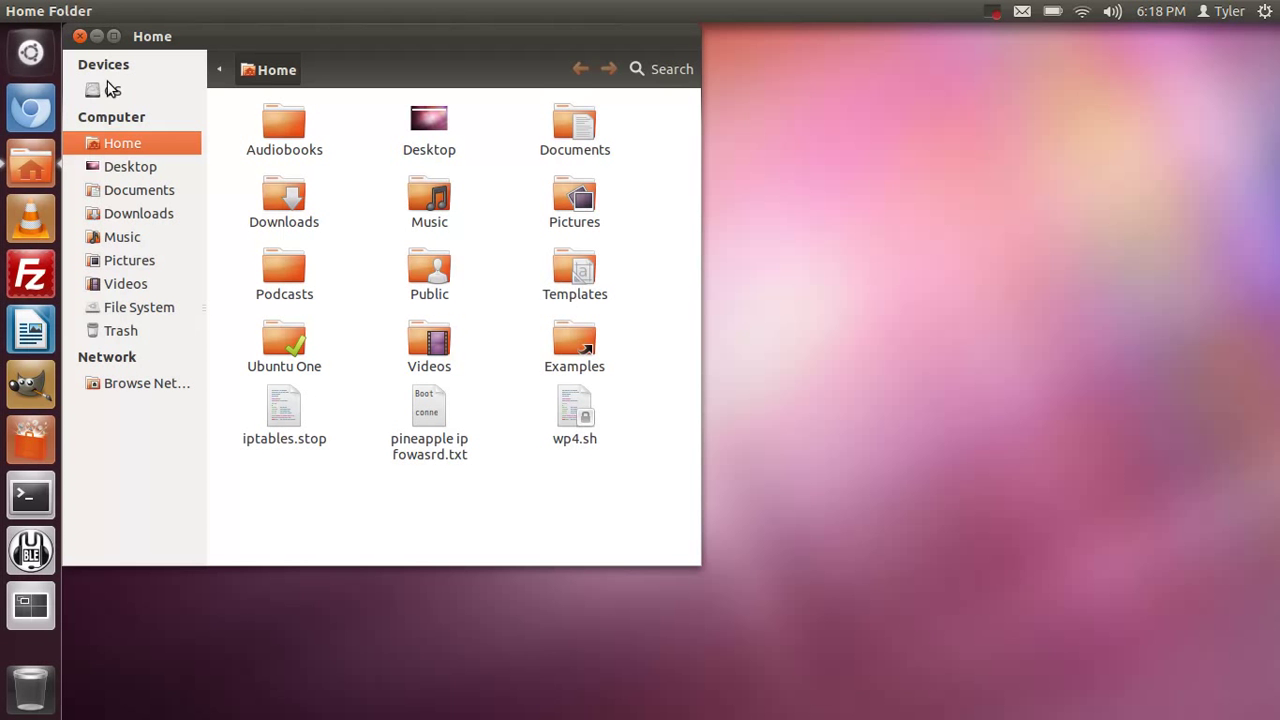
mouse_move(108, 92)
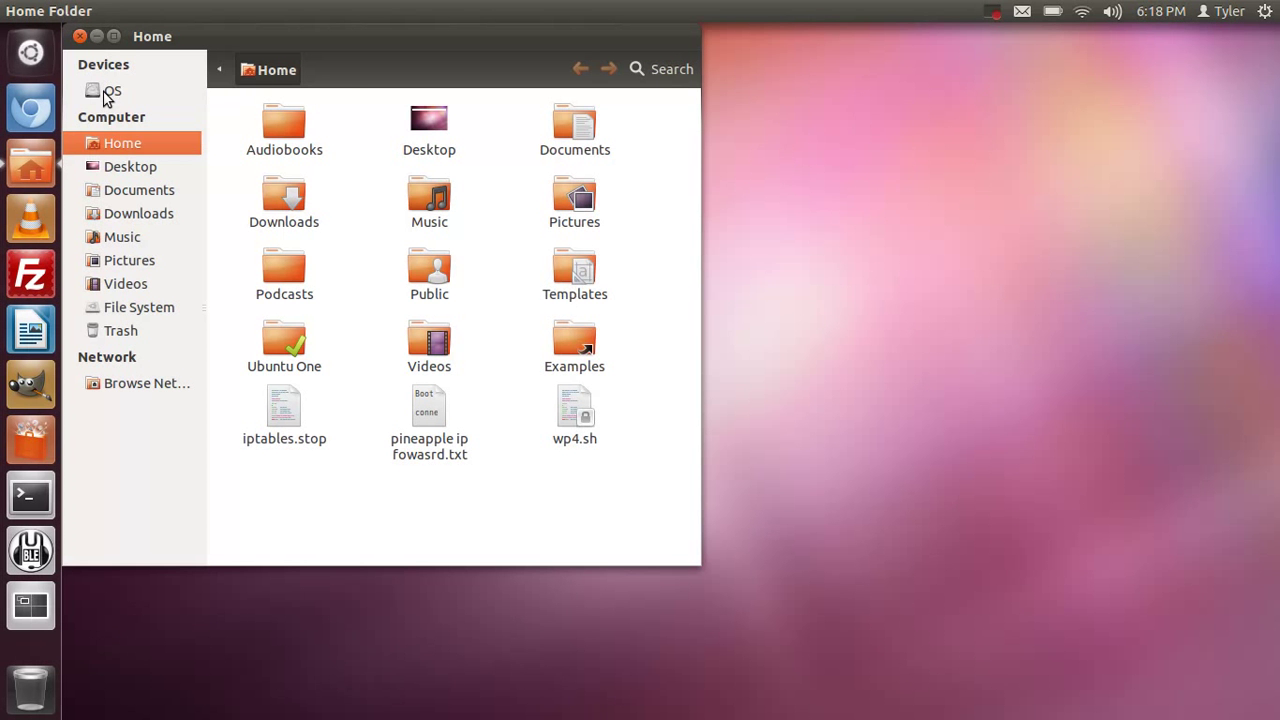
click(112, 91)
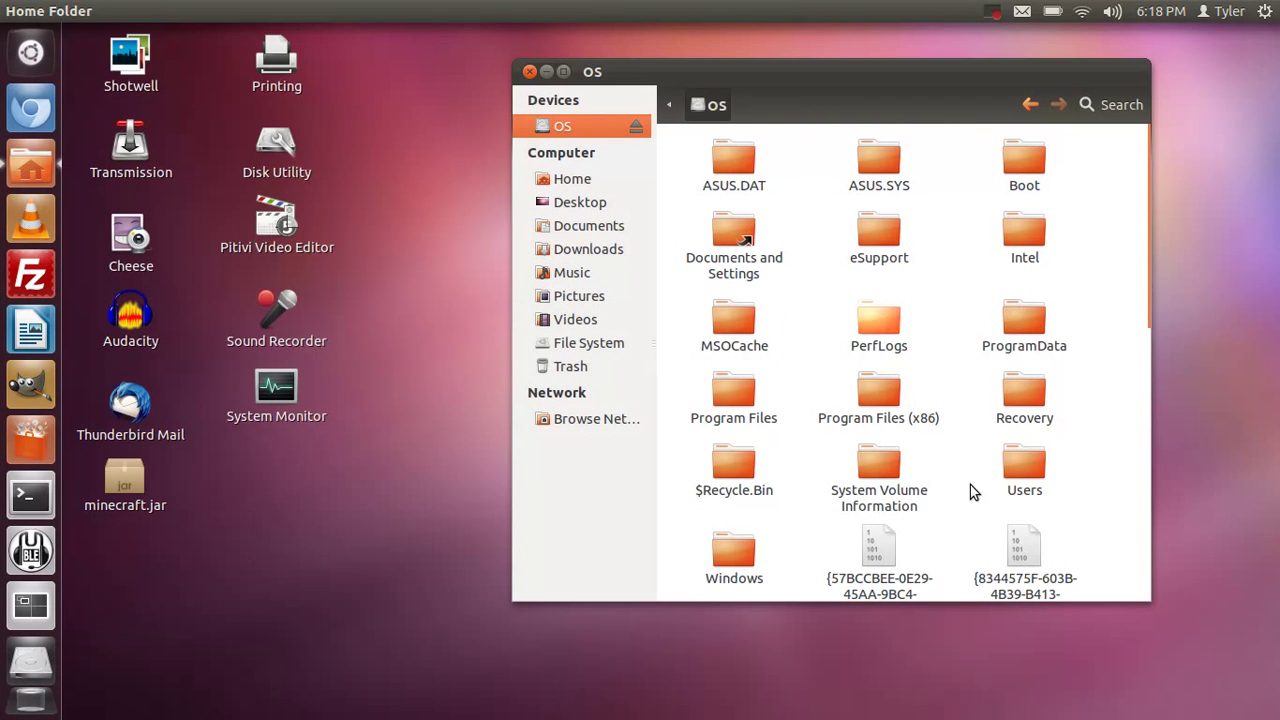
double_click(1024, 462)
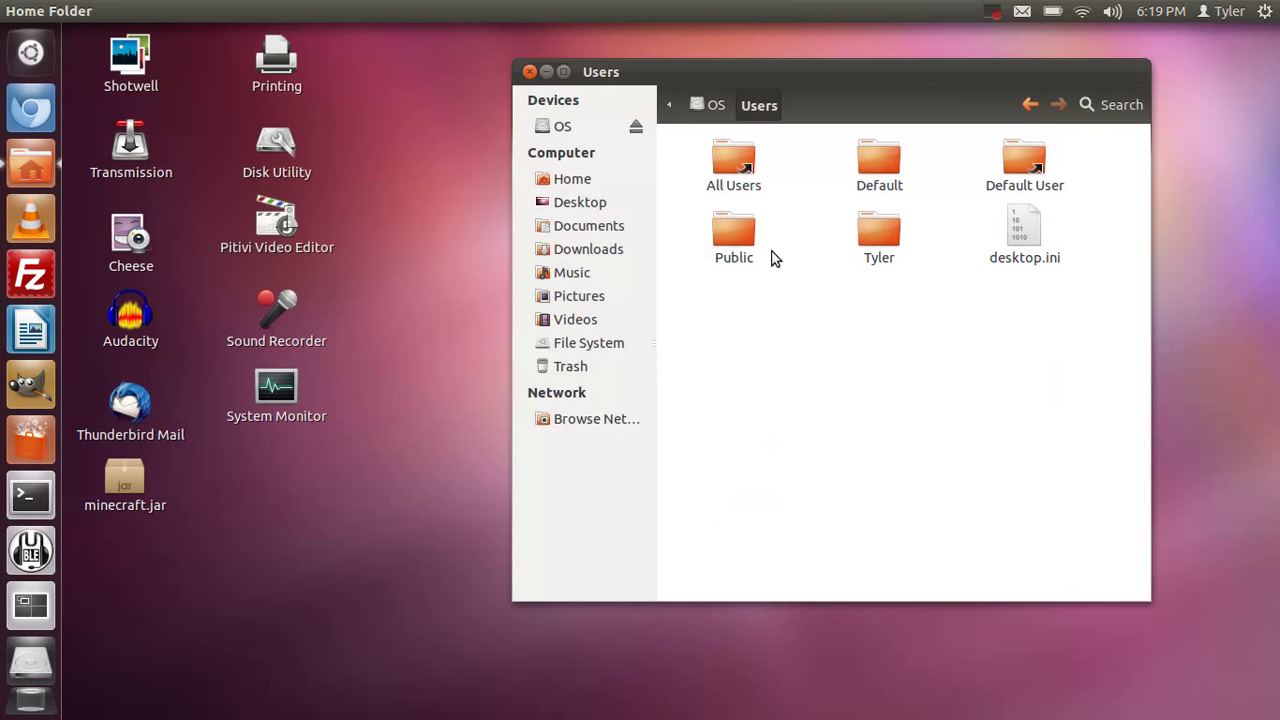
double_click(878, 235)
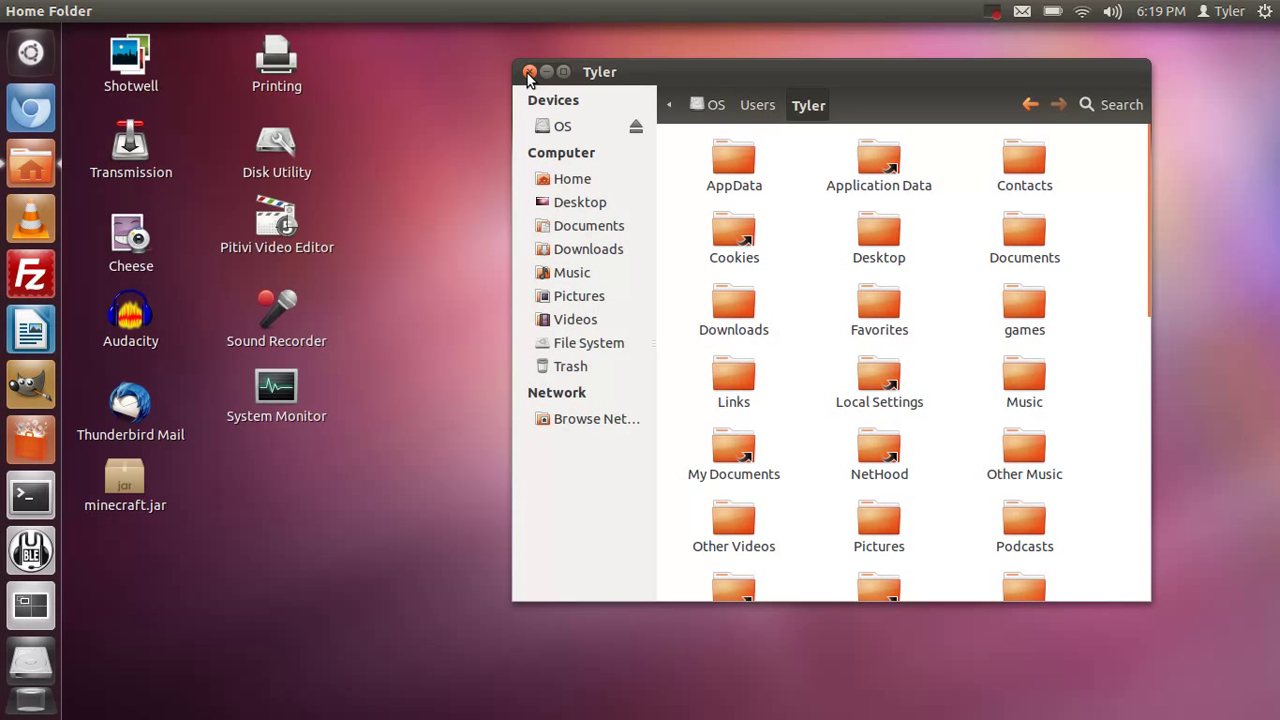
click(529, 72)
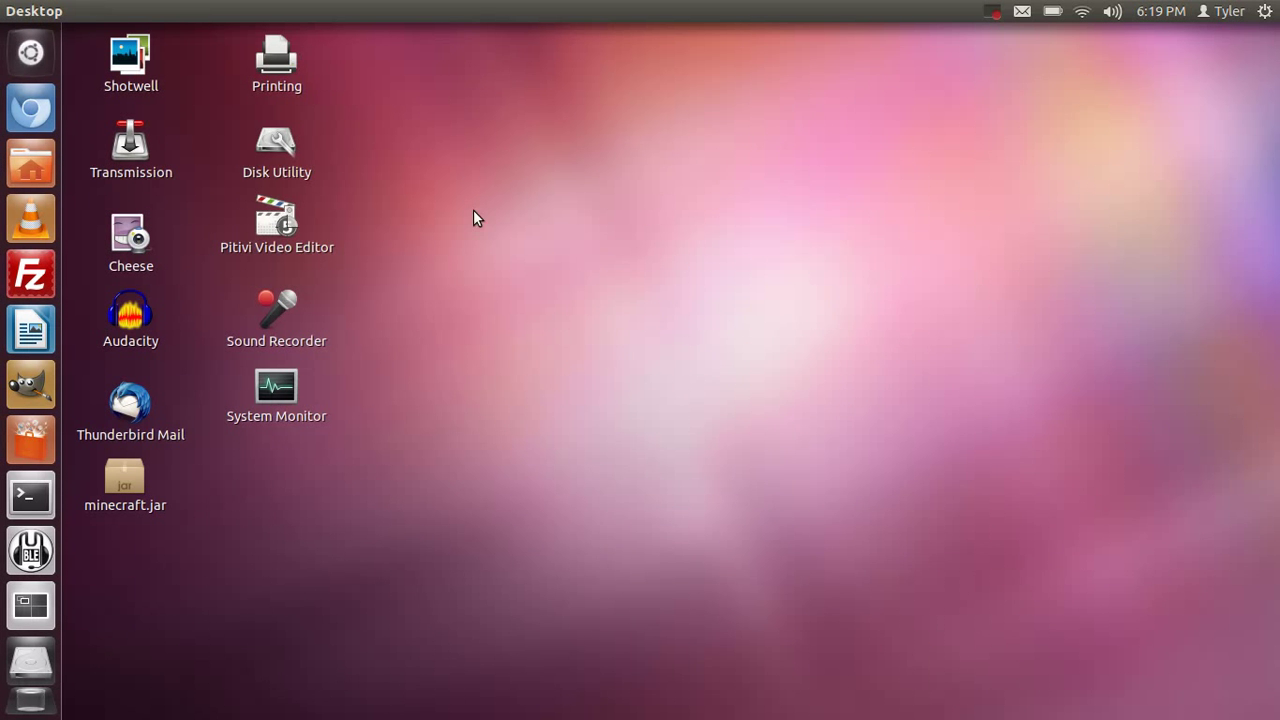
mouse_move(228, 97)
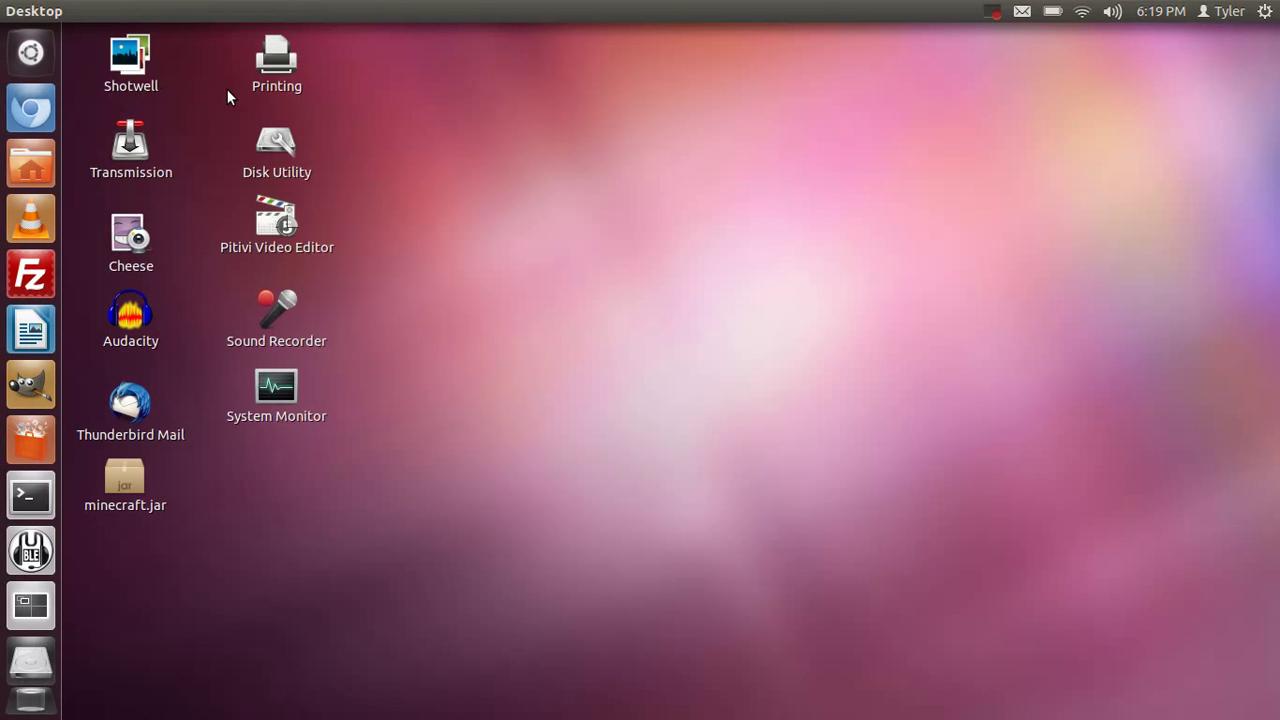
mouse_move(30, 108)
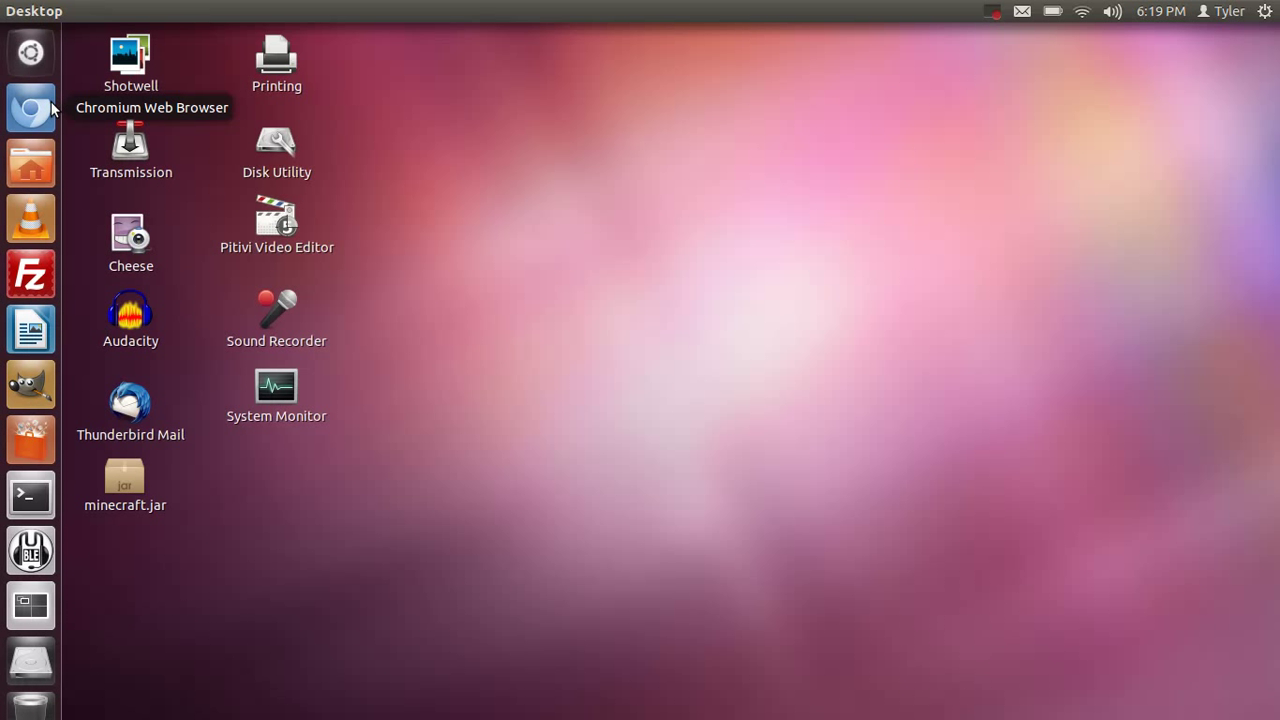
mouse_move(130, 150)
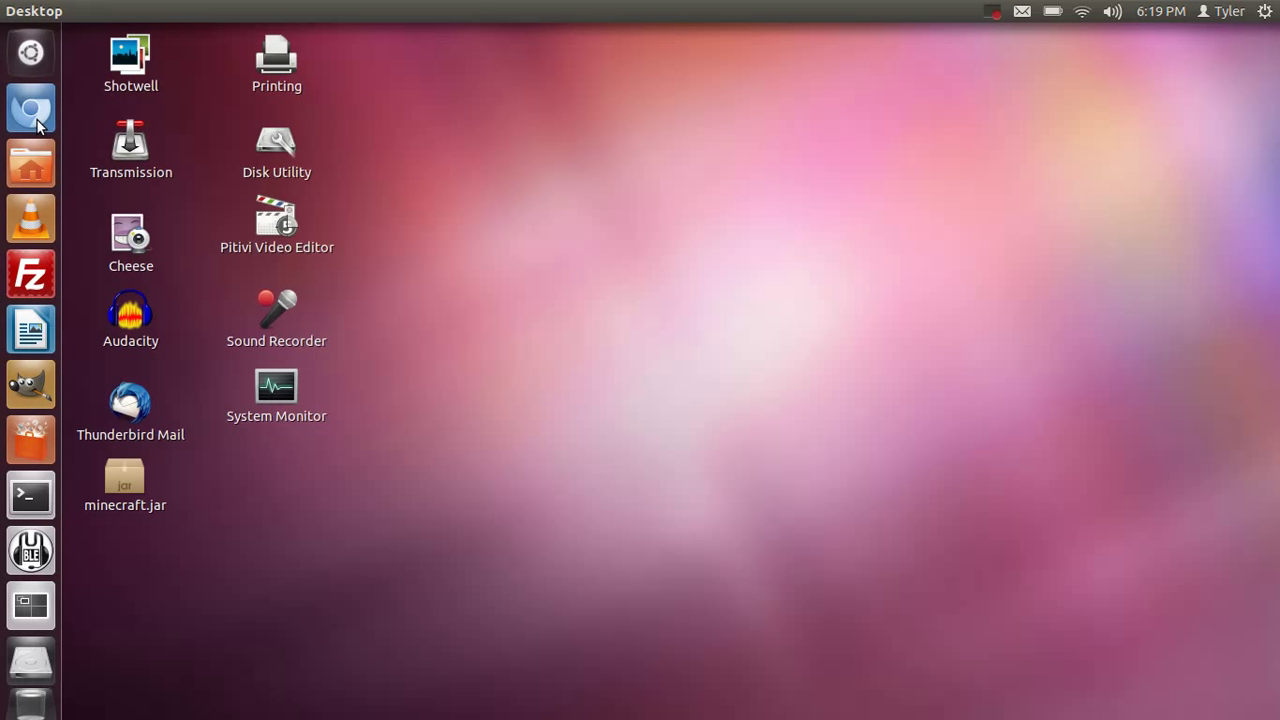
mouse_move(363, 155)
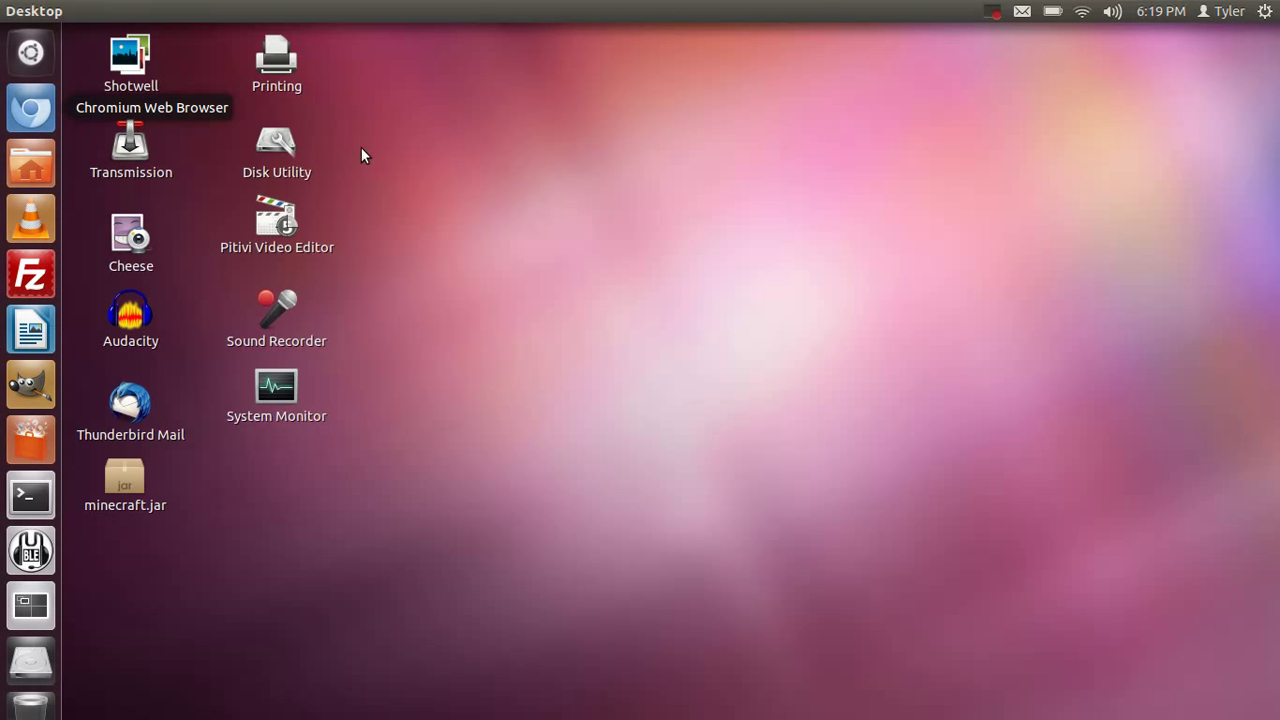
mouse_move(624, 185)
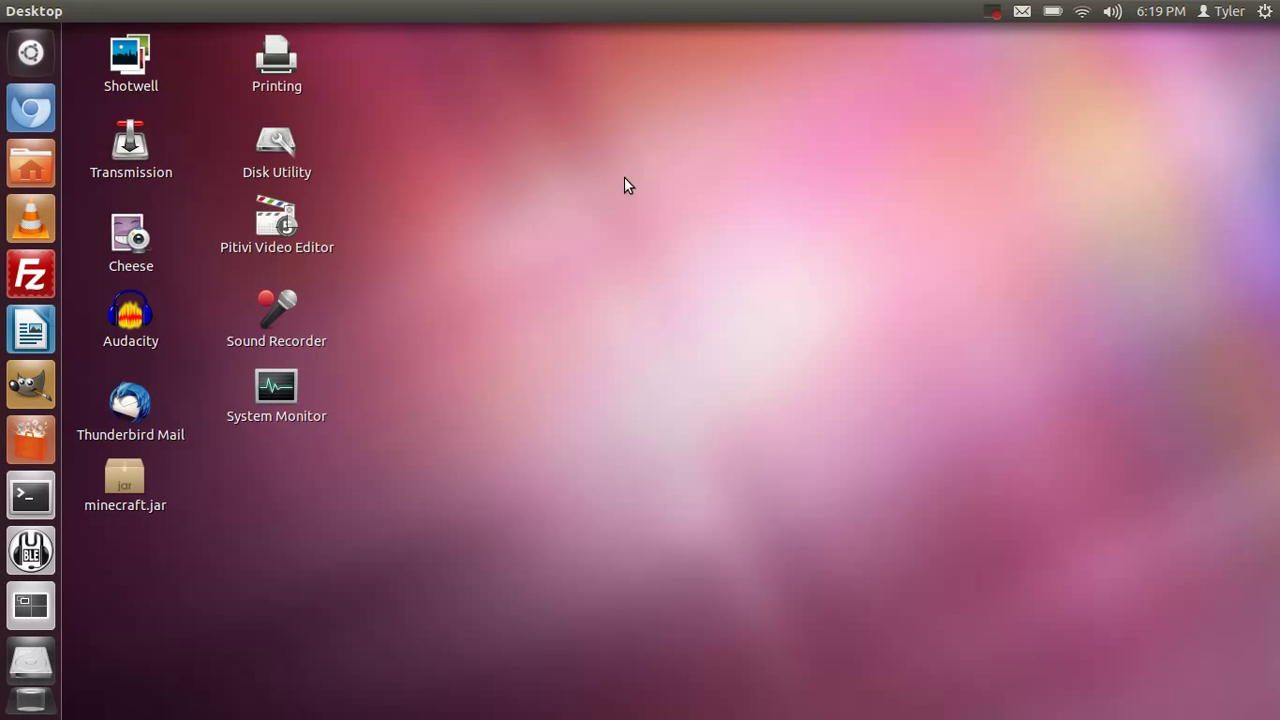
mouse_move(864, 193)
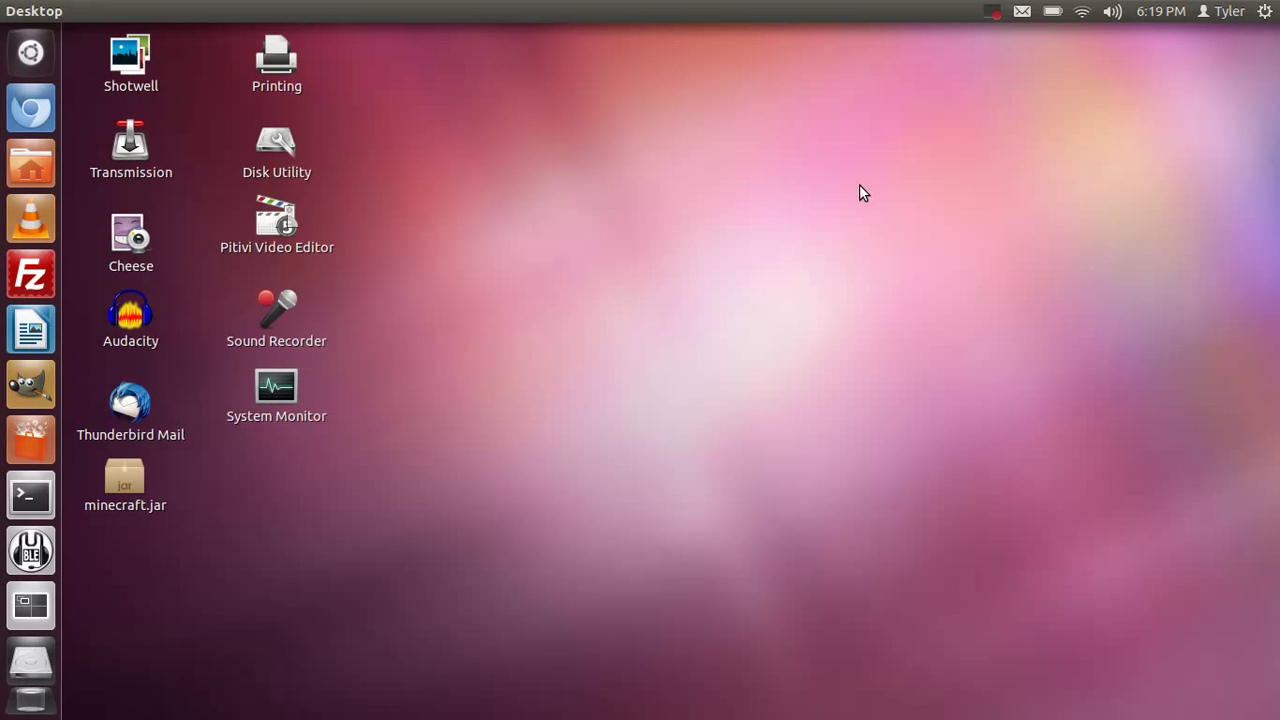
mouse_move(939, 176)
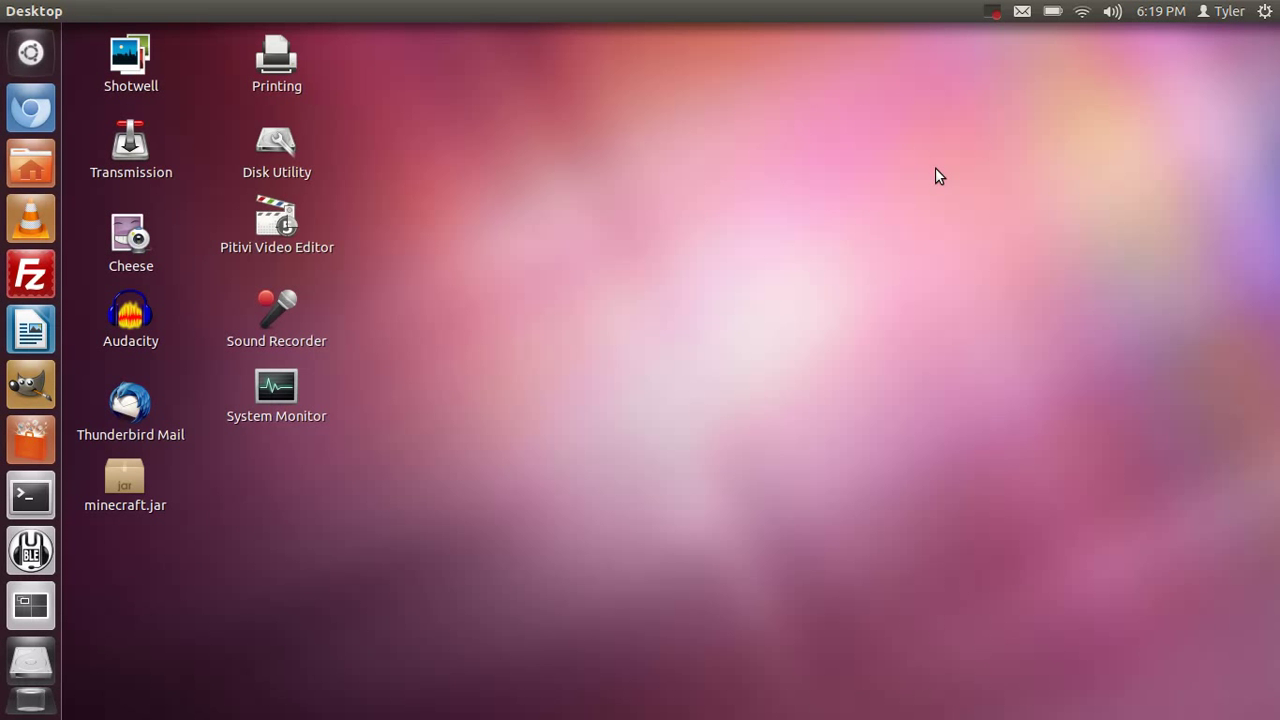
mouse_move(30, 52)
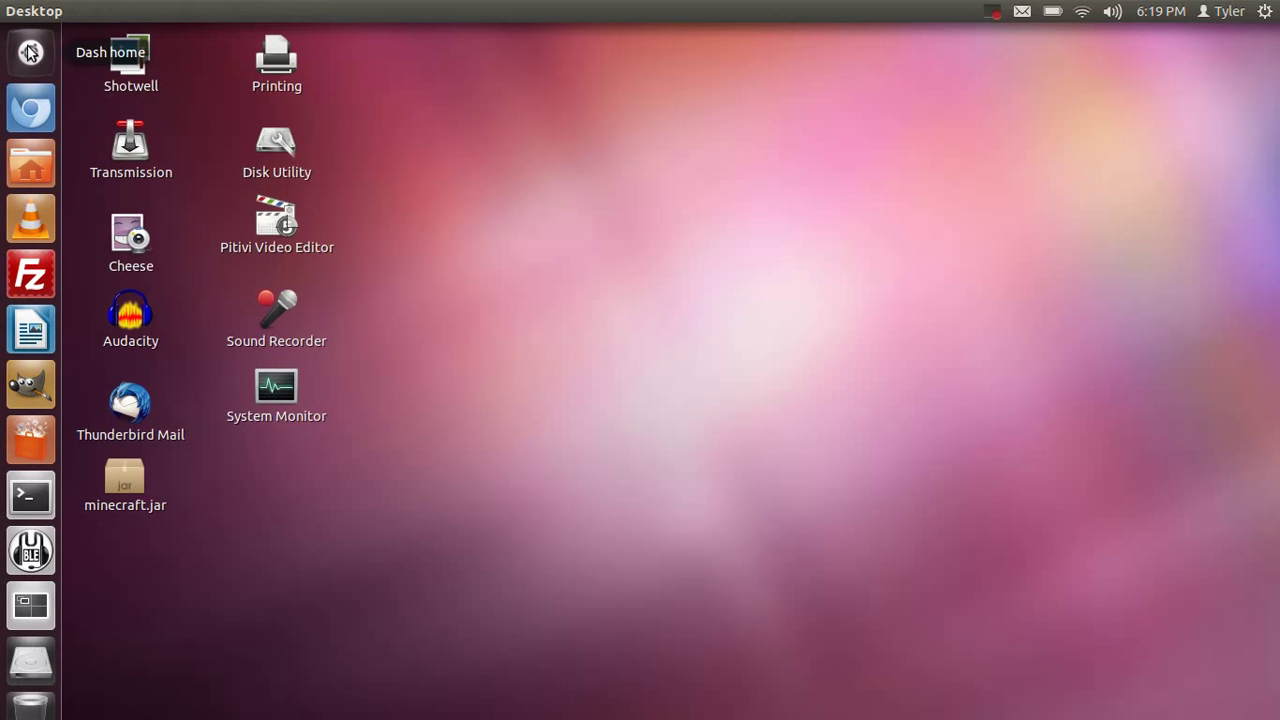
Search the Dash for 'disk' to launch Disk Utility.
click(30, 52)
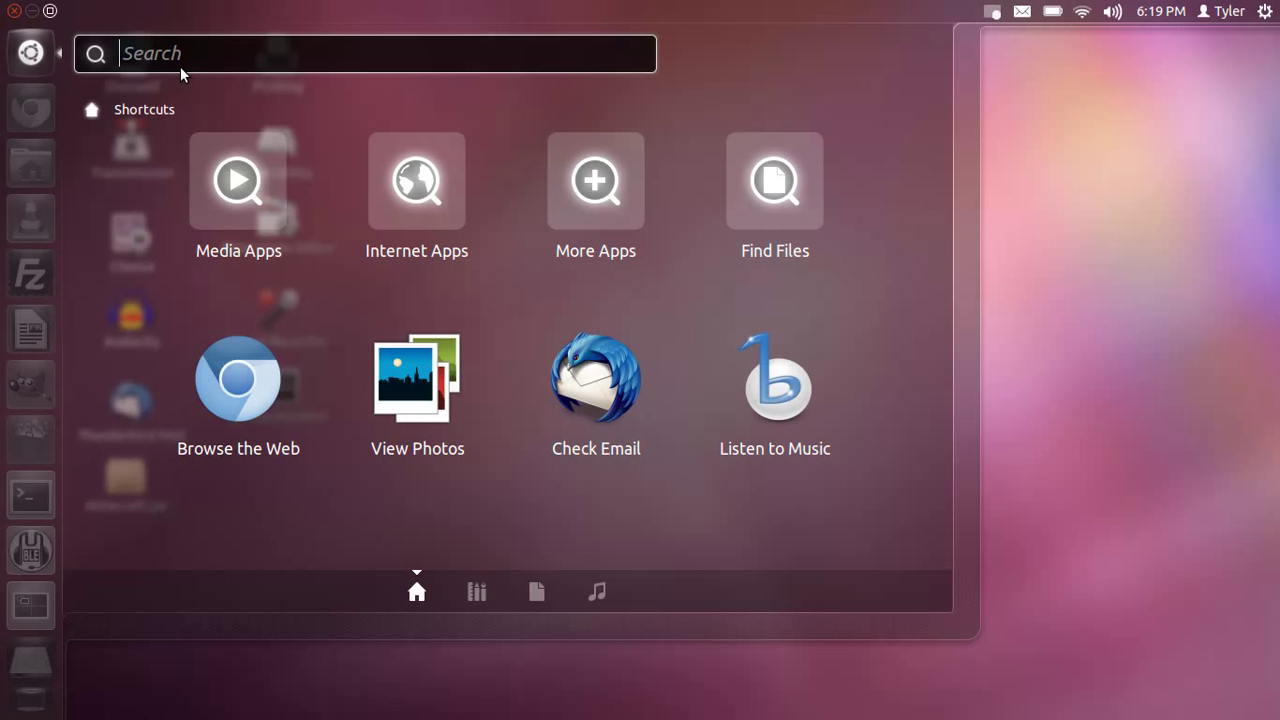
text(disk)
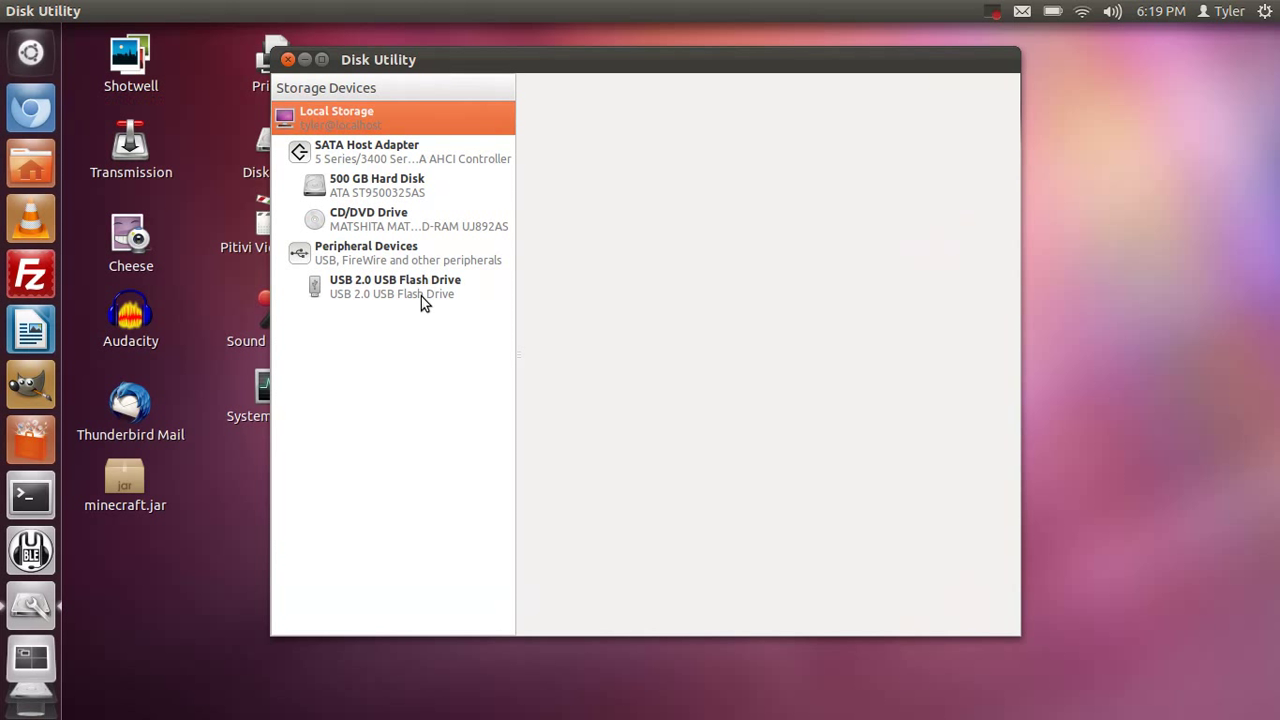
mouse_move(388, 300)
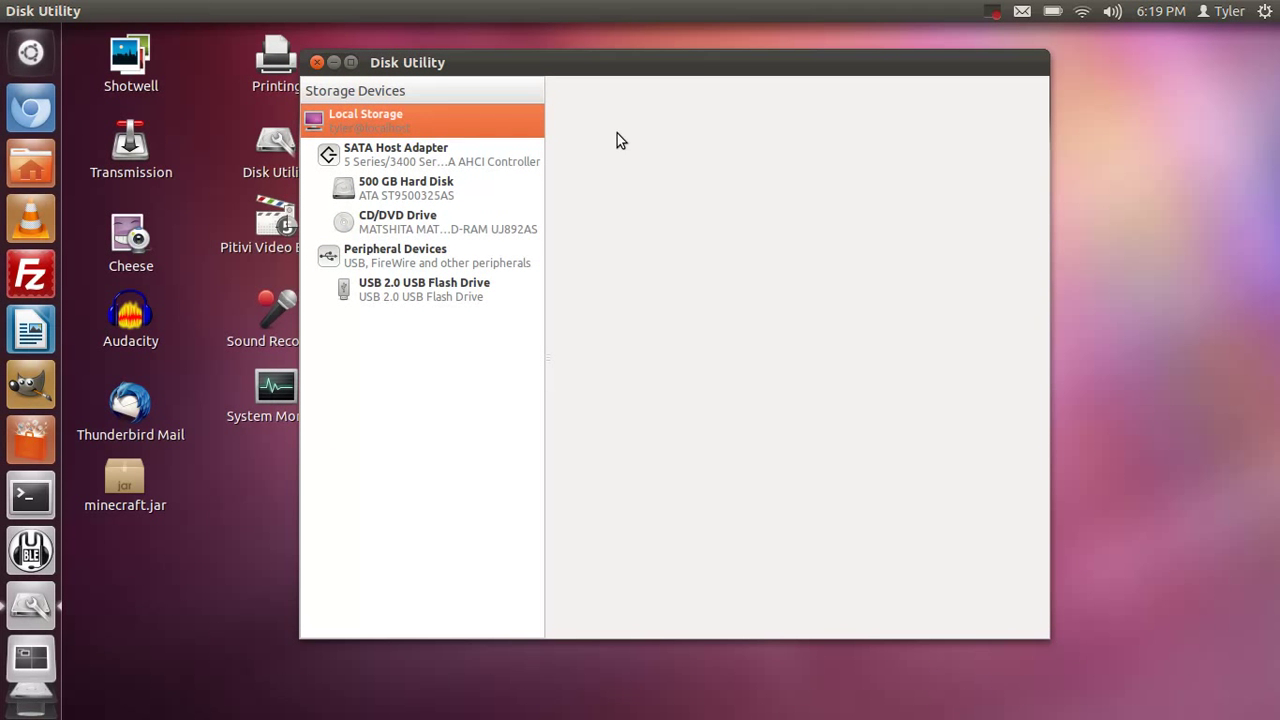
Select the 4.0 GB USB flash drive and unmount its ext4 New Volume.
click(423, 289)
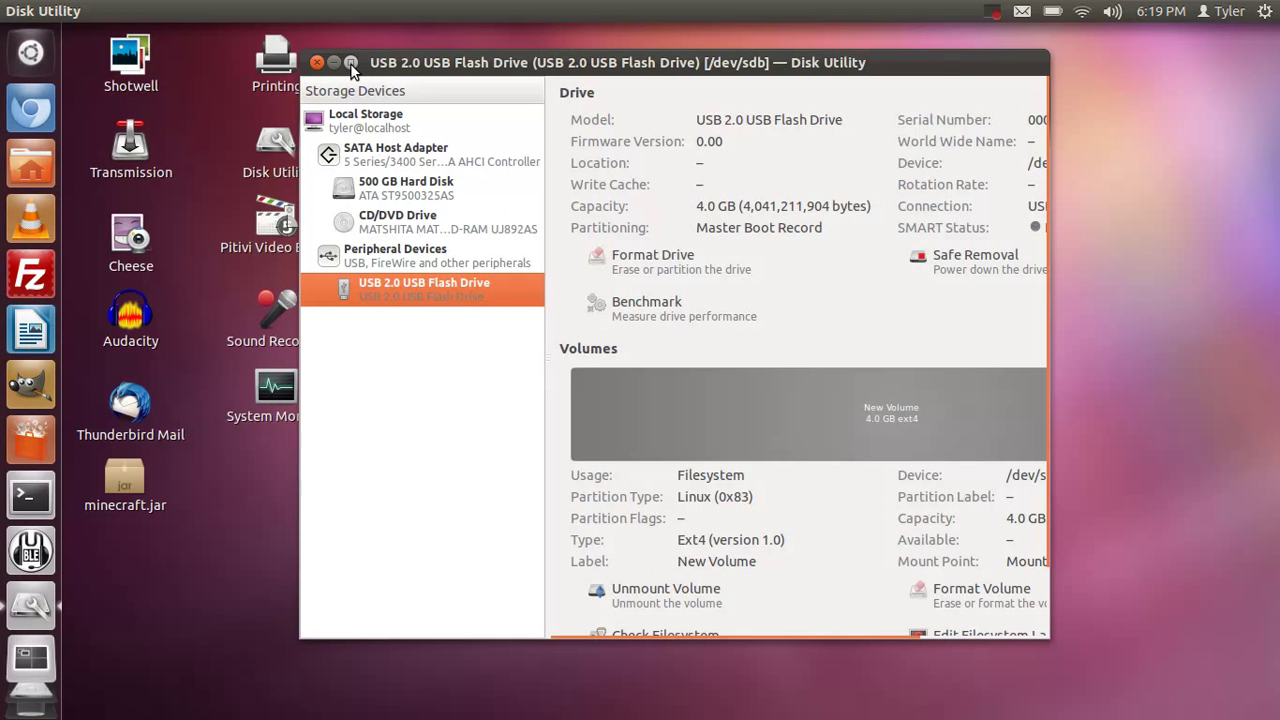
click(335, 62)
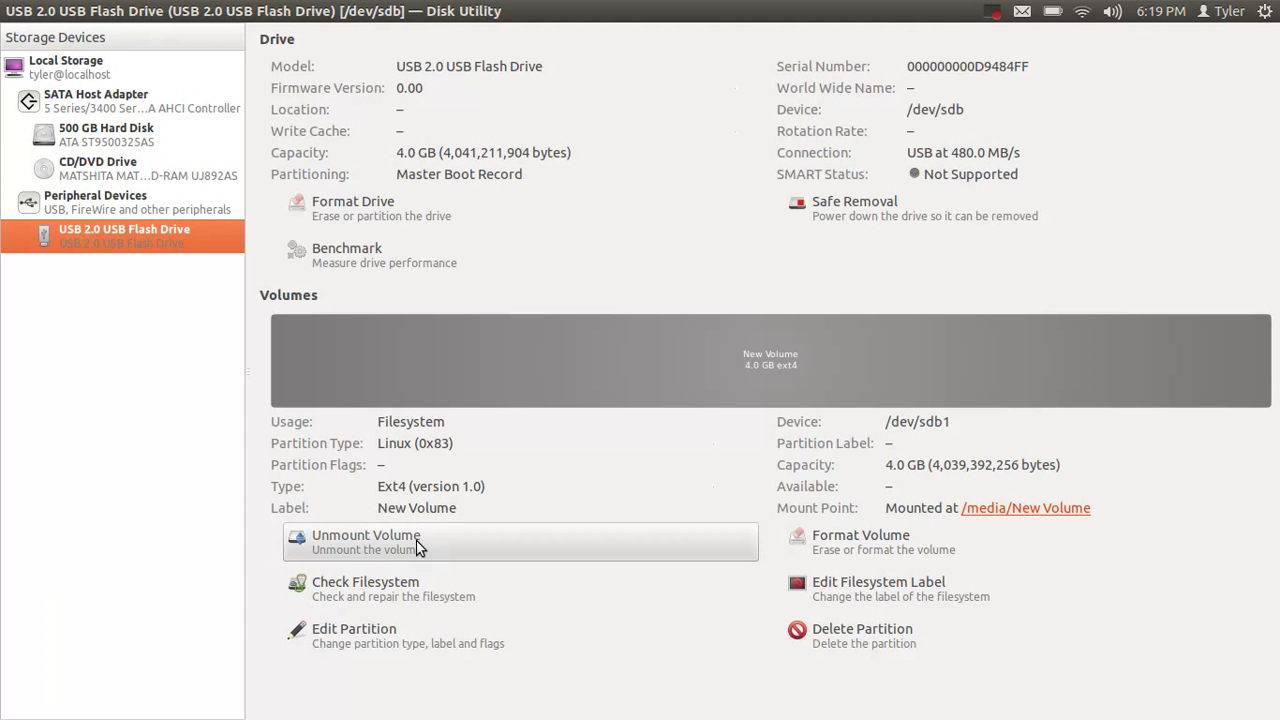
mouse_move(420, 558)
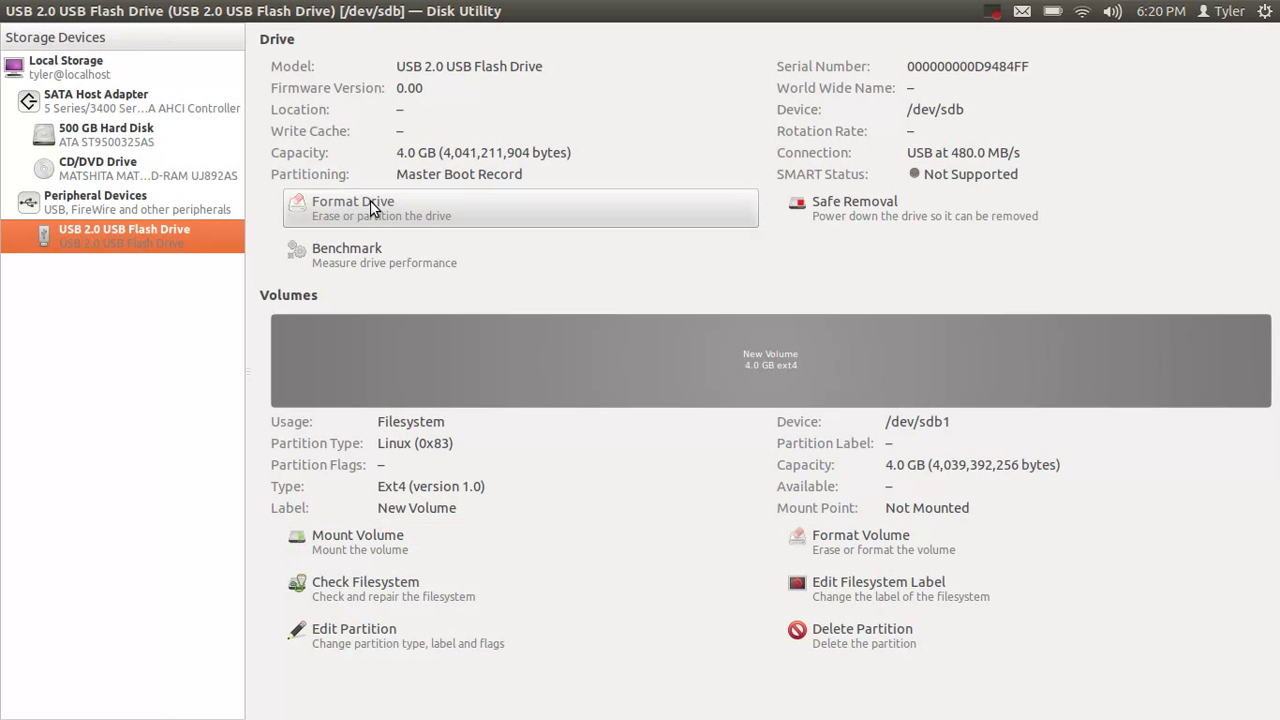
Format the whole USB flash drive with a Master Boot Record partition scheme.
click(353, 208)
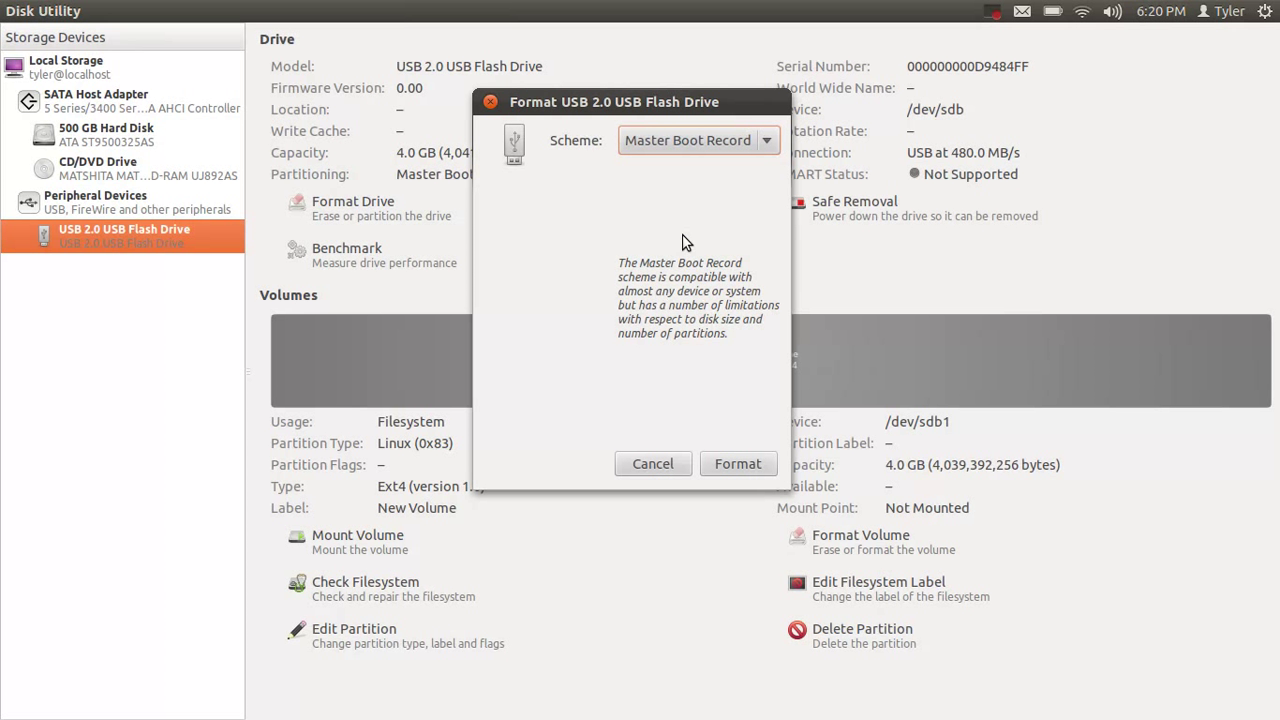
mouse_move(740, 483)
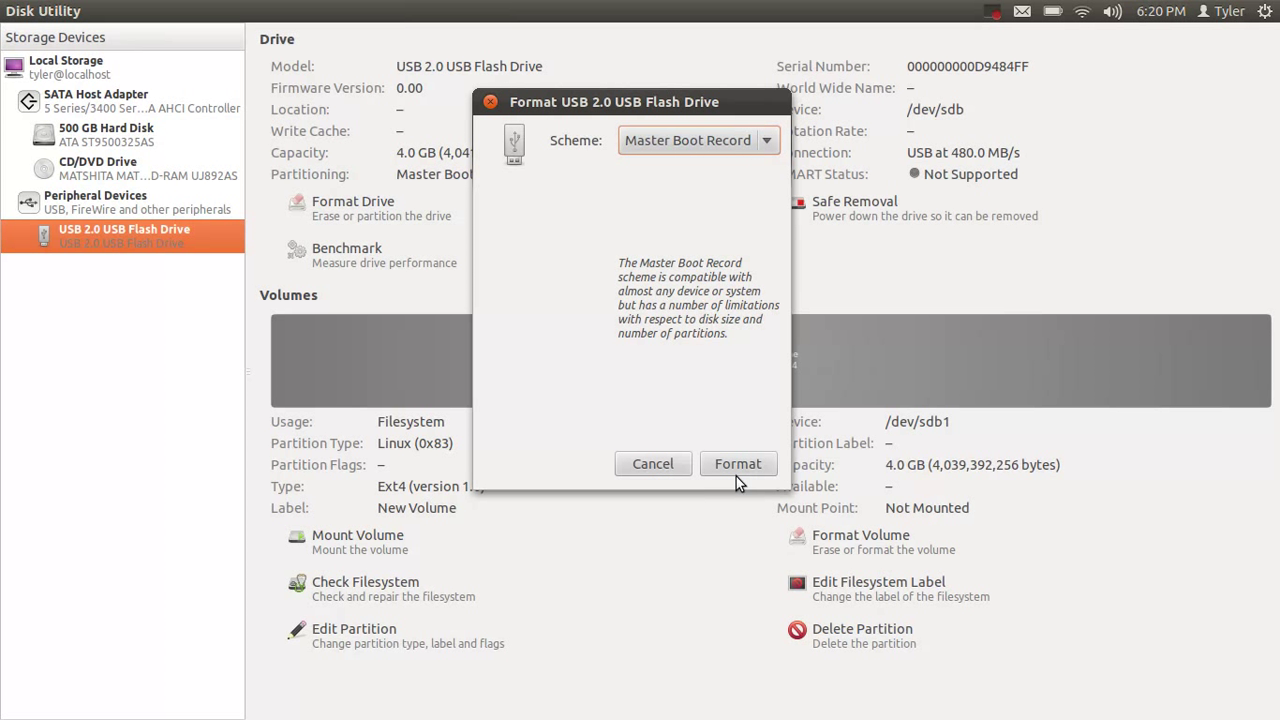
click(738, 463)
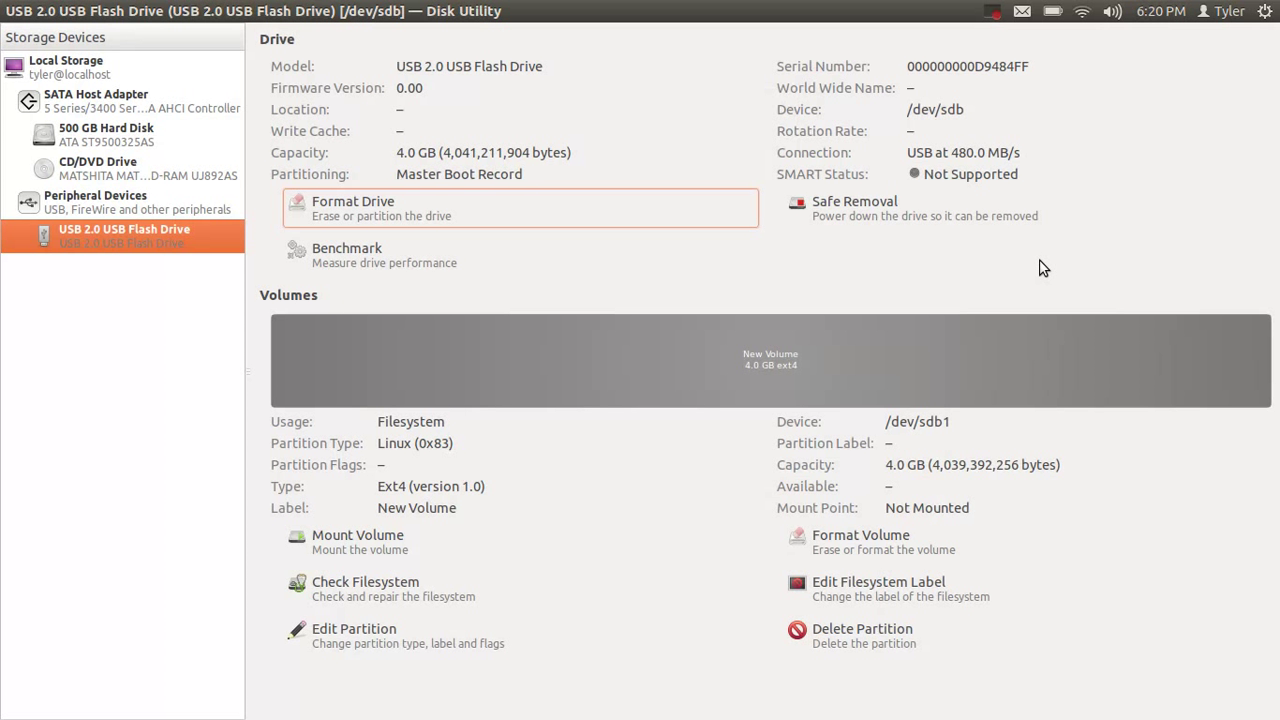
mouse_move(675, 336)
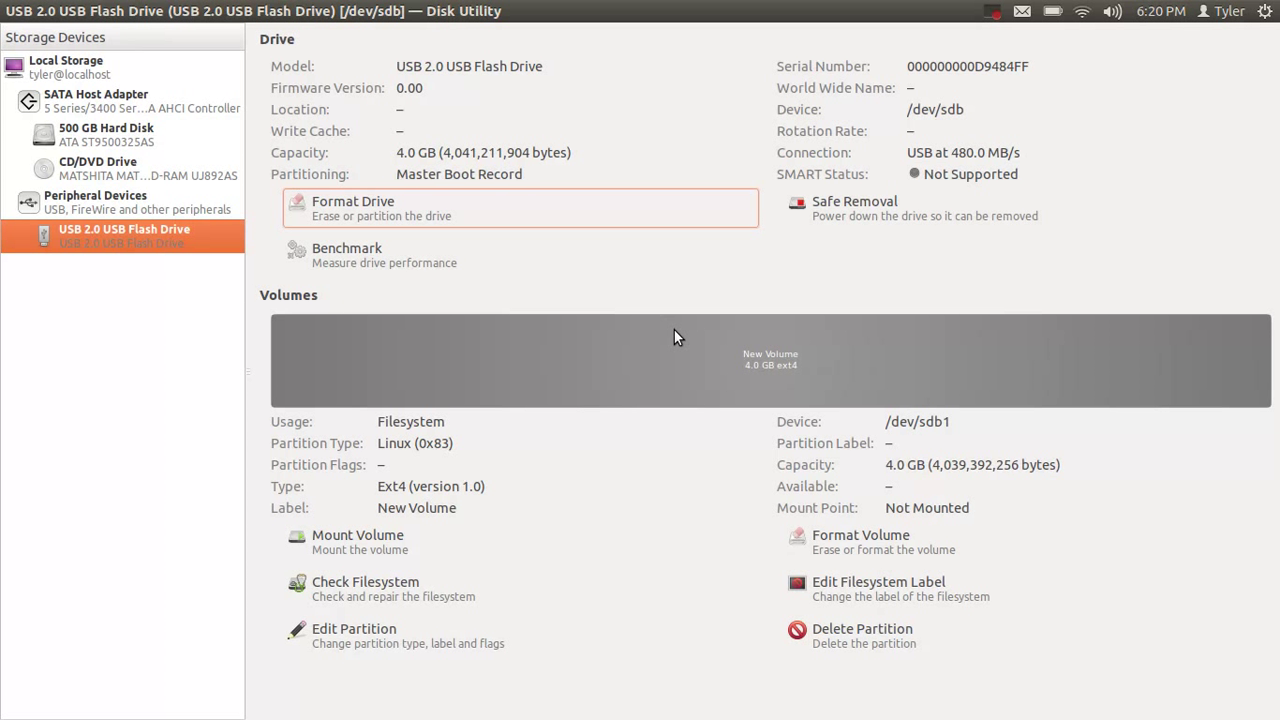
click(862, 628)
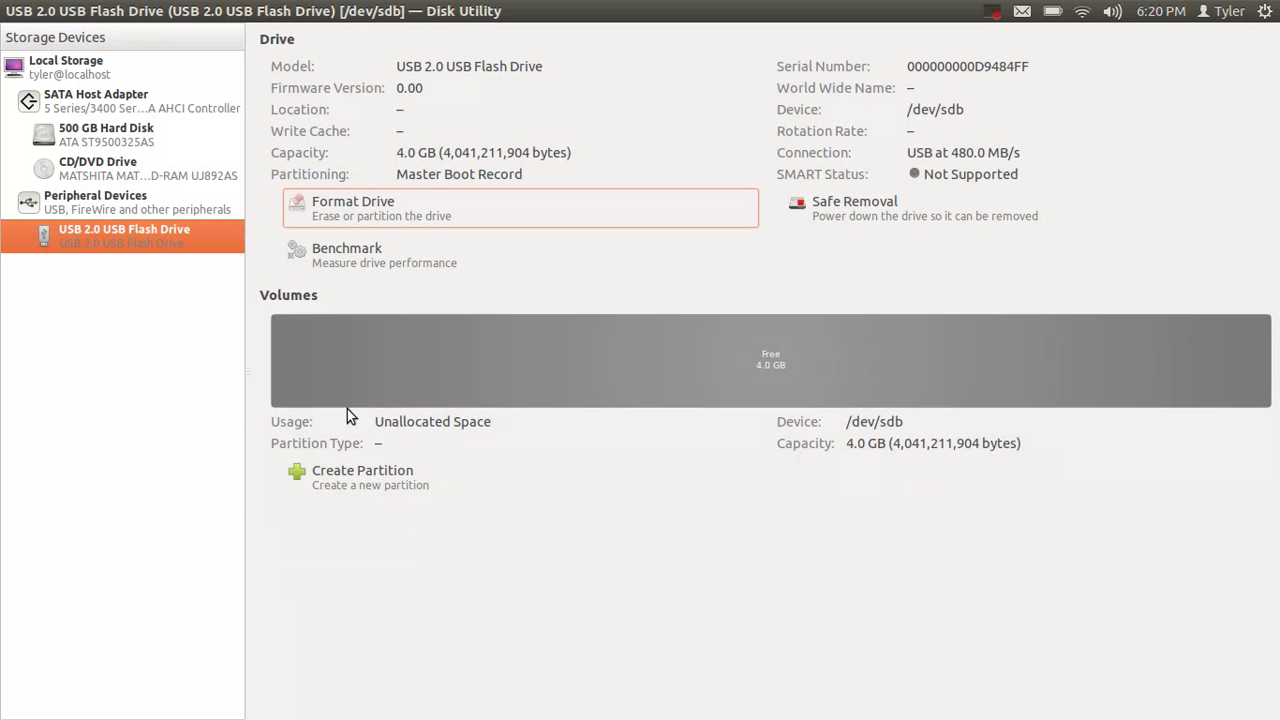
mouse_move(420, 375)
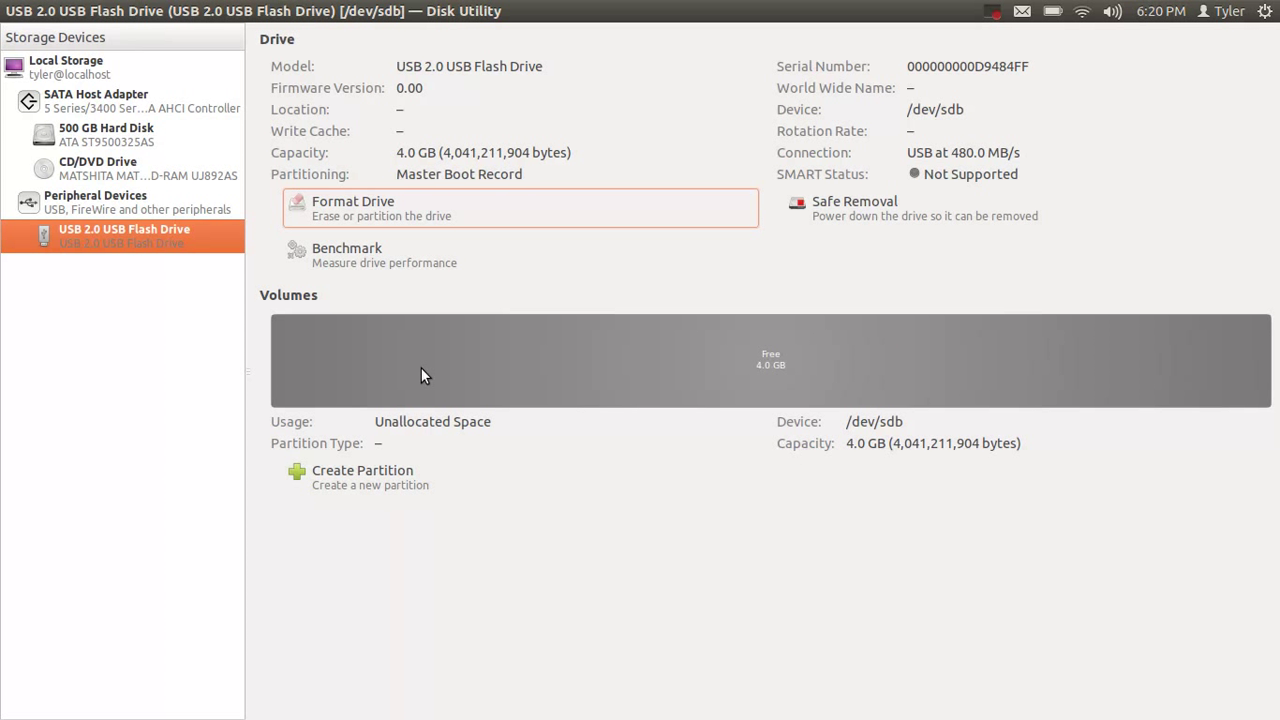
mouse_move(395, 490)
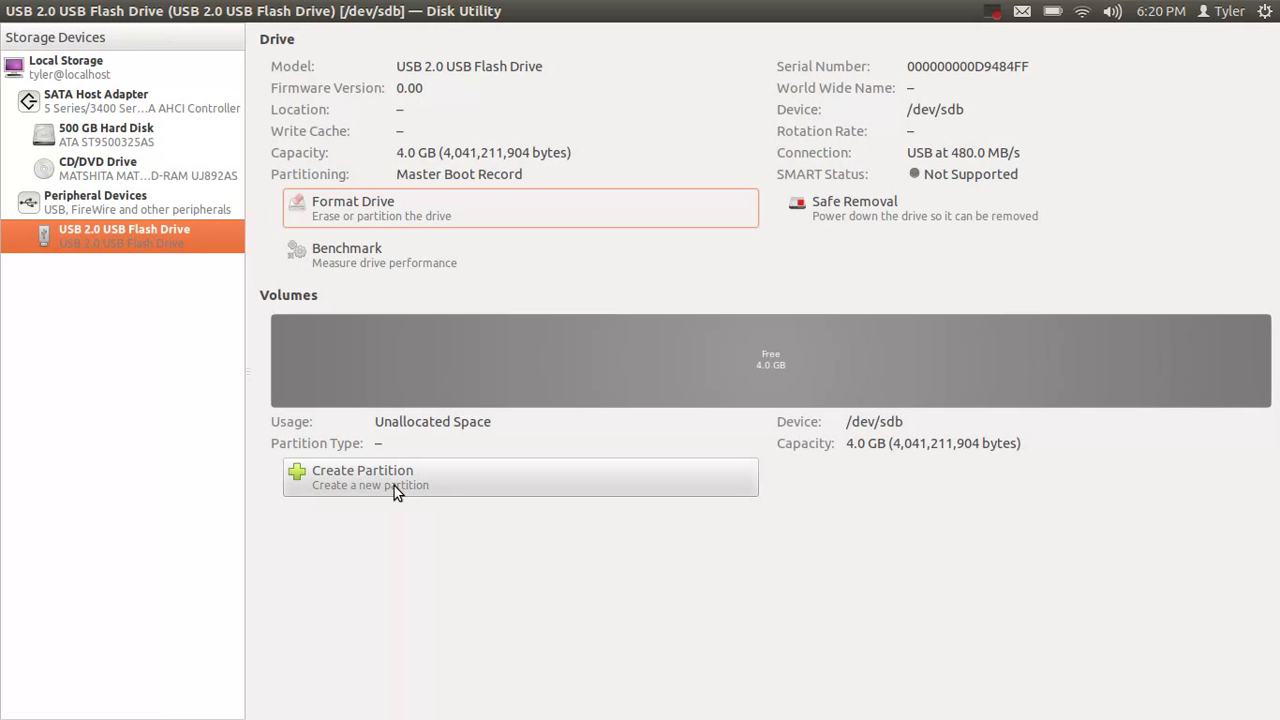
Create a full-size 4.0 GB ext4 partition named New Volume on the flash drive.
click(362, 477)
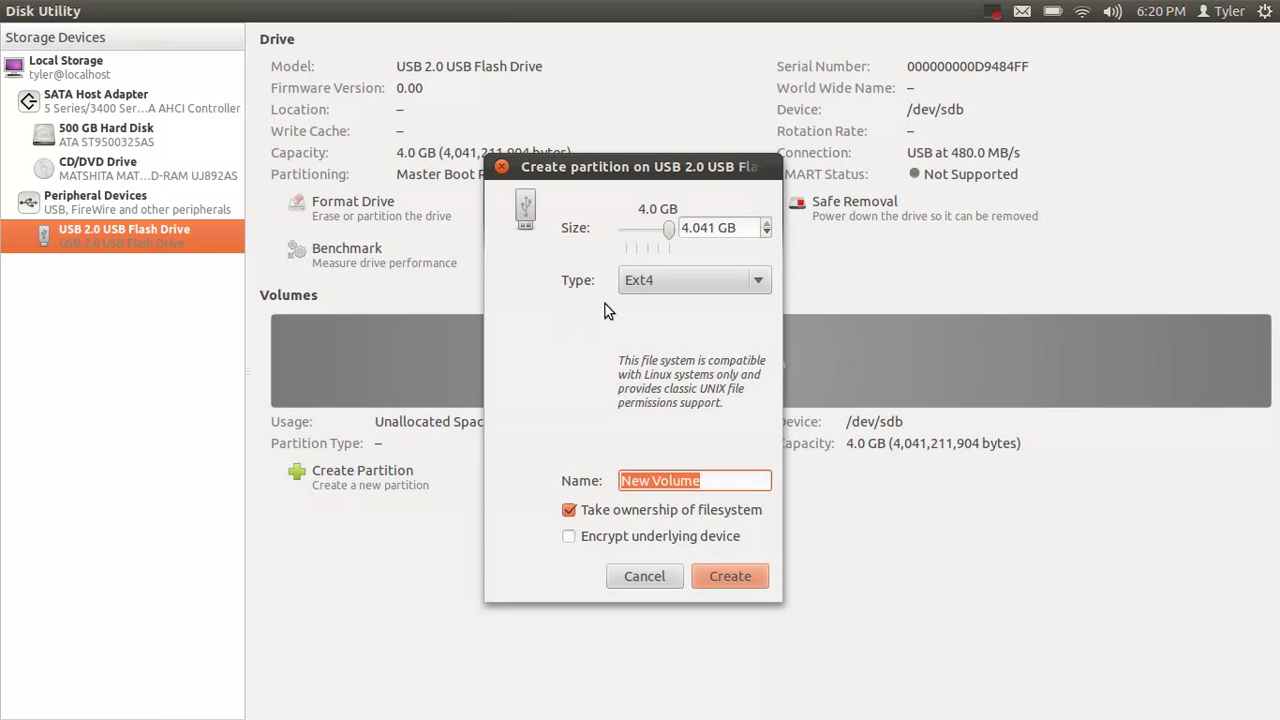
mouse_move(643, 626)
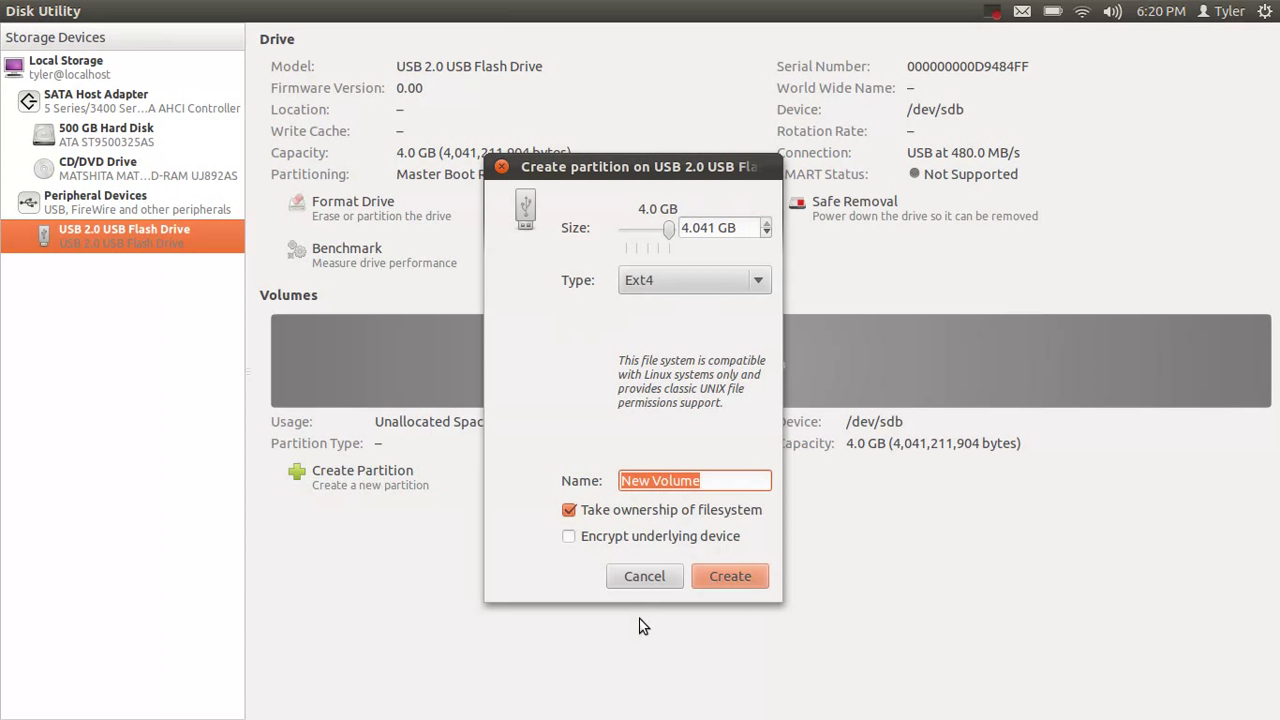
click(730, 576)
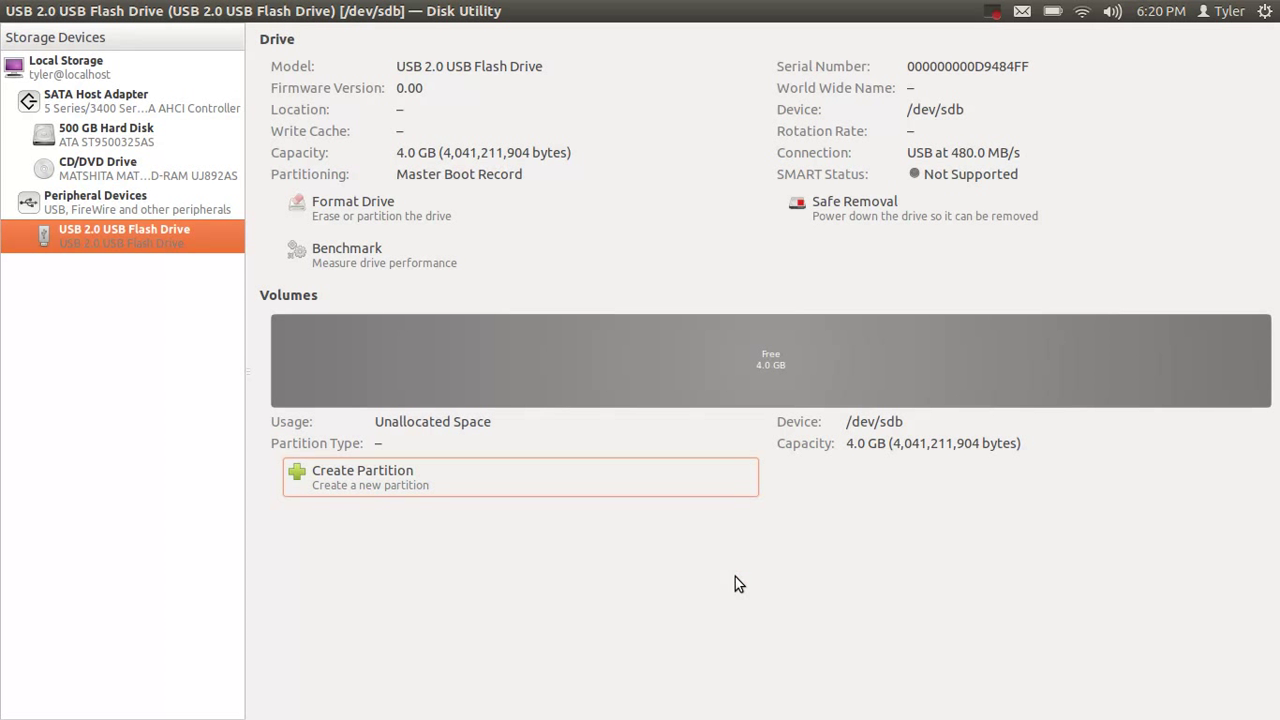
click(362, 470)
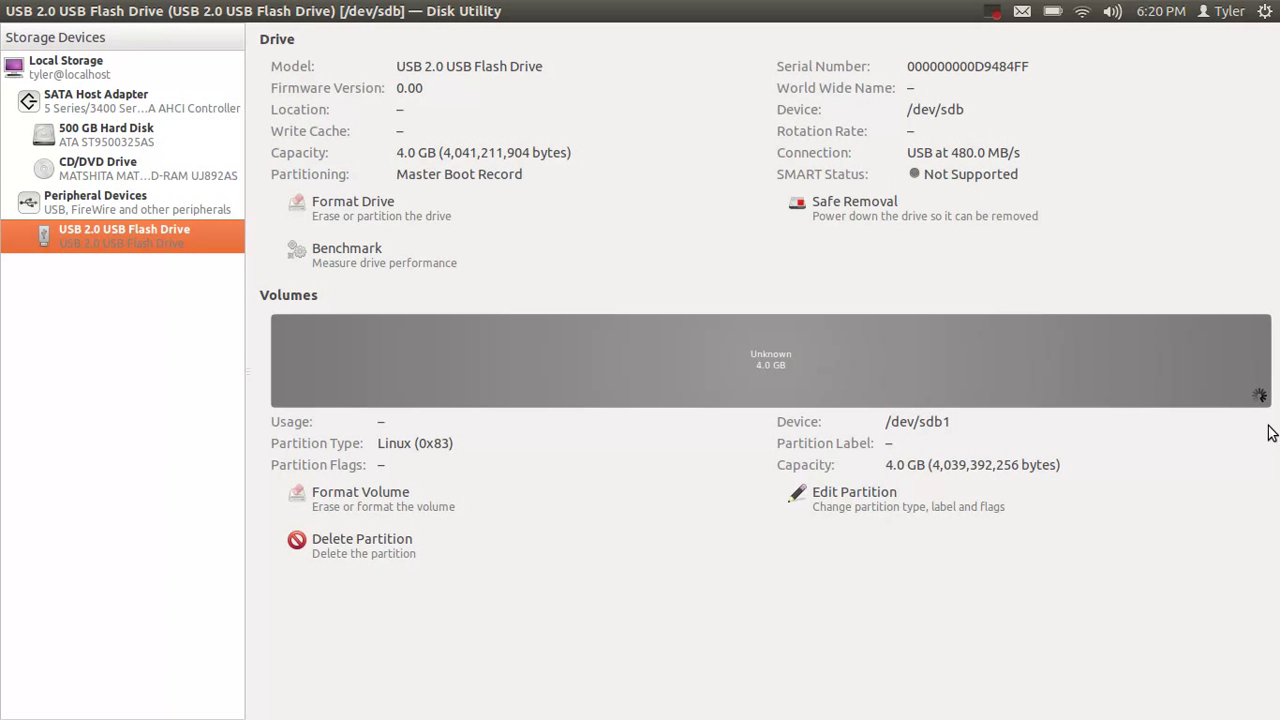
mouse_move(1059, 276)
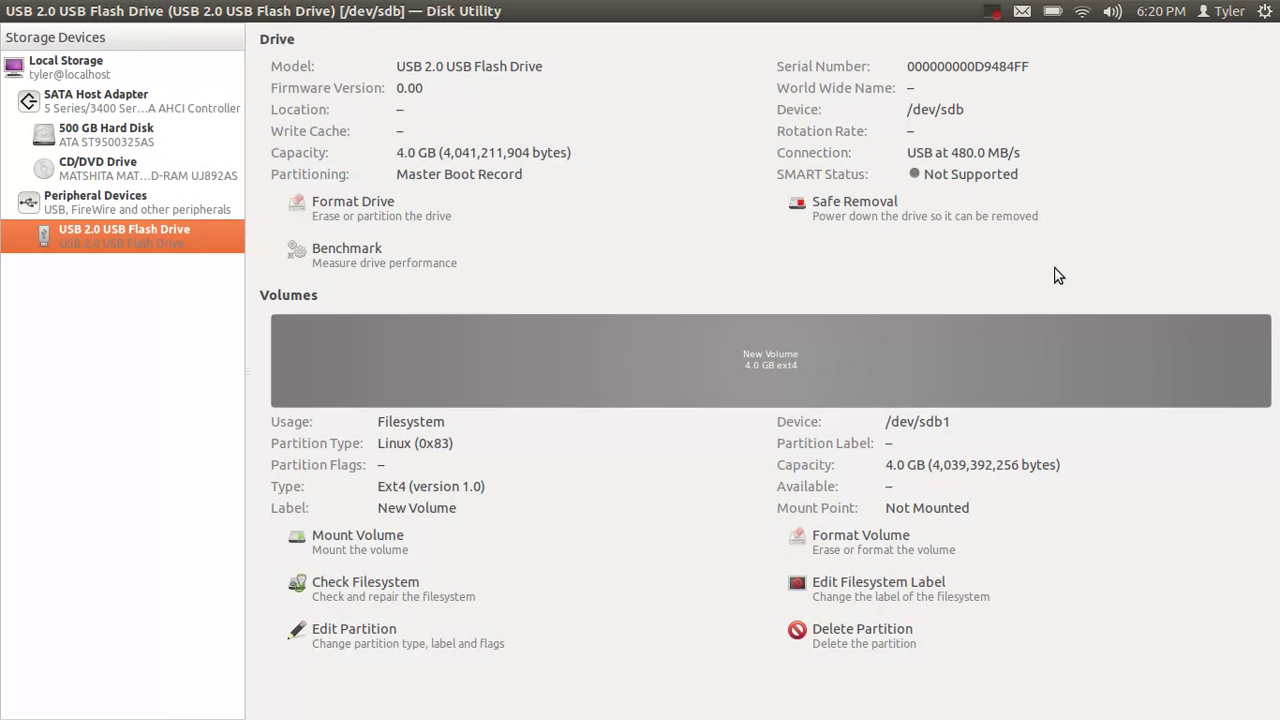
mouse_move(1065, 225)
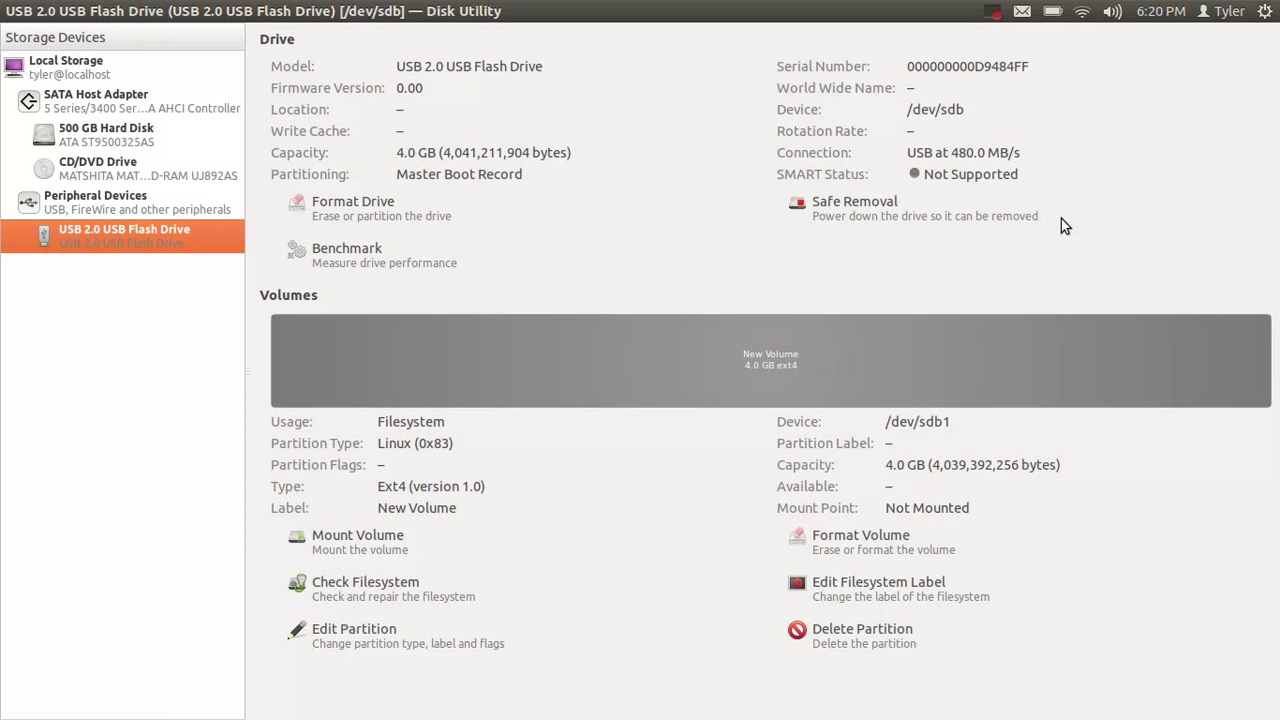
mouse_move(897, 530)
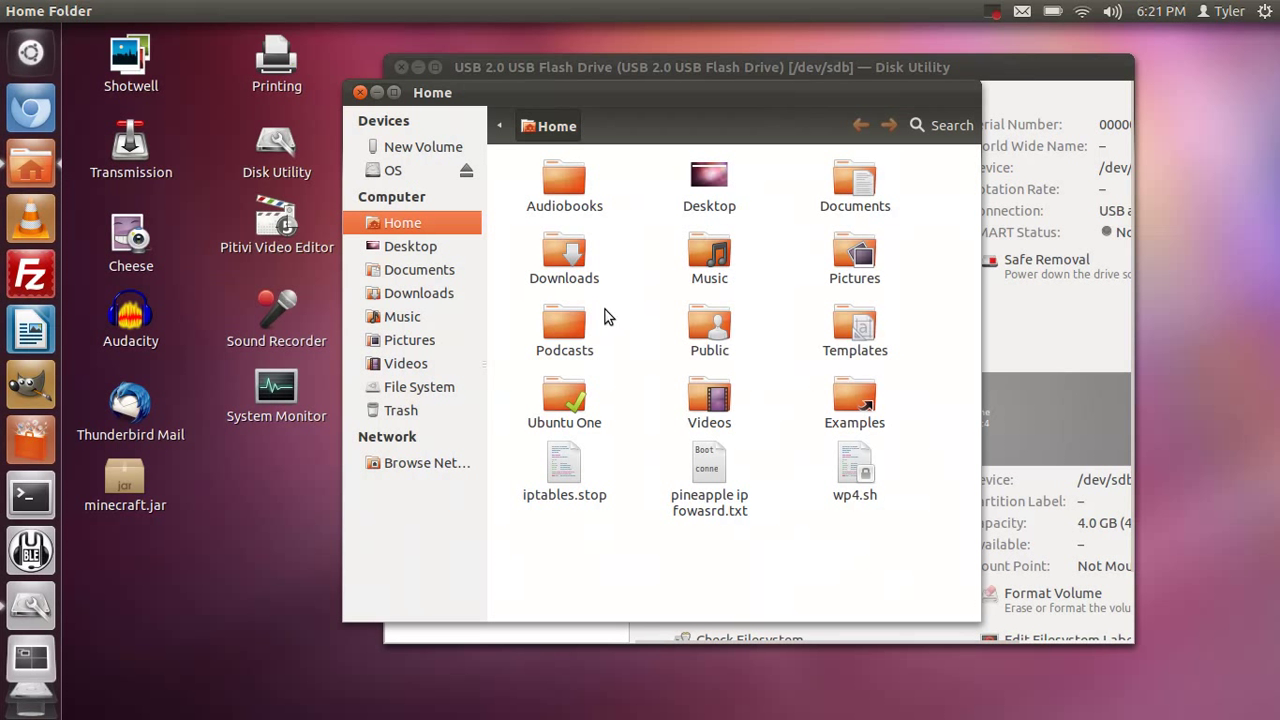
mouse_move(30, 160)
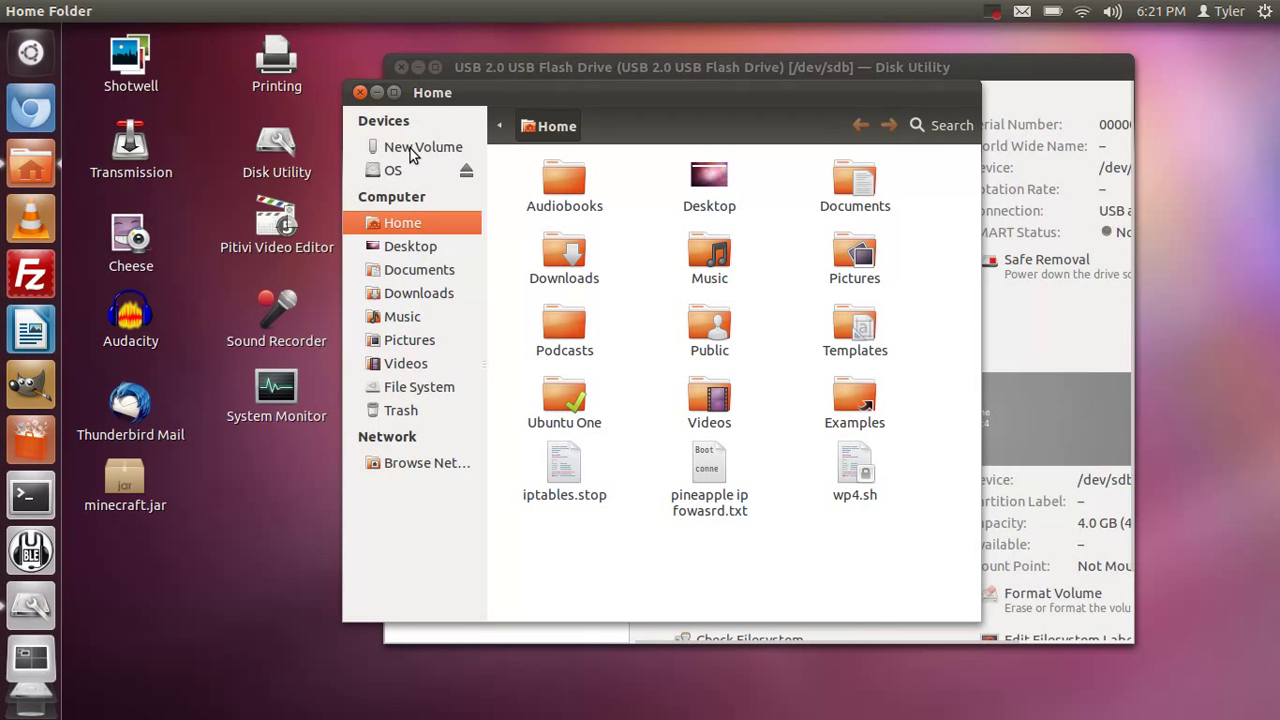
Confirm New Volume holds only lost+found, then select phish-pineapple.zip in Downloads.
click(422, 146)
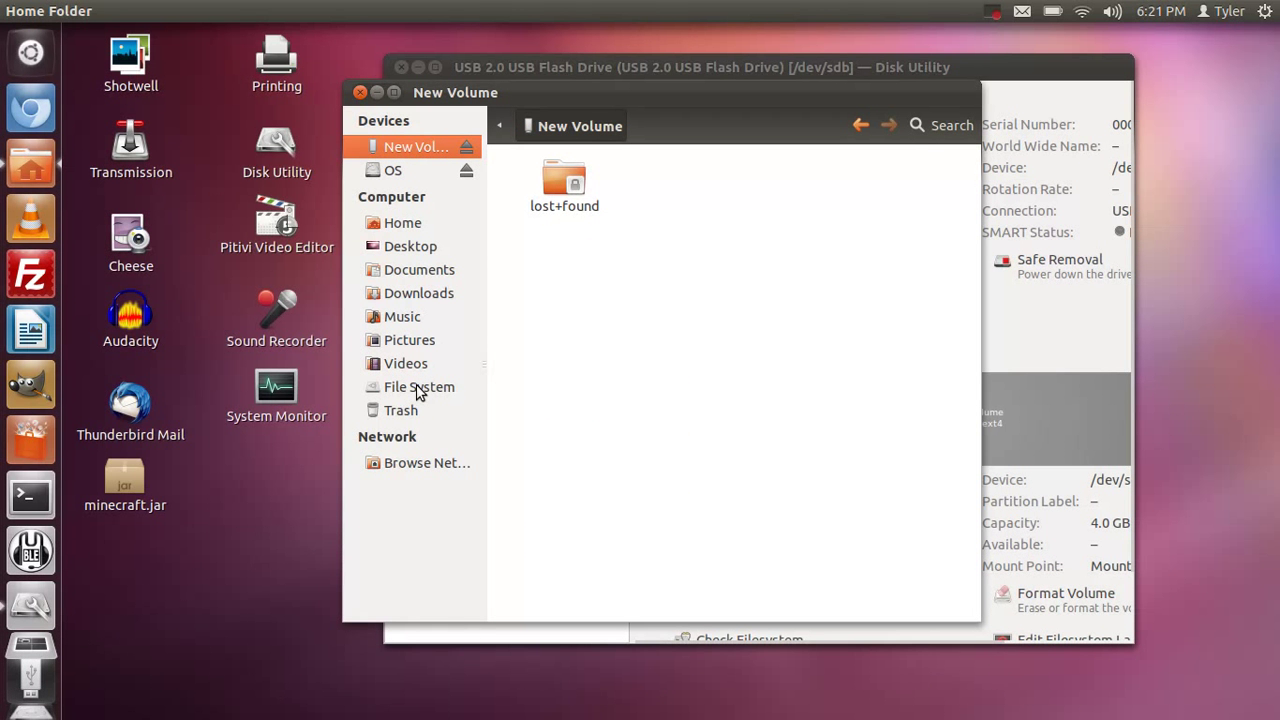
mouse_move(744, 158)
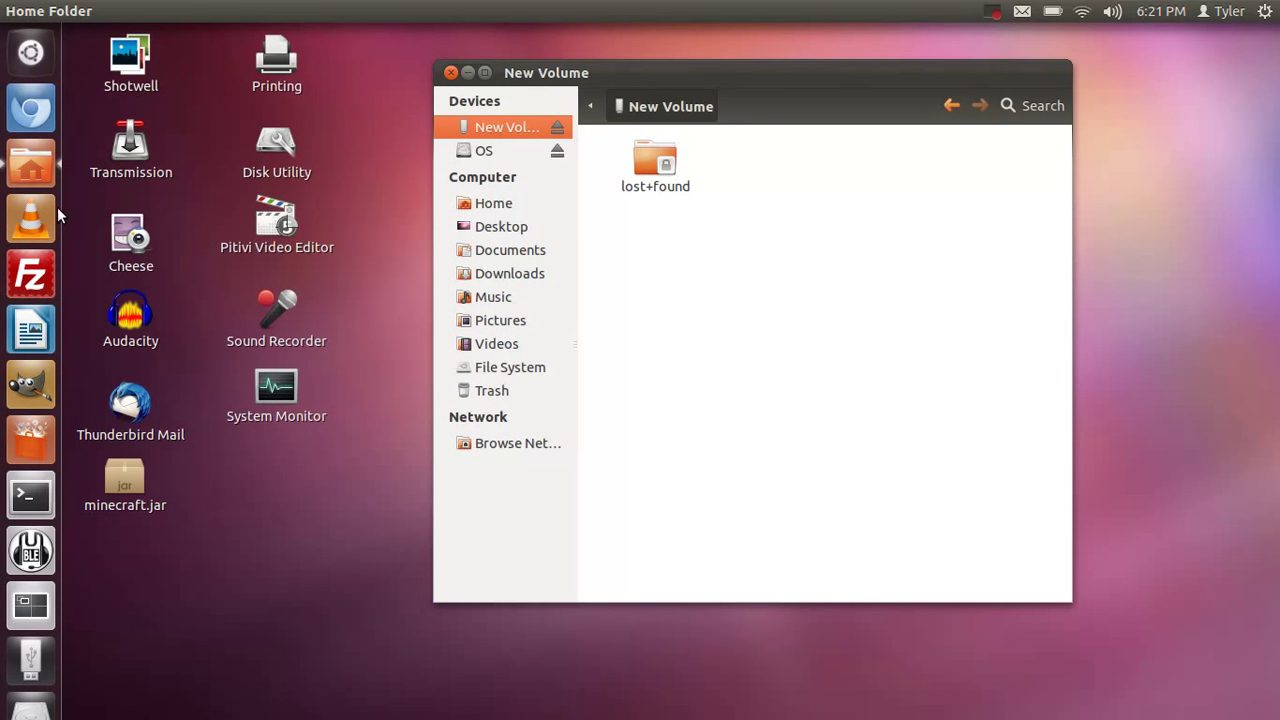
click(505, 250)
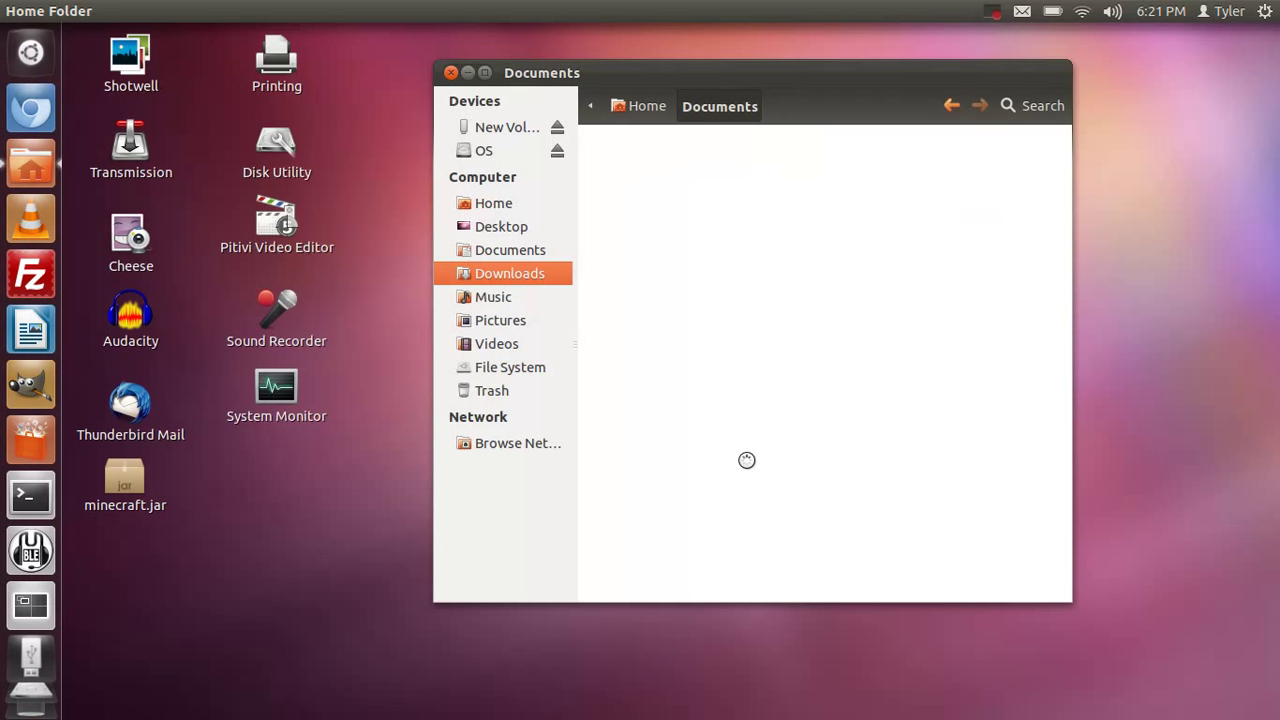
click(509, 273)
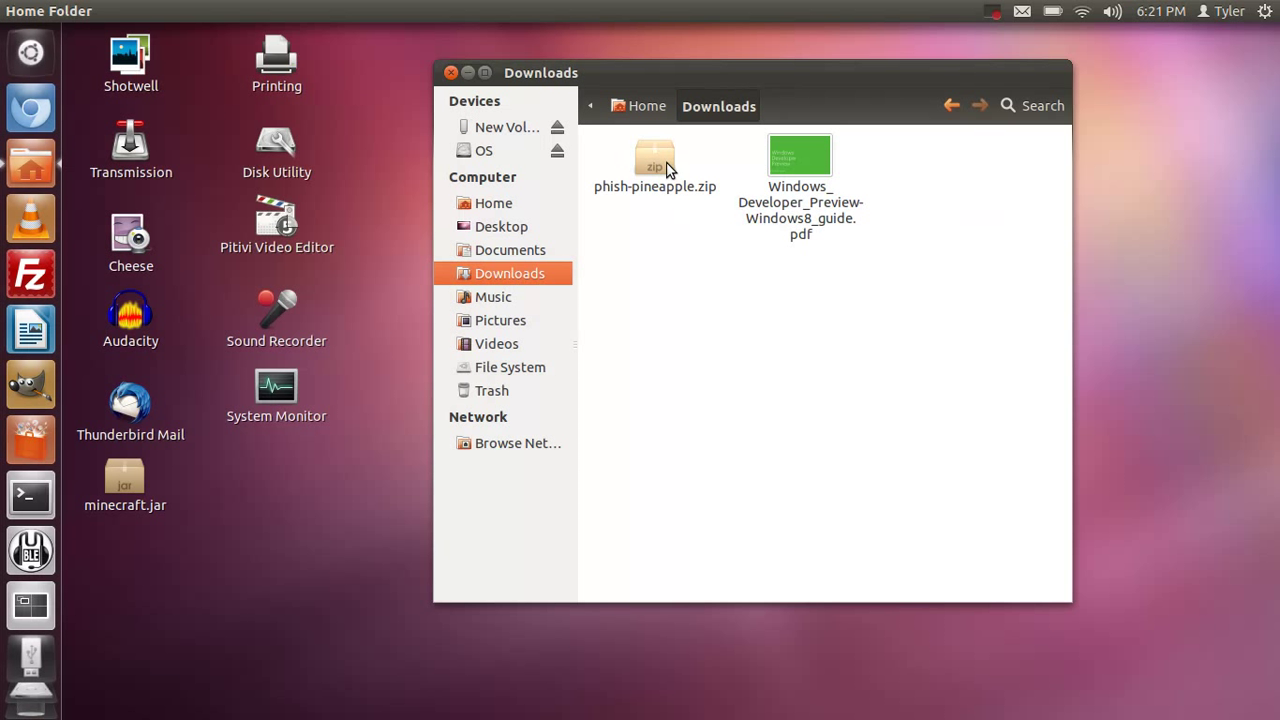
click(655, 160)
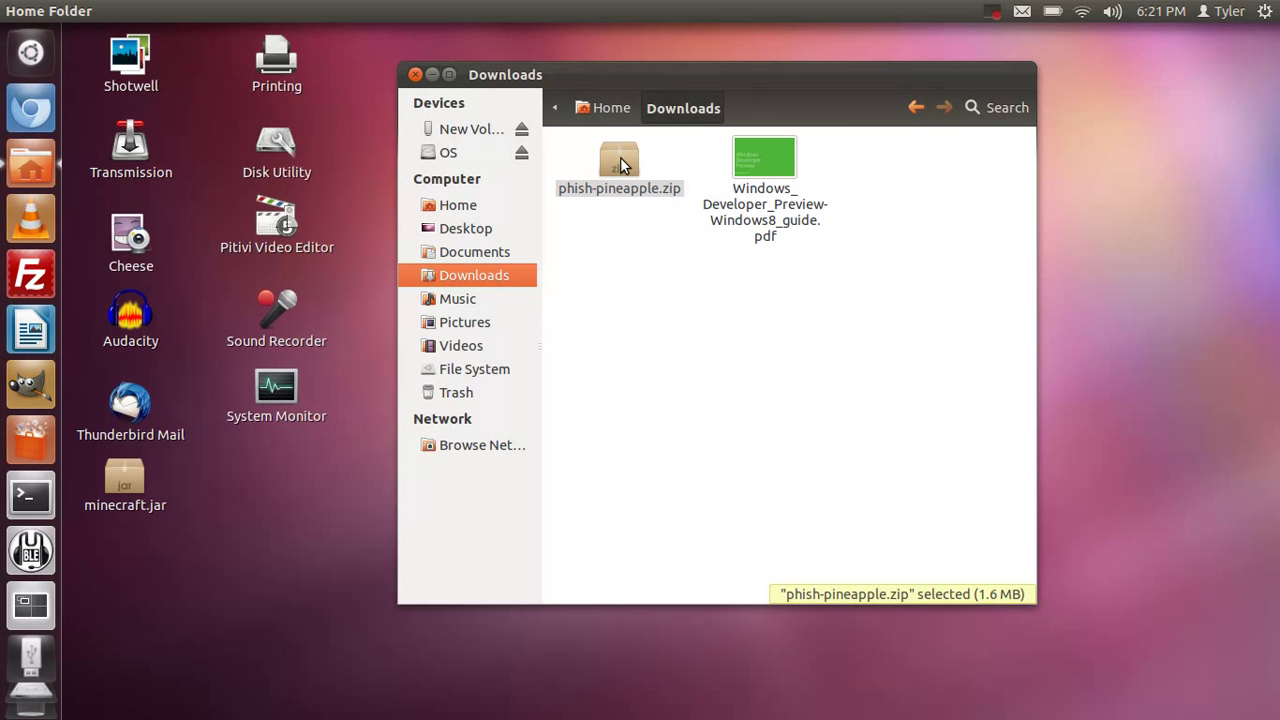
right_click(619, 165)
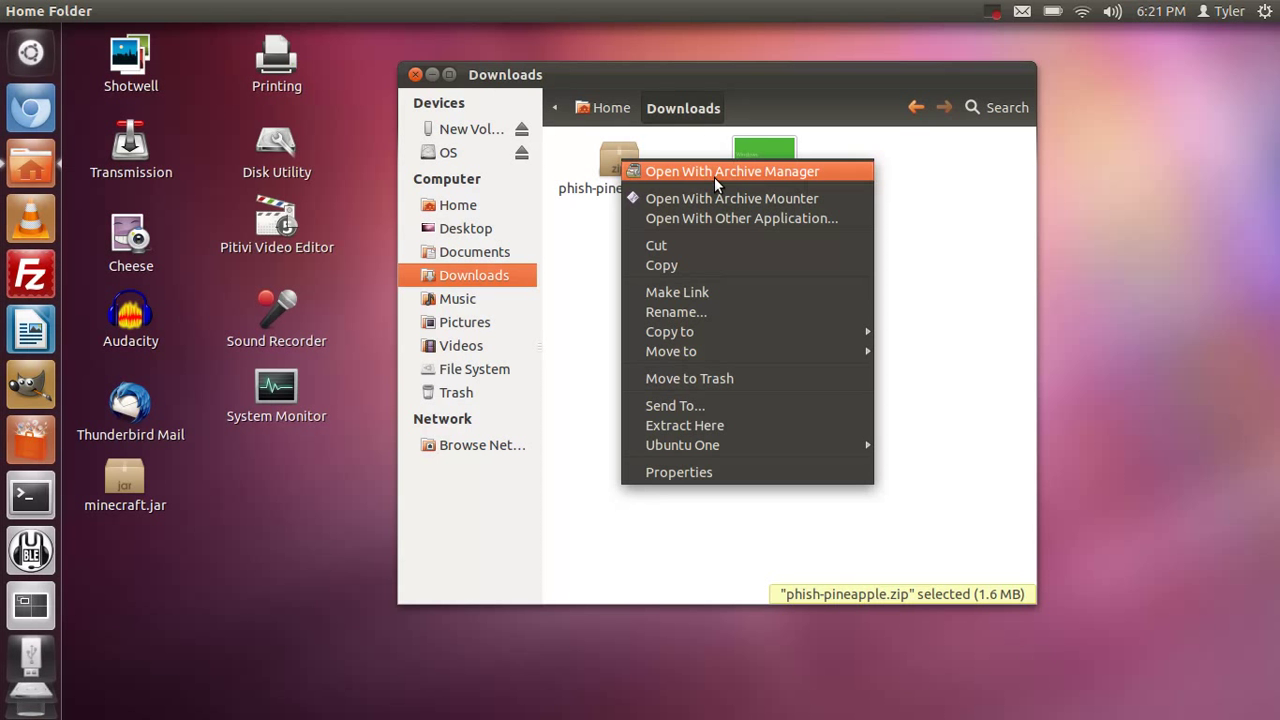
Extract phish-pineapple.zip into Downloads with Archive Manager and quit once it completes.
click(731, 171)
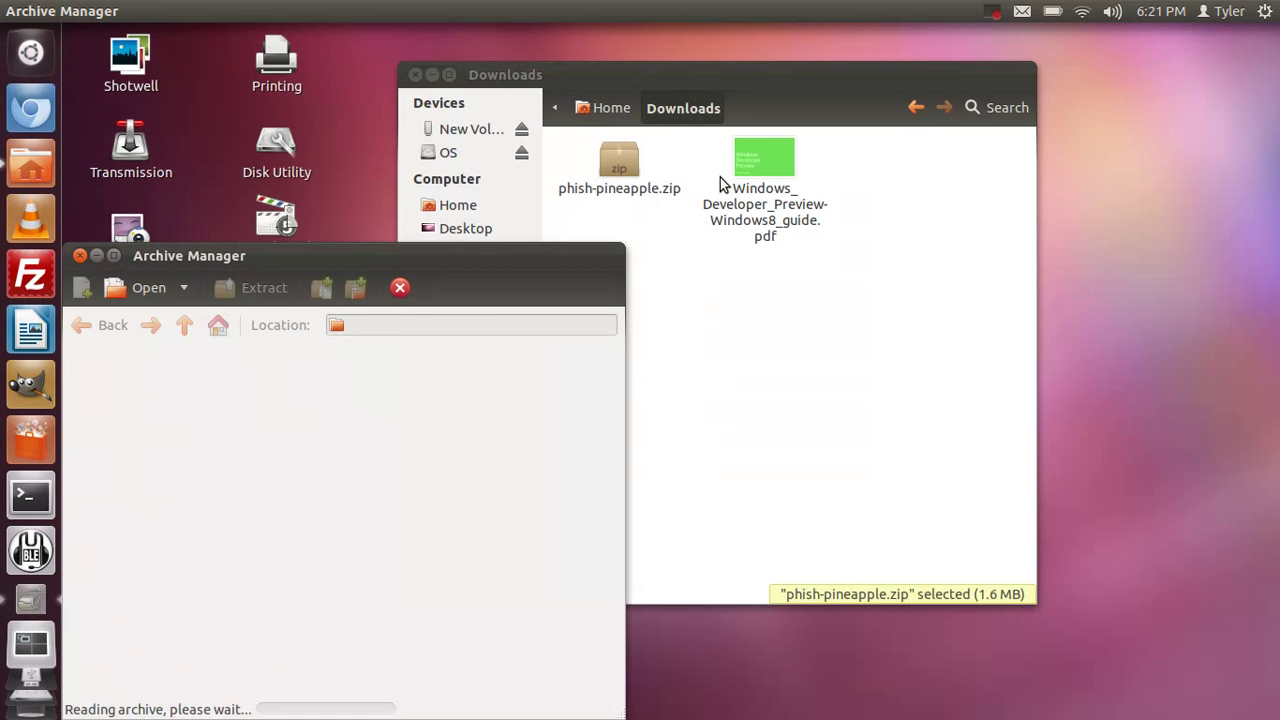
click(264, 287)
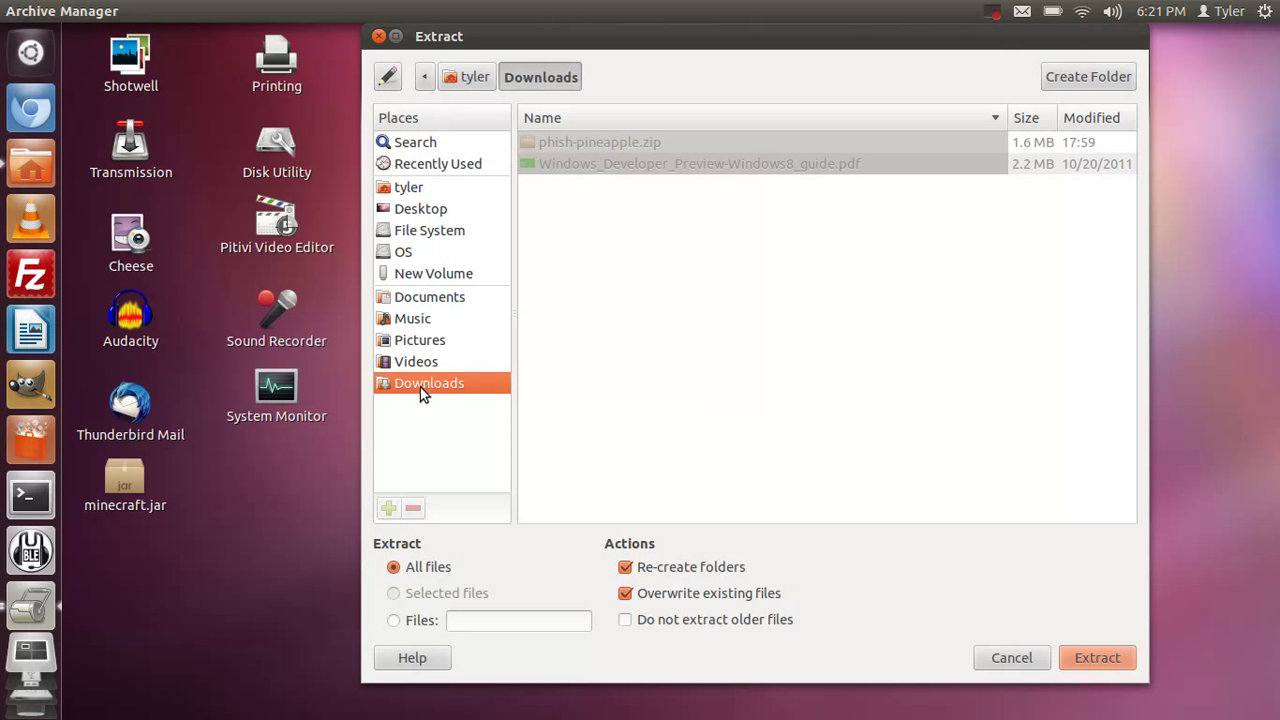
mouse_move(940, 668)
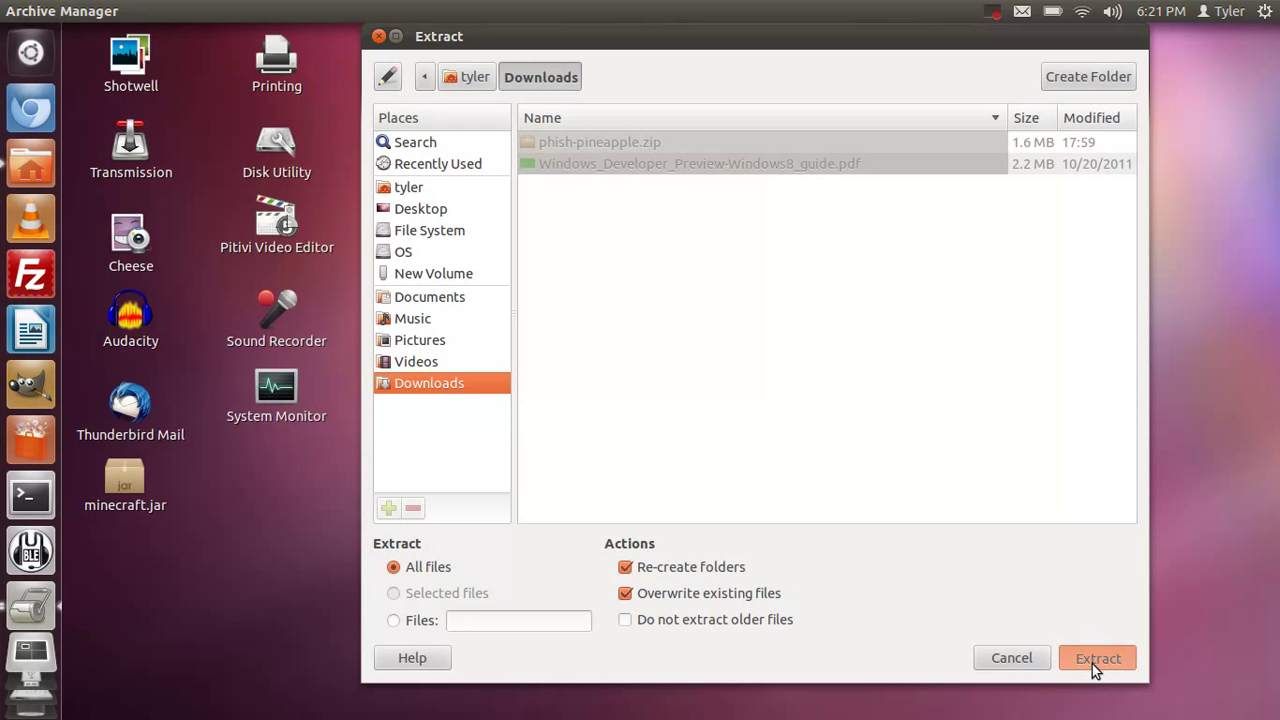
click(1097, 658)
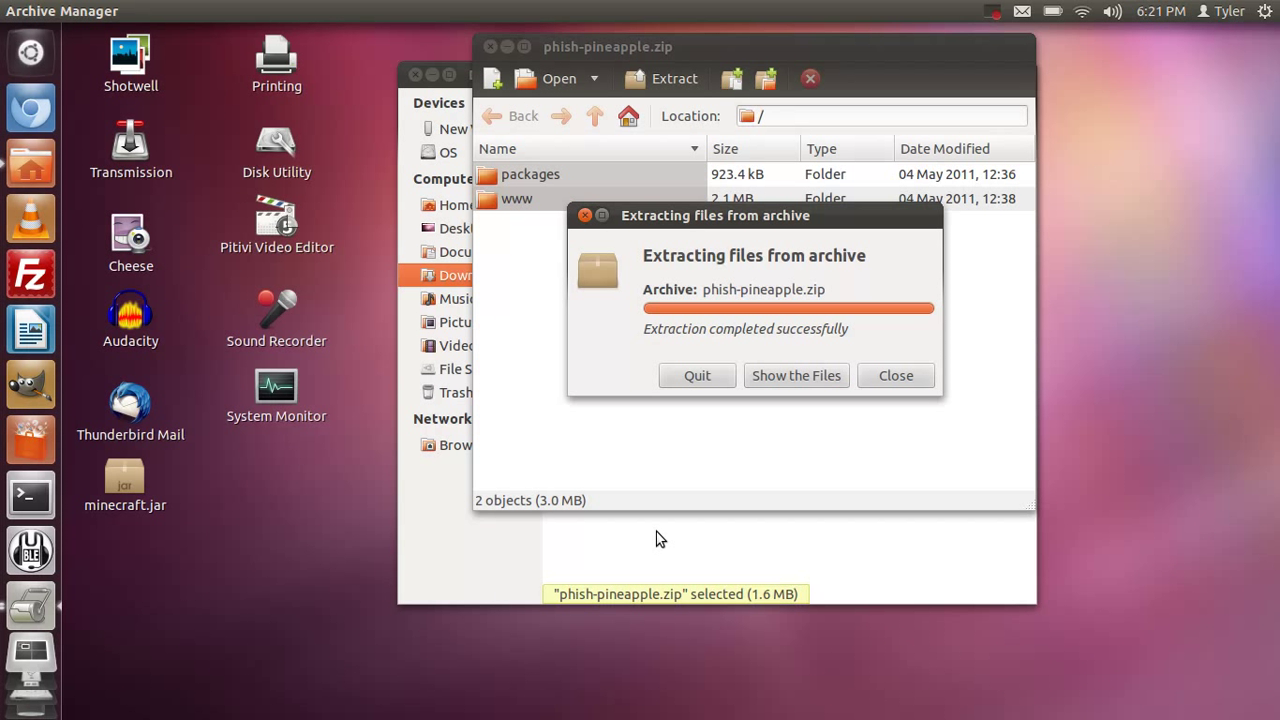
mouse_move(817, 351)
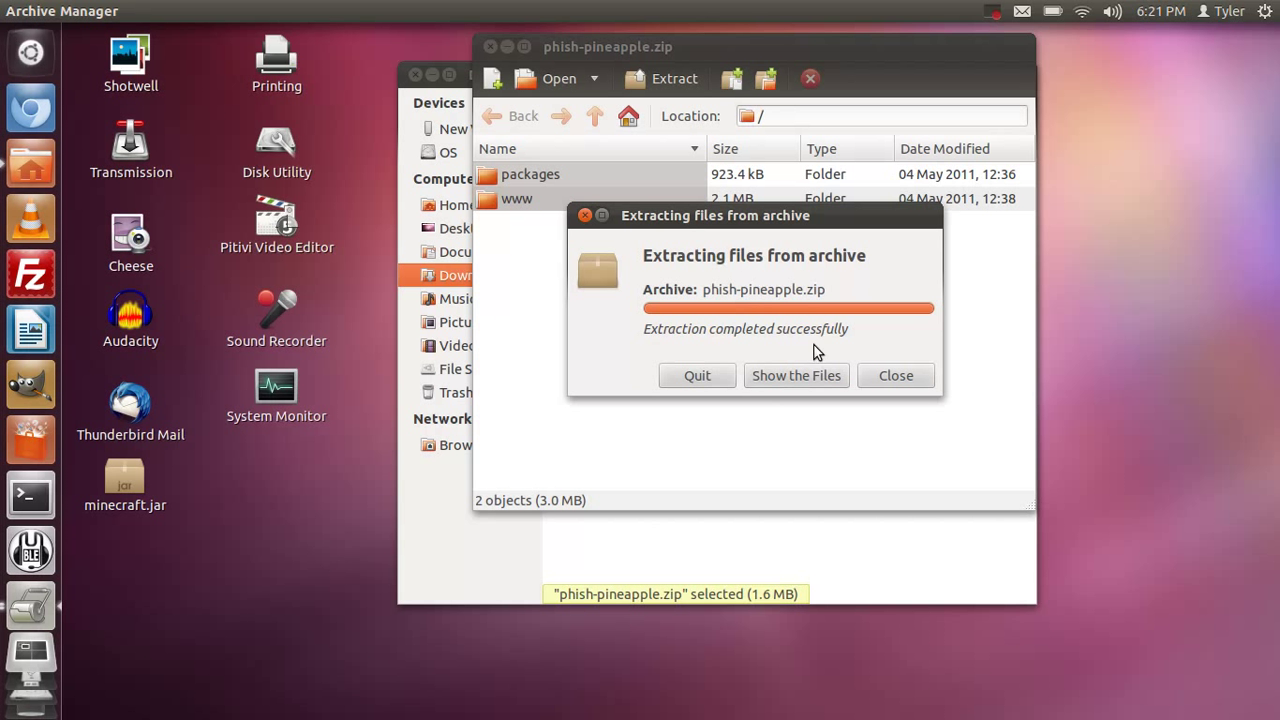
click(895, 375)
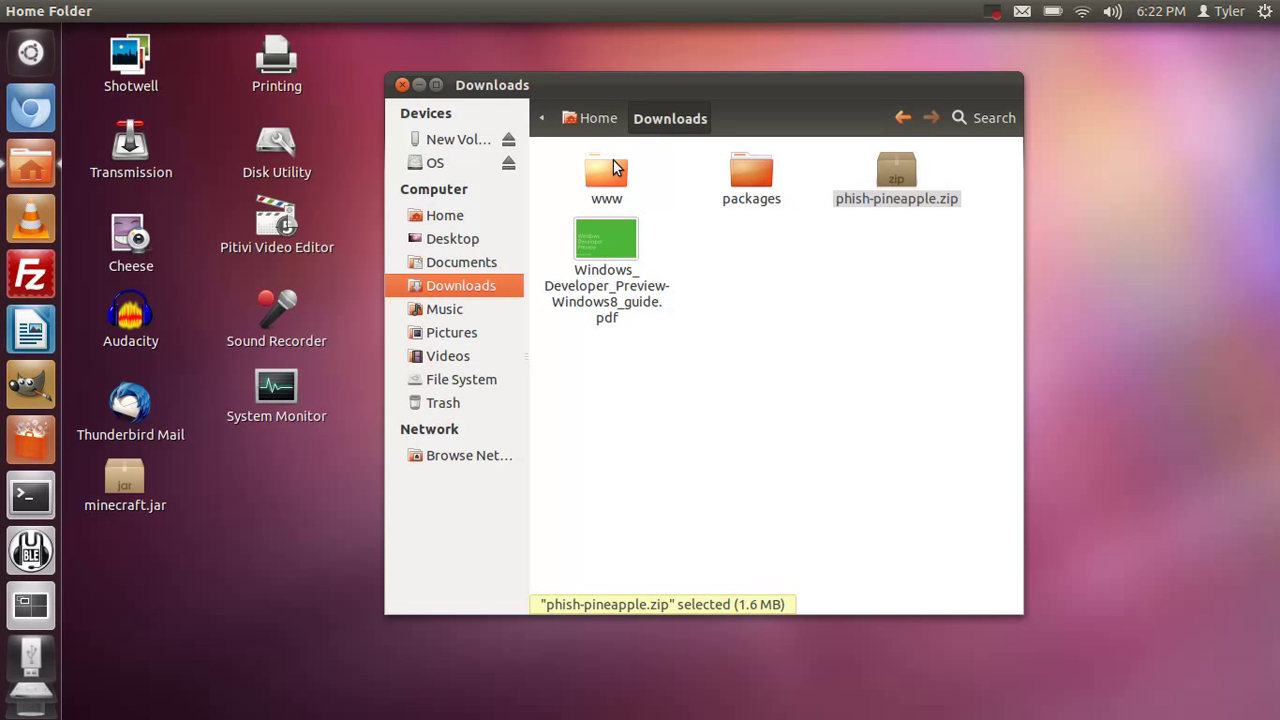
Cut the extracted files and folders inside www, then switch to the New Volume drive.
double_click(606, 170)
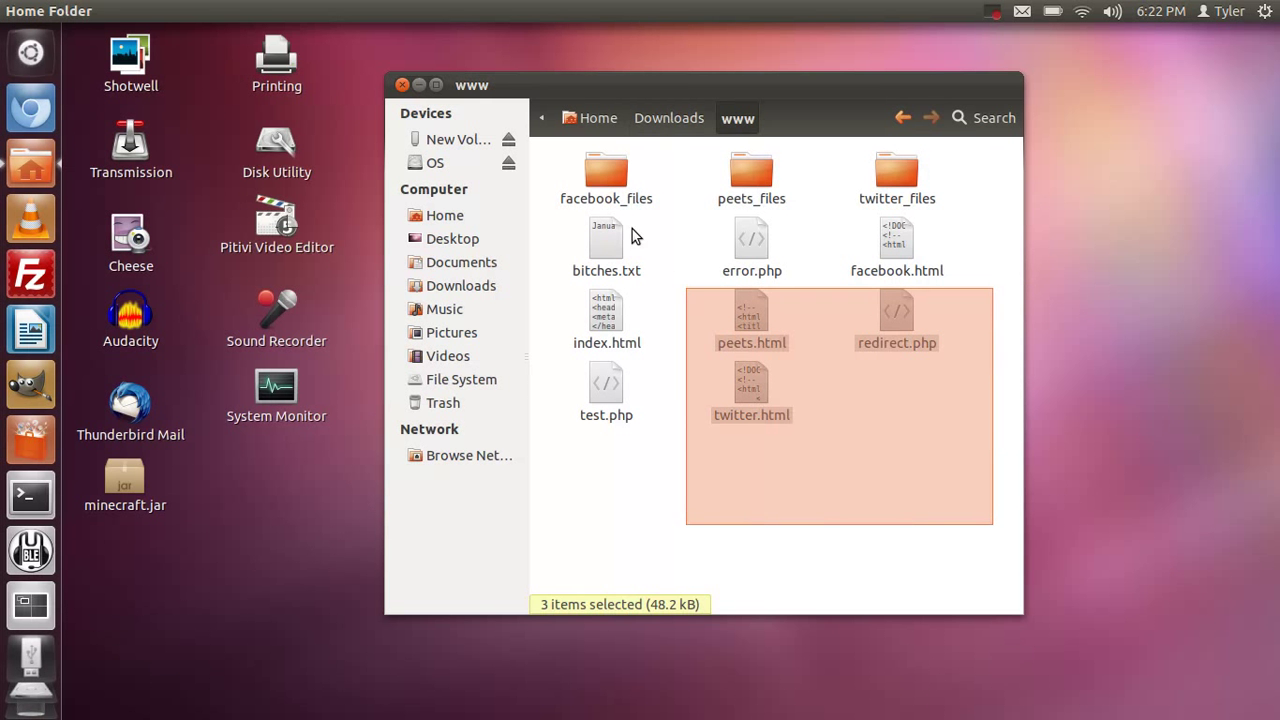
right_click(751, 390)
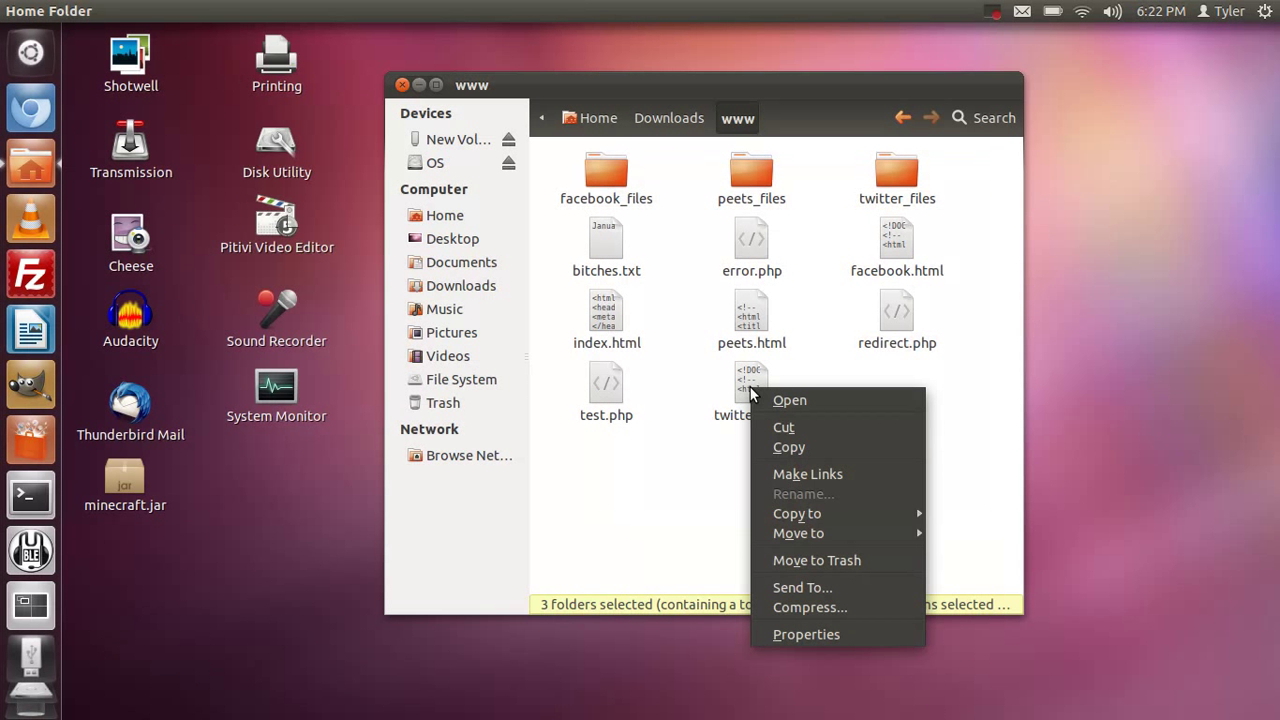
mouse_move(805, 440)
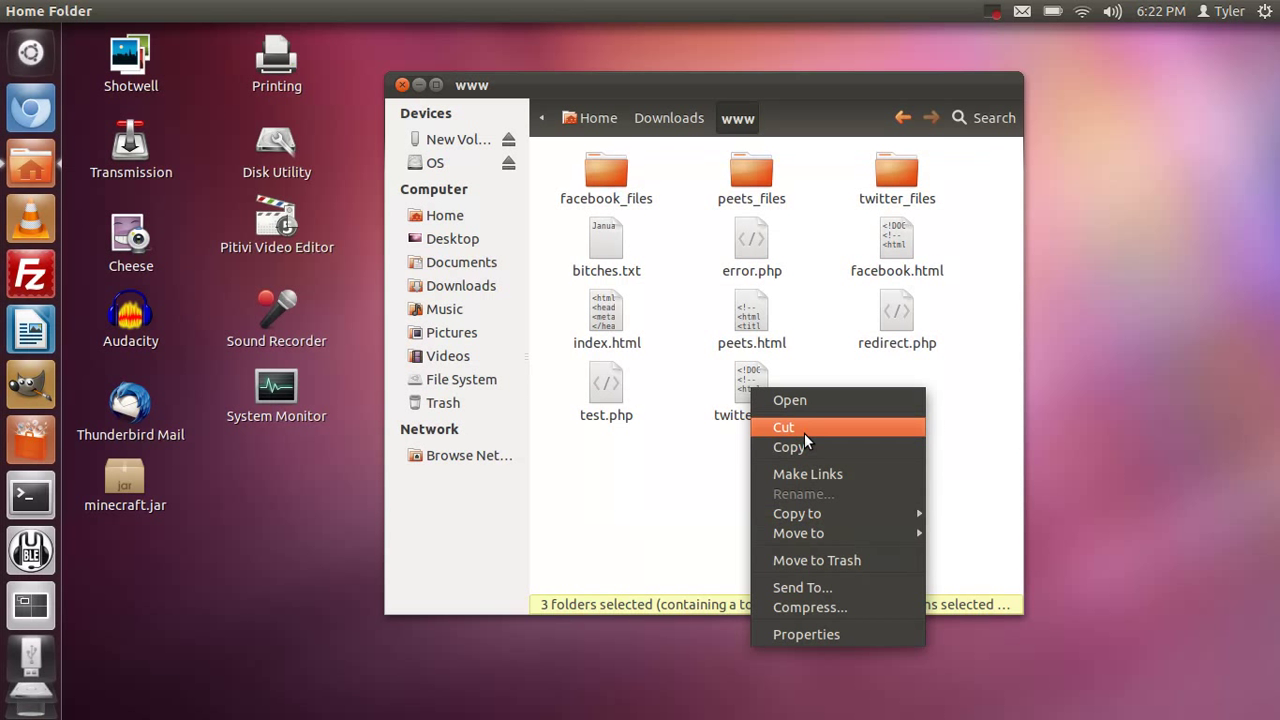
click(458, 139)
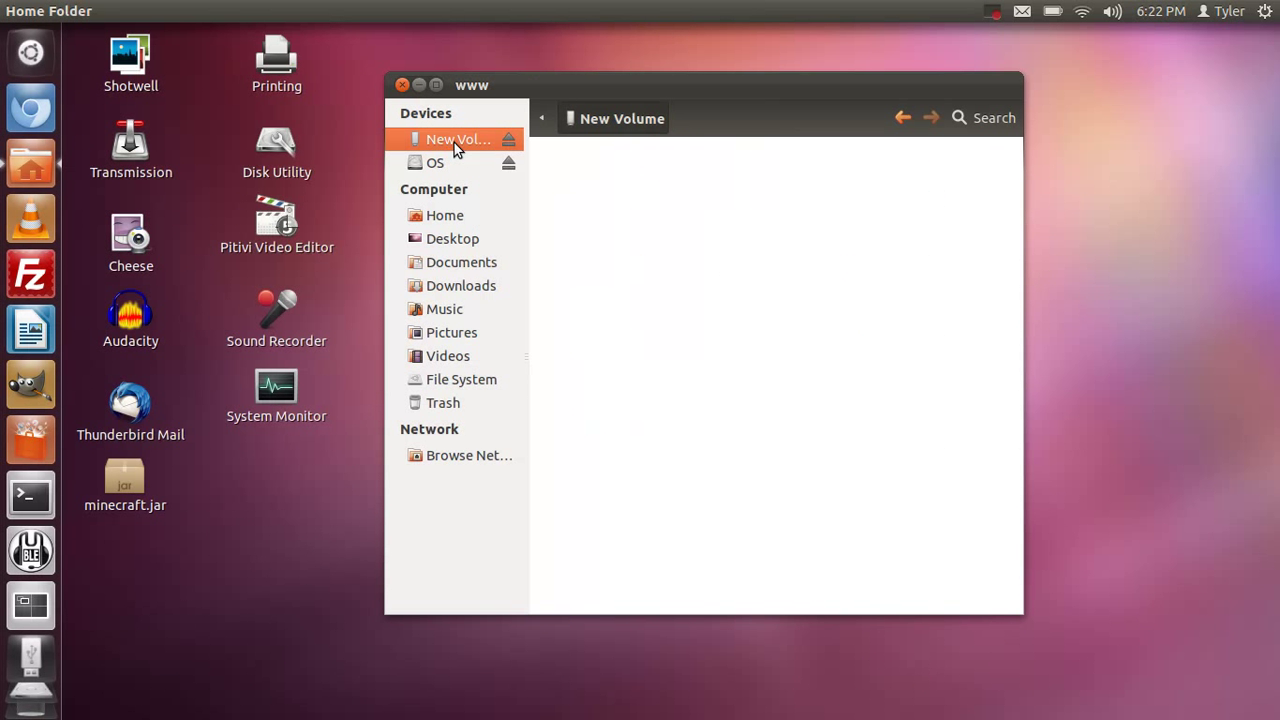
click(456, 139)
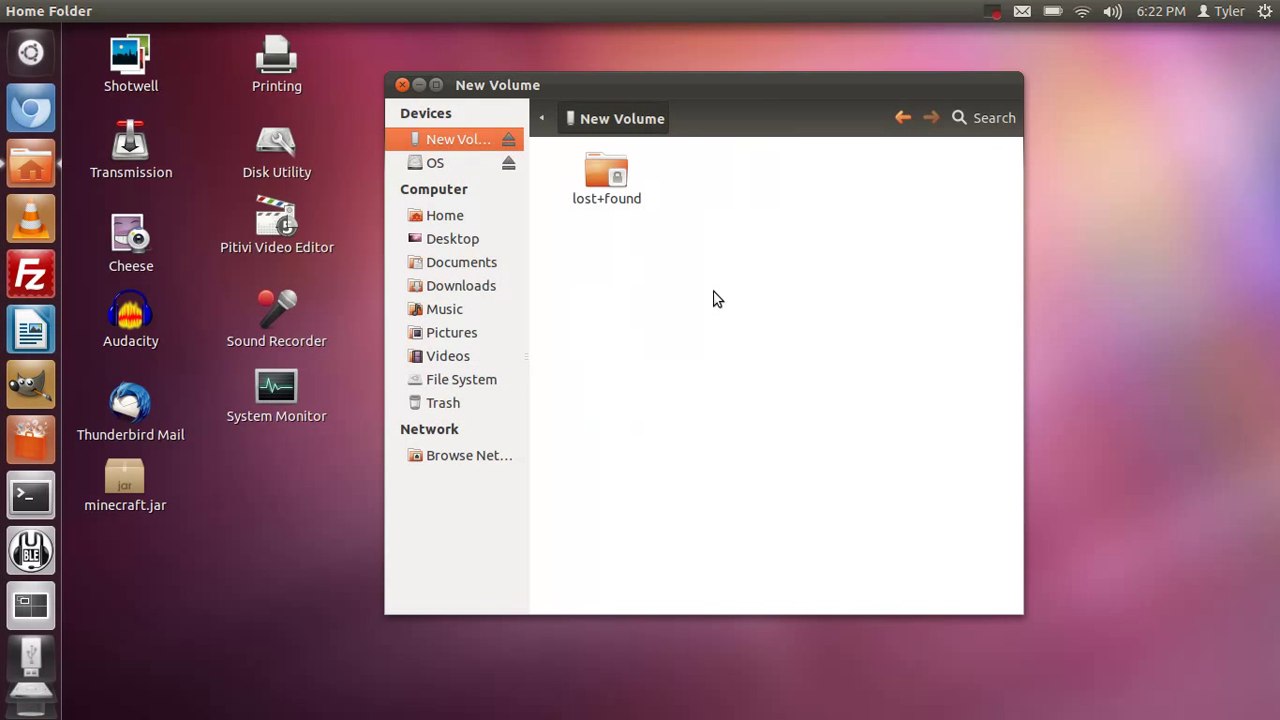
mouse_move(686, 274)
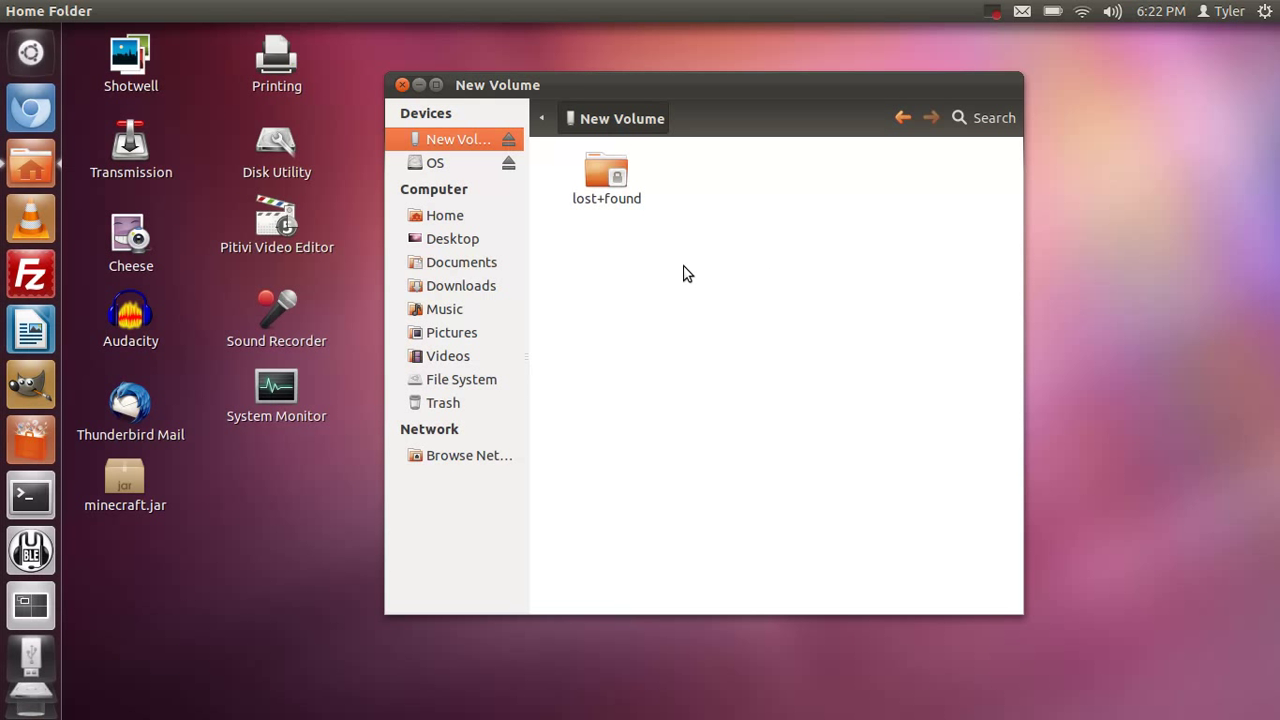
Make a new folder named 'phish' on the New Volume flash drive and open it.
right_click(670, 263)
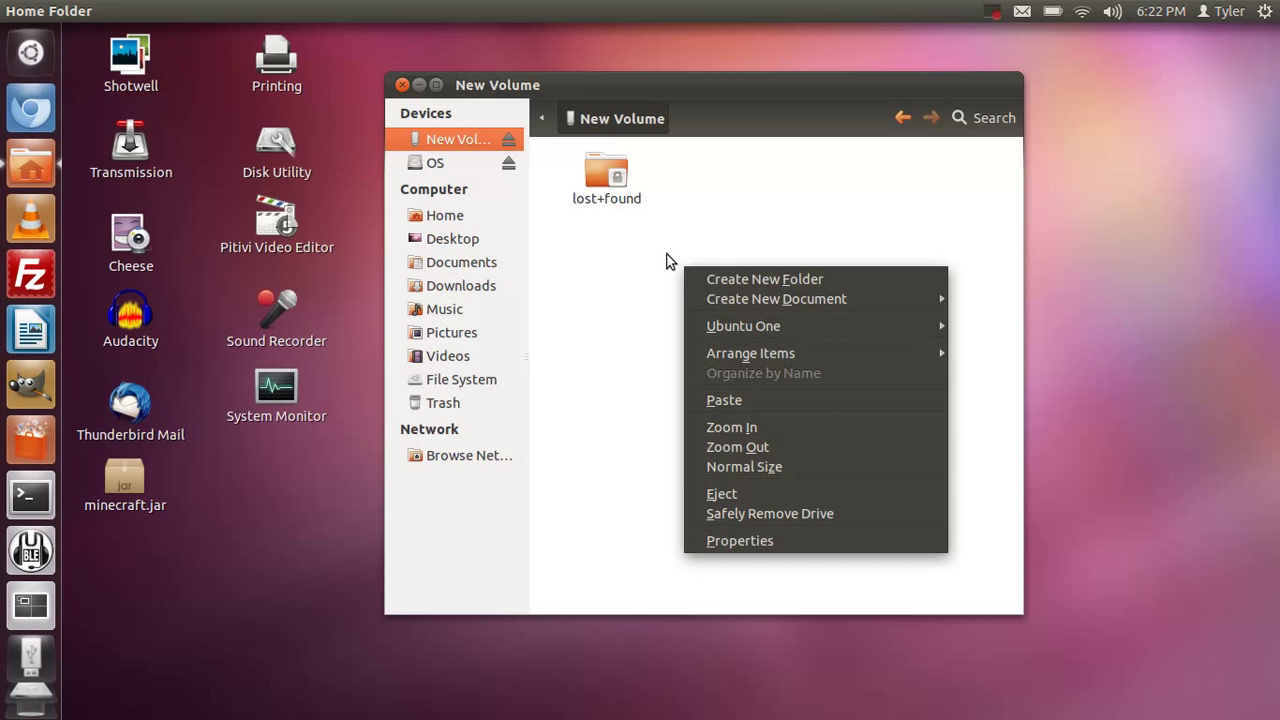
mouse_move(776, 299)
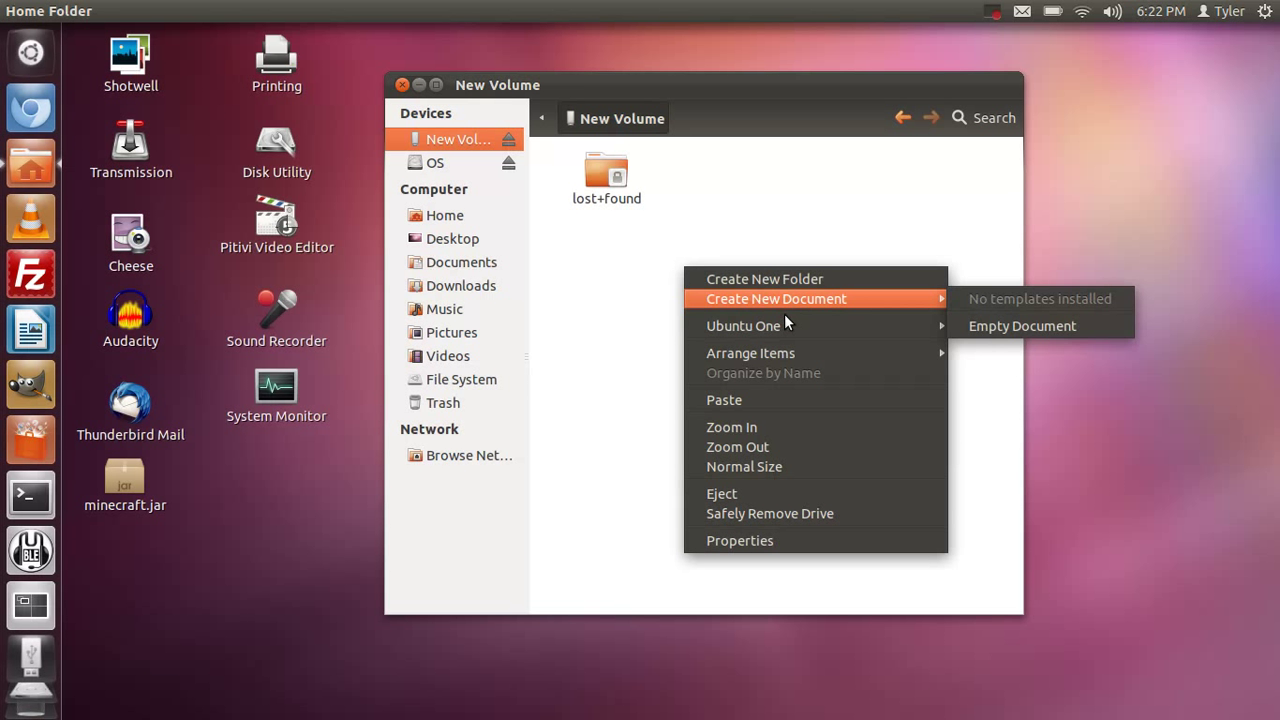
click(765, 279)
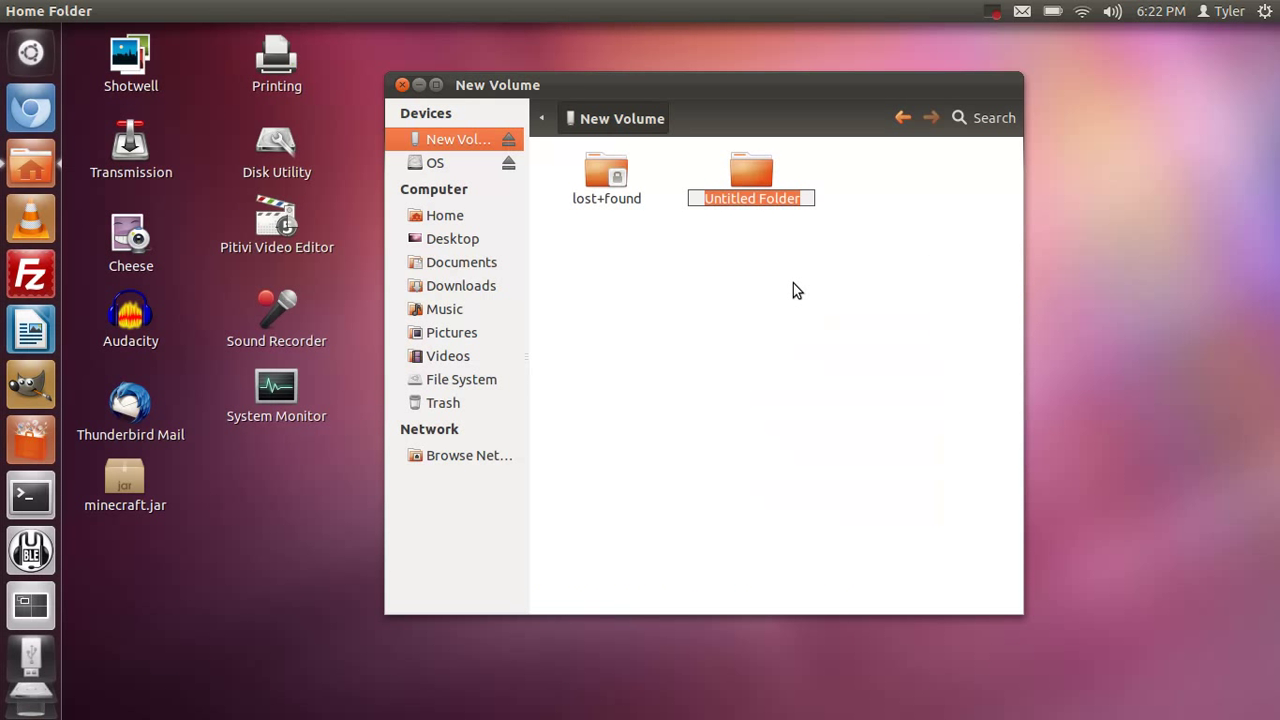
text(p)
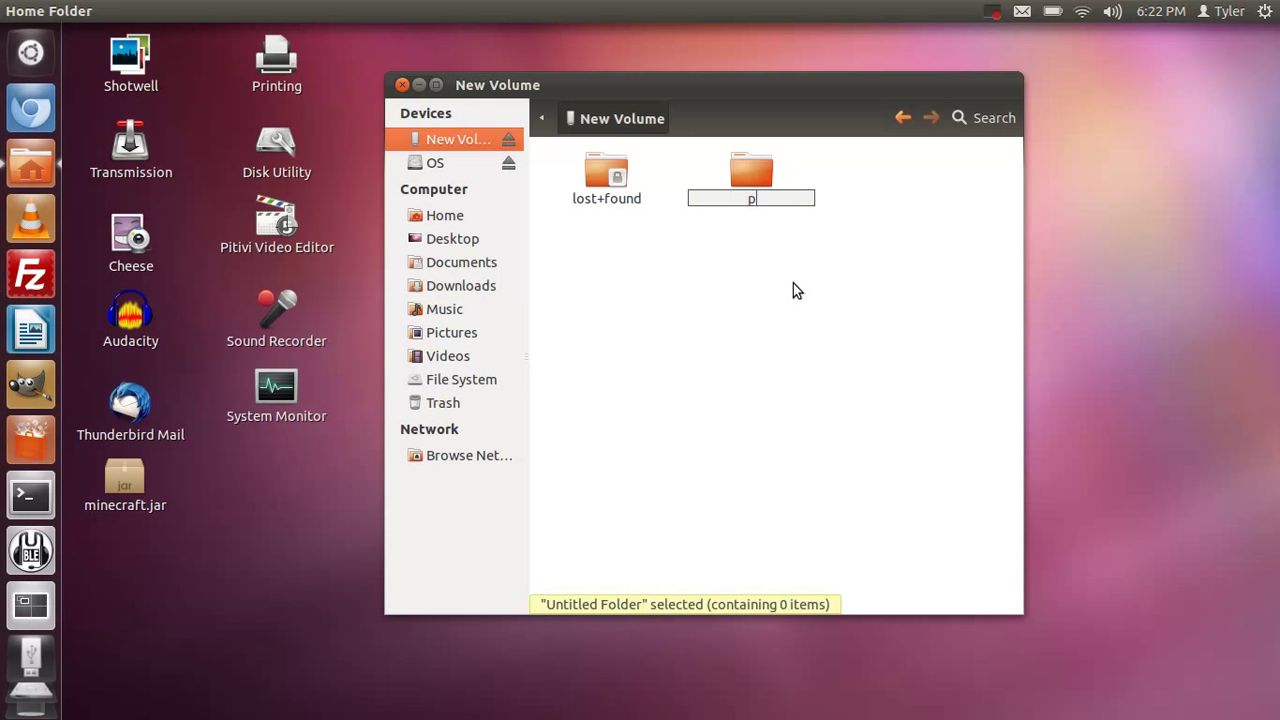
text(hish)
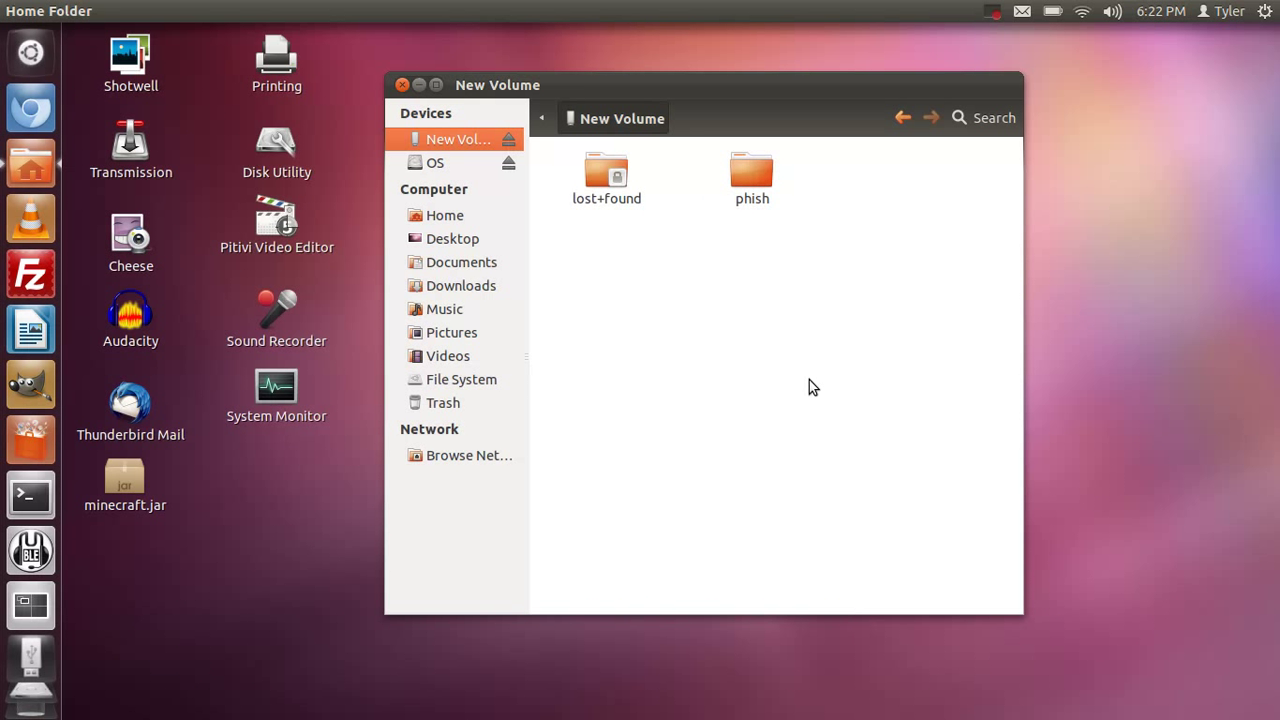
double_click(752, 170)
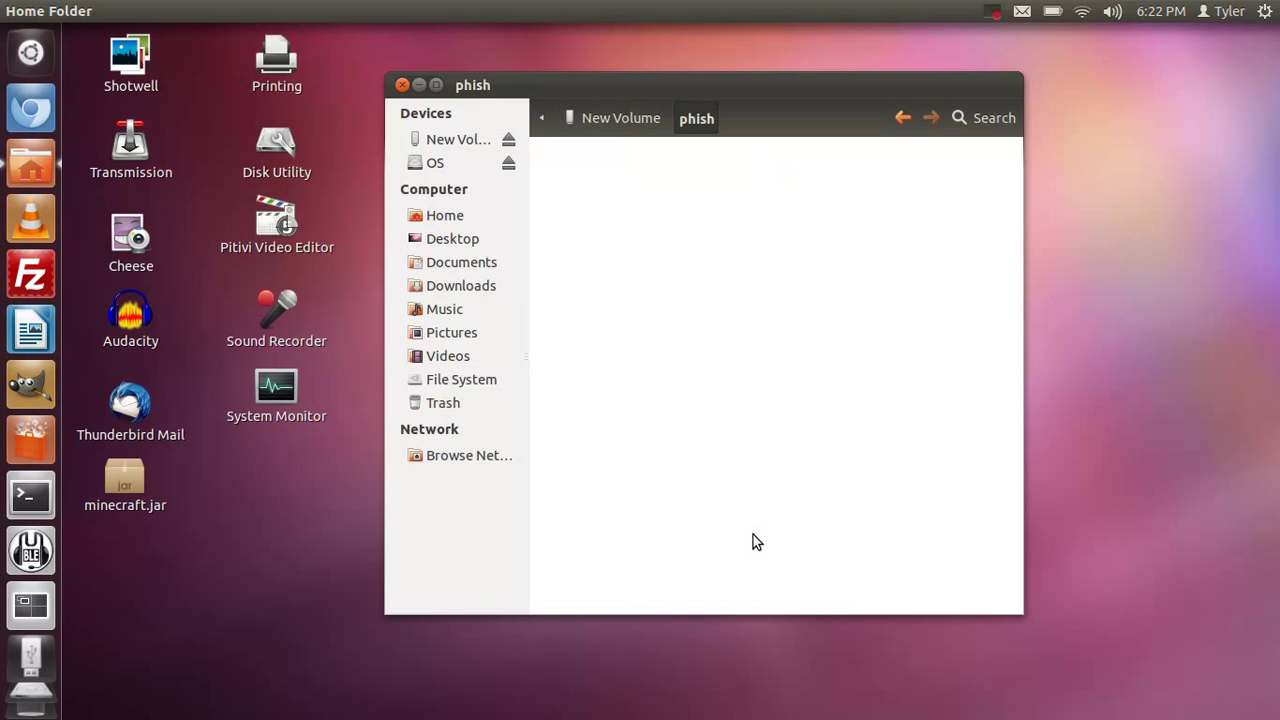
Paste the www contents into phish and select bitches.txt and index.html for removal.
right_click(757, 541)
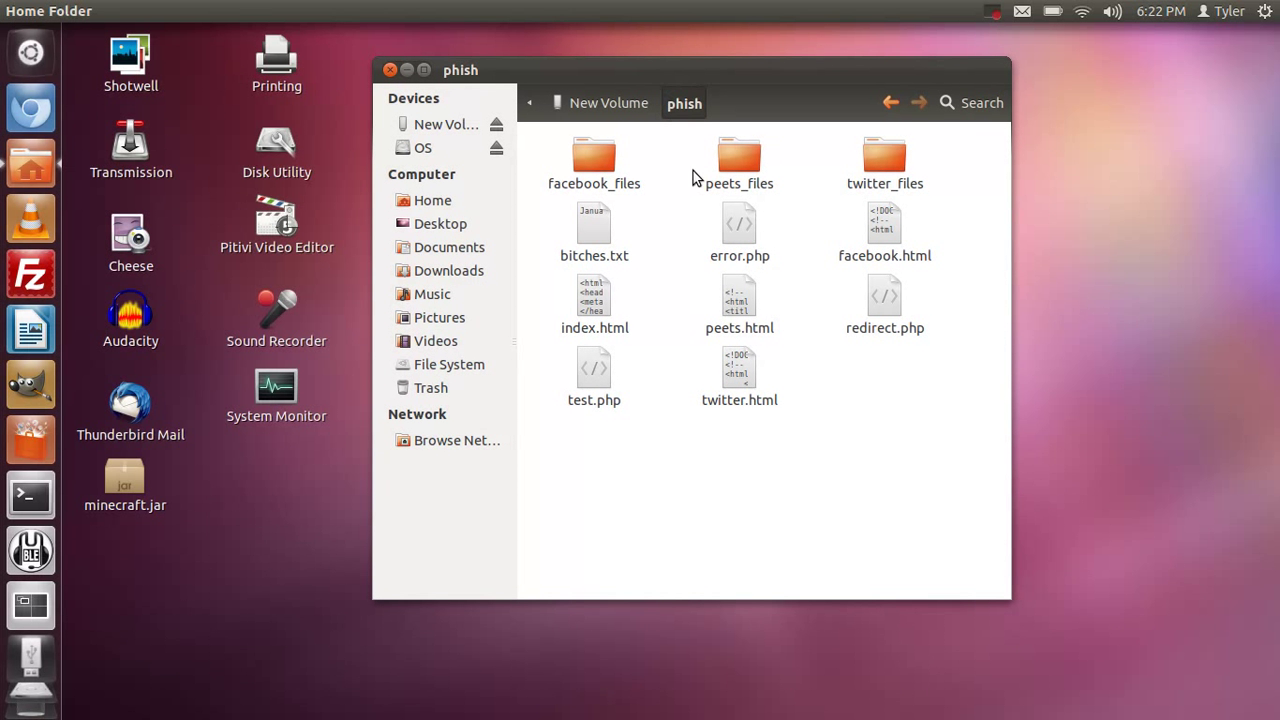
click(594, 230)
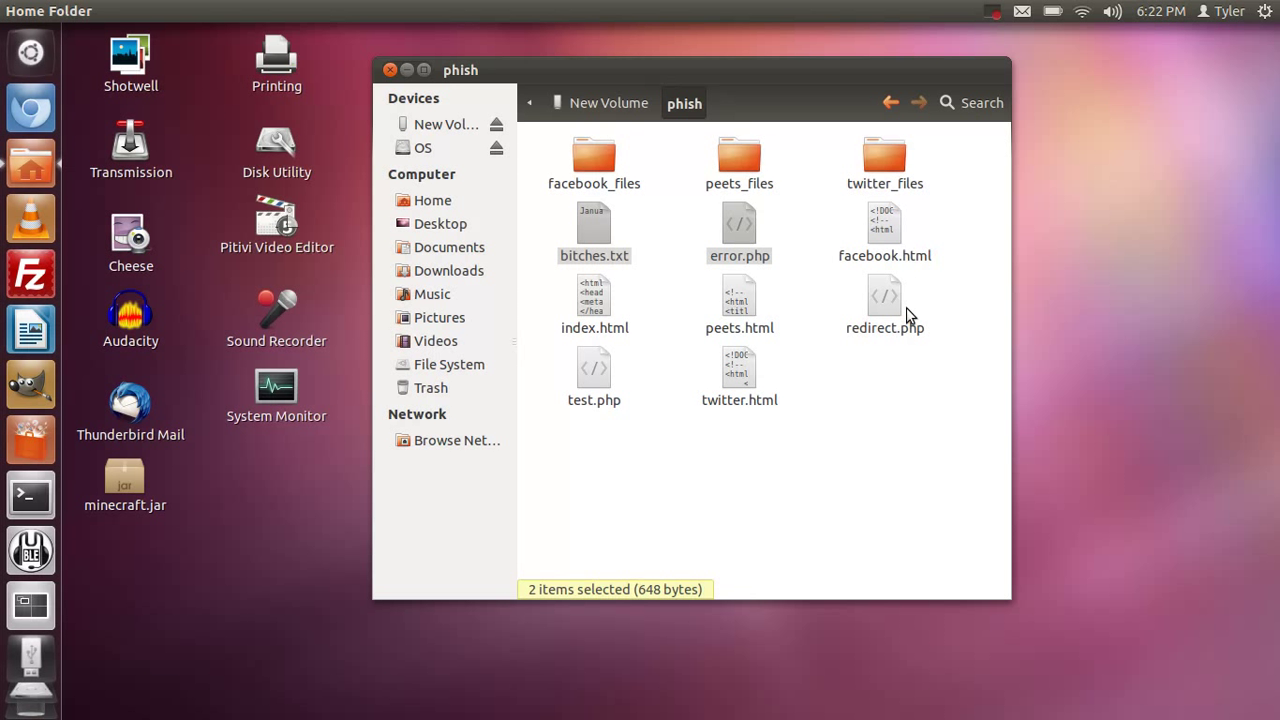
mouse_move(847, 318)
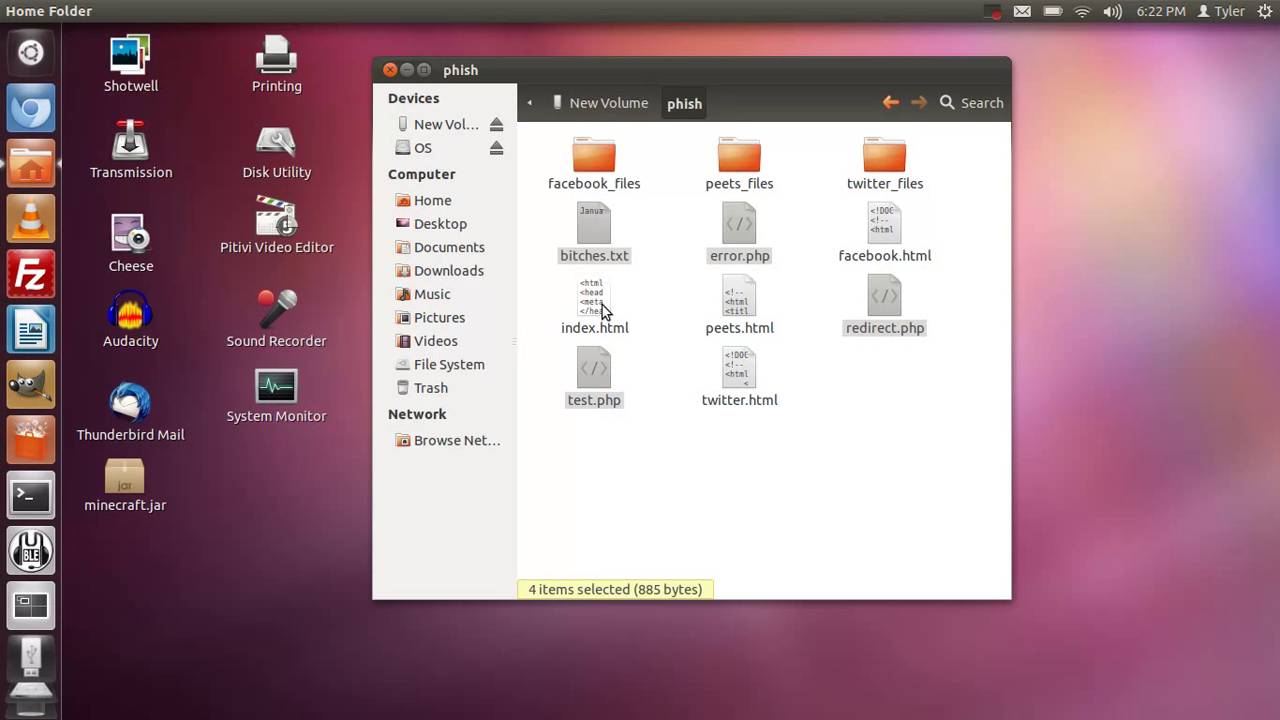
click(594, 300)
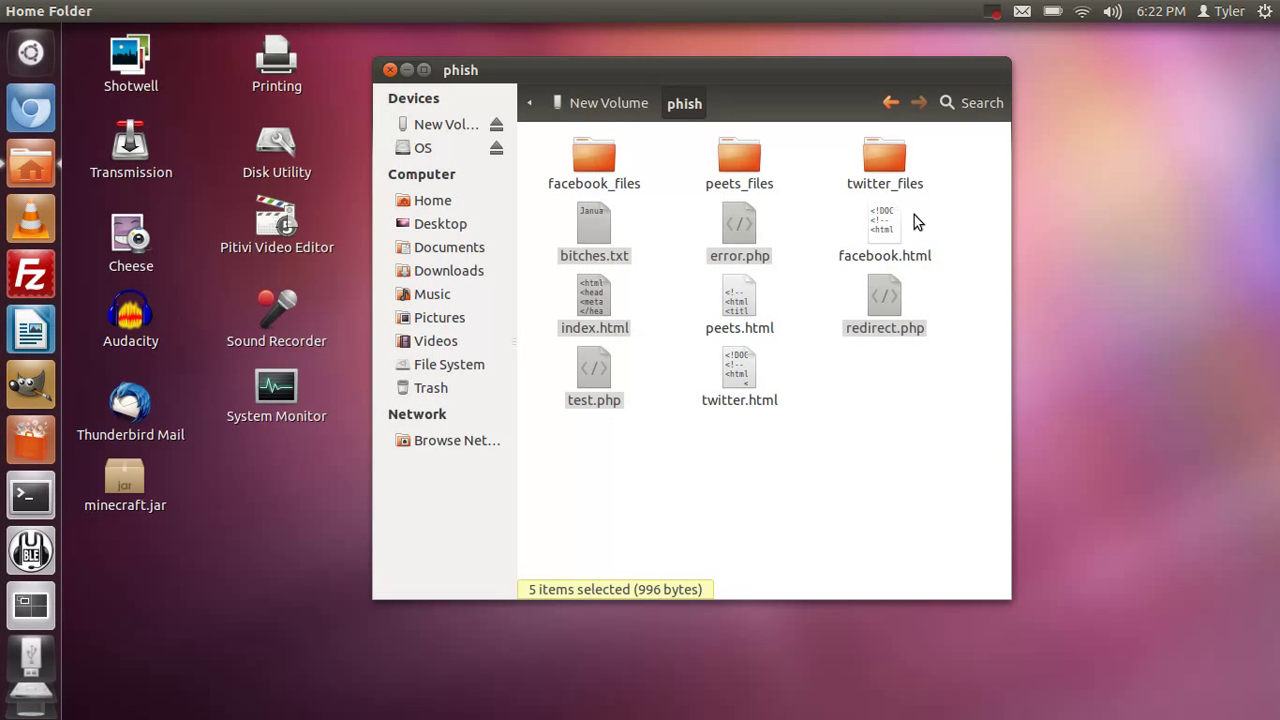
mouse_move(739, 230)
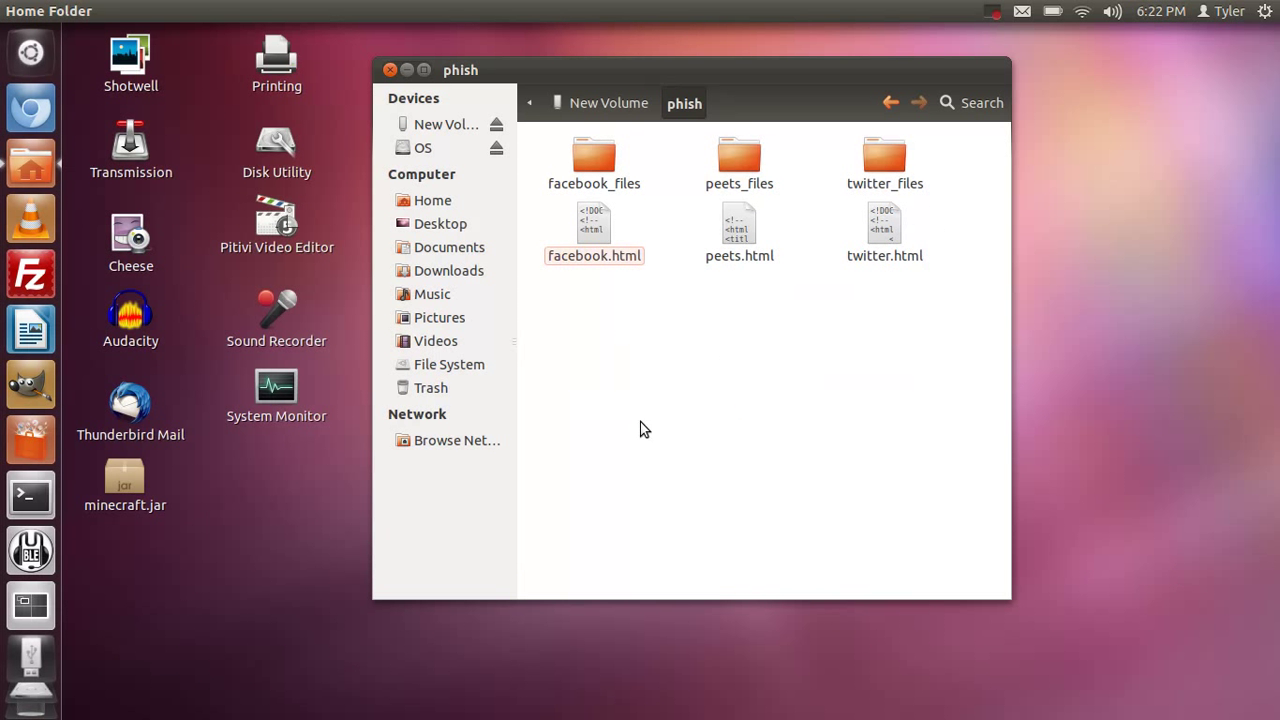
mouse_move(695, 80)
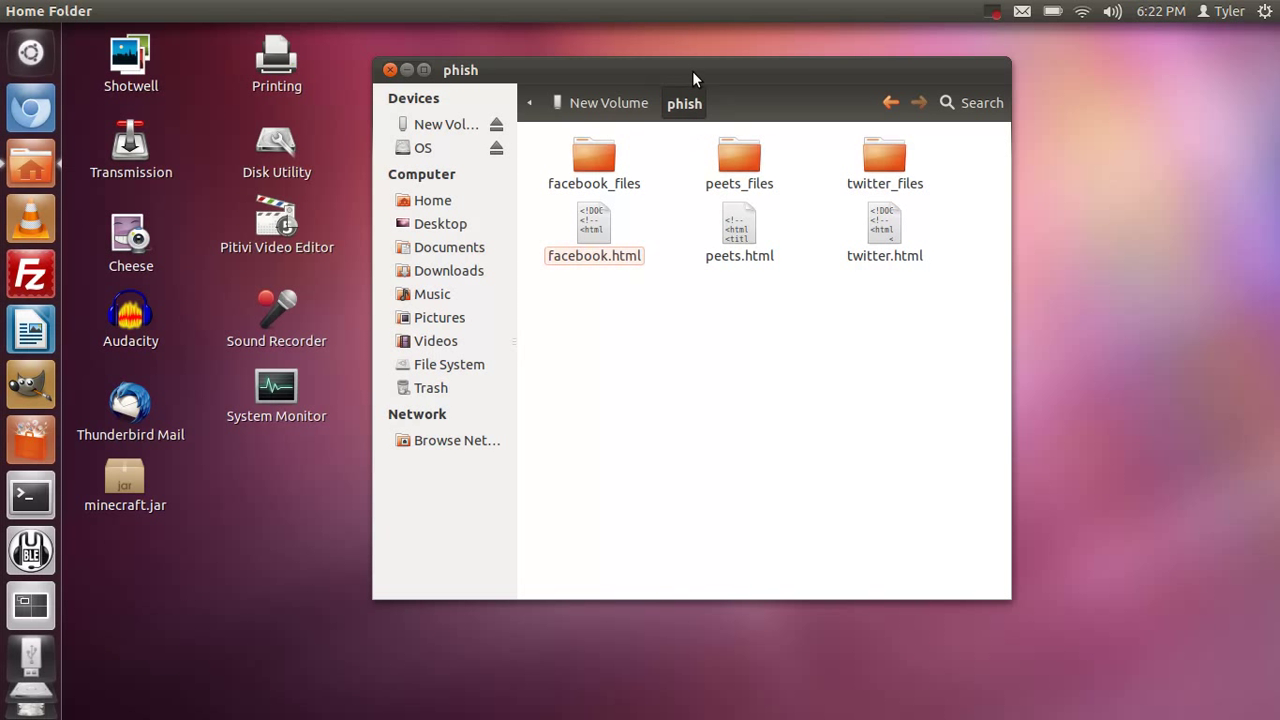
drag(695, 78, 690, 84)
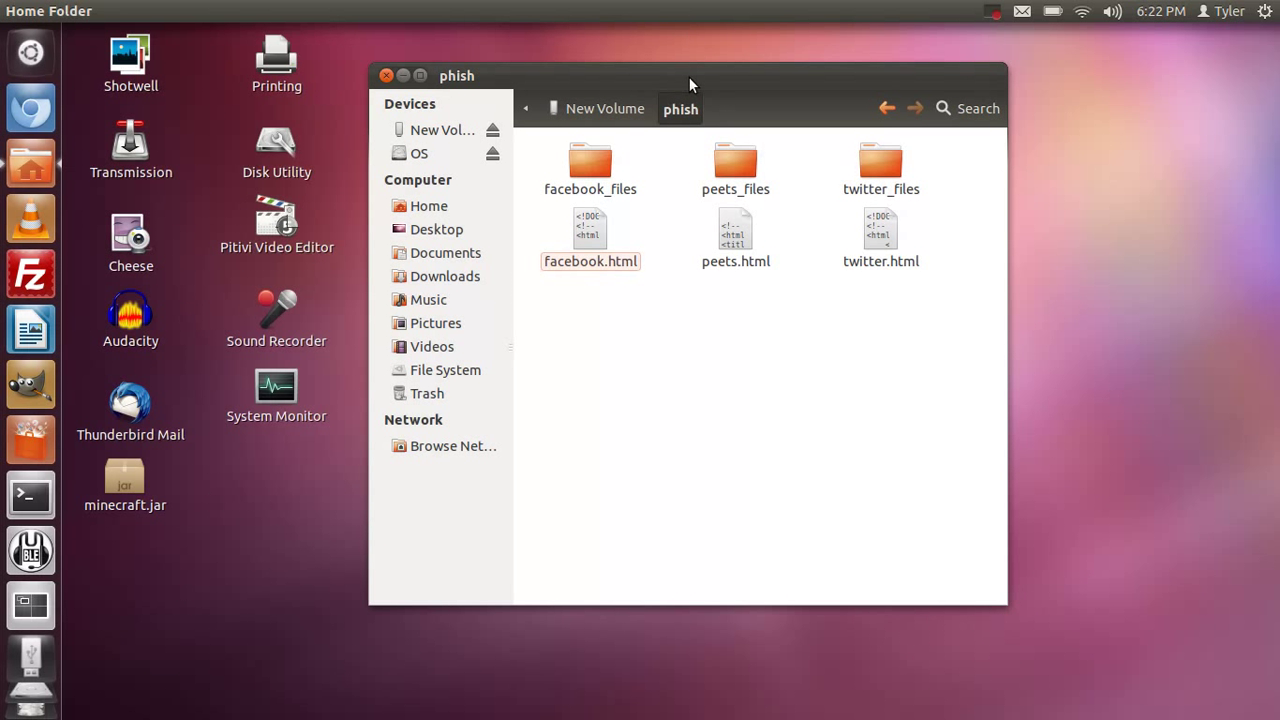
mouse_move(698, 131)
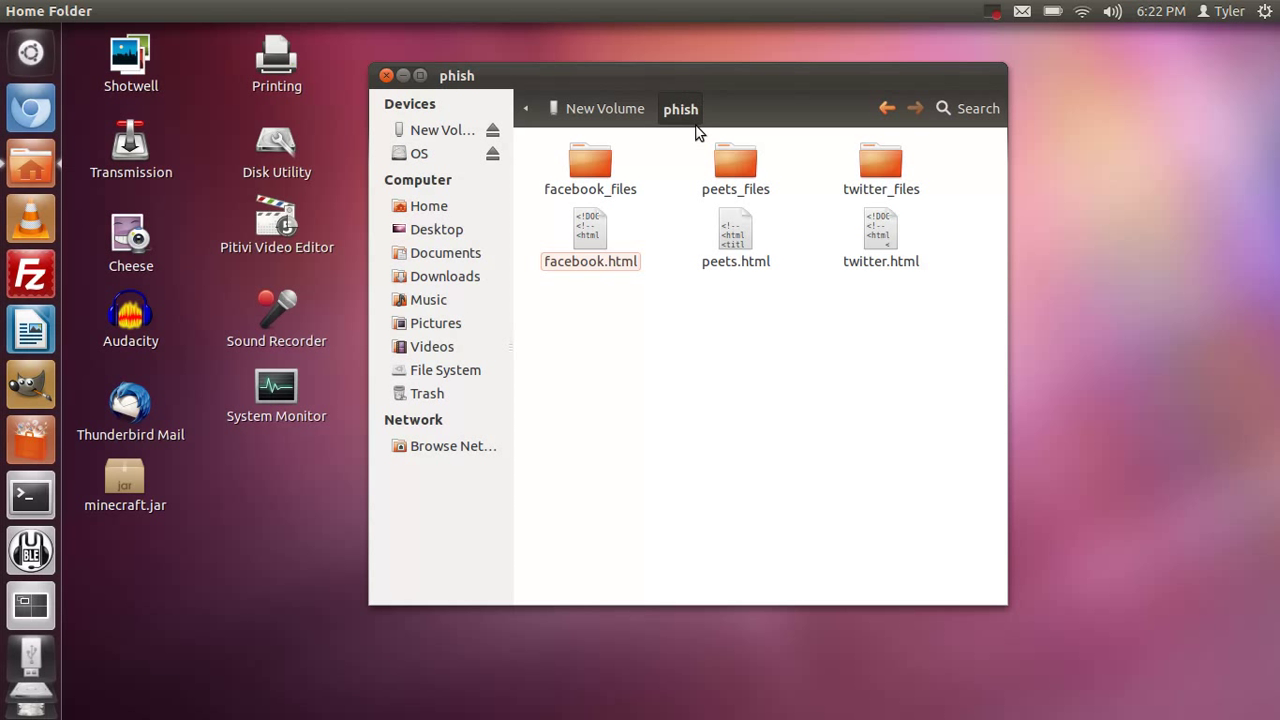
mouse_move(600, 247)
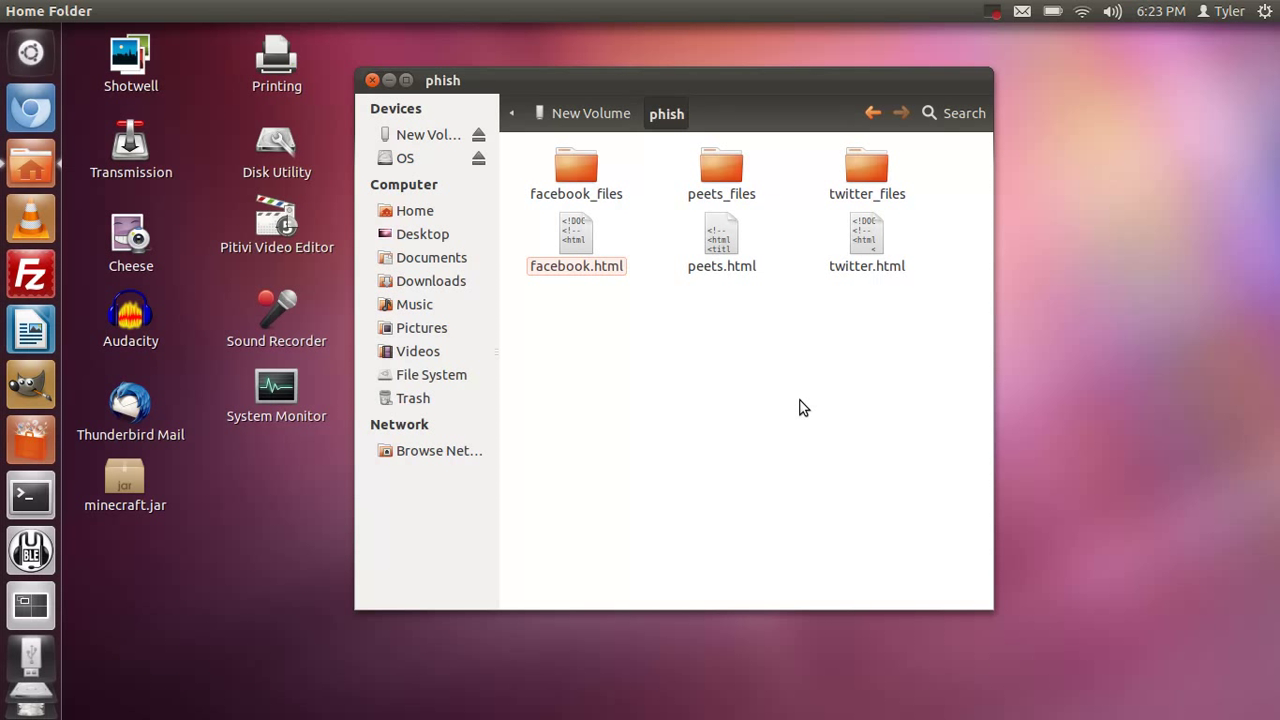
drag(675, 80, 758, 119)
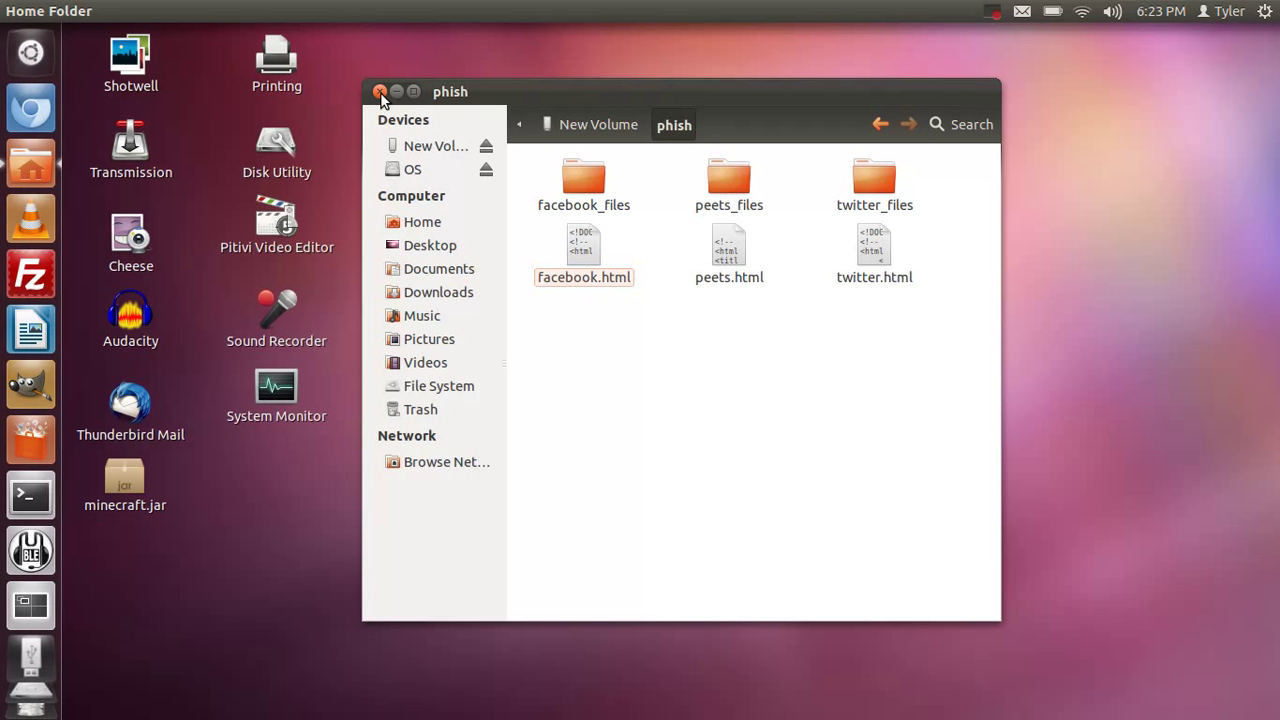
Close the file manager window showing the phish folder, leaving the desktop clear.
click(381, 92)
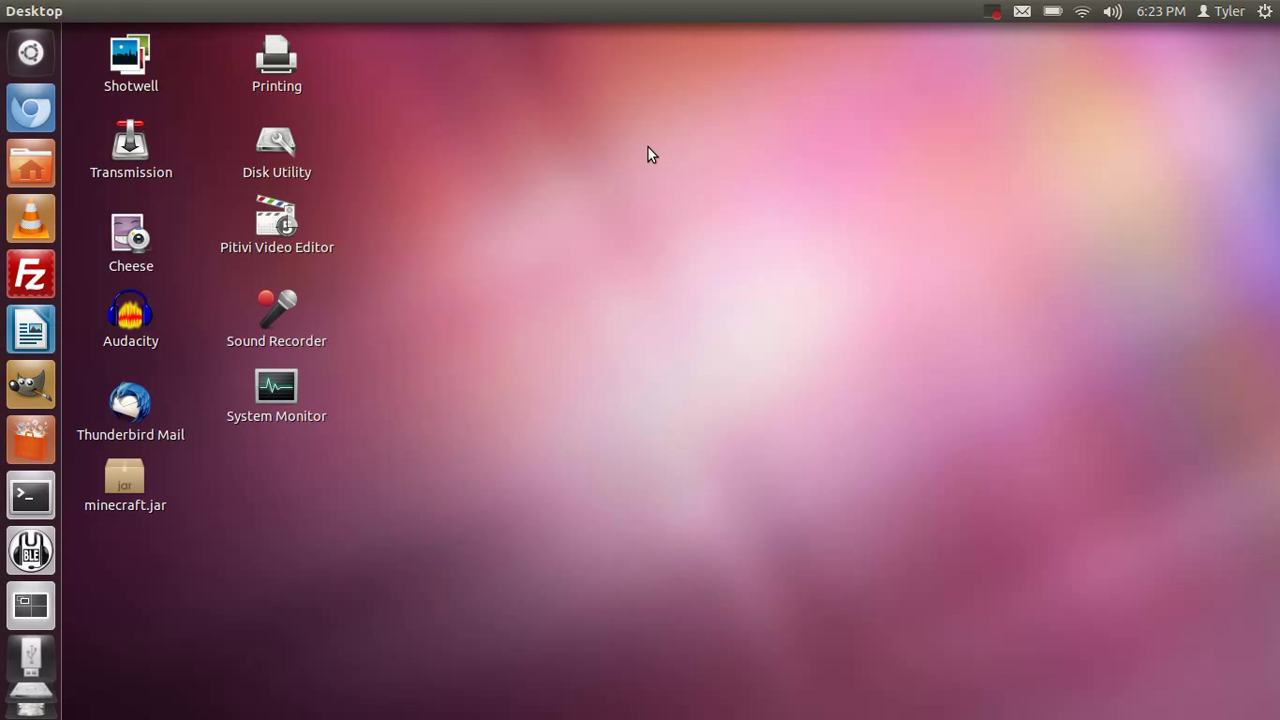
mouse_move(1014, 96)
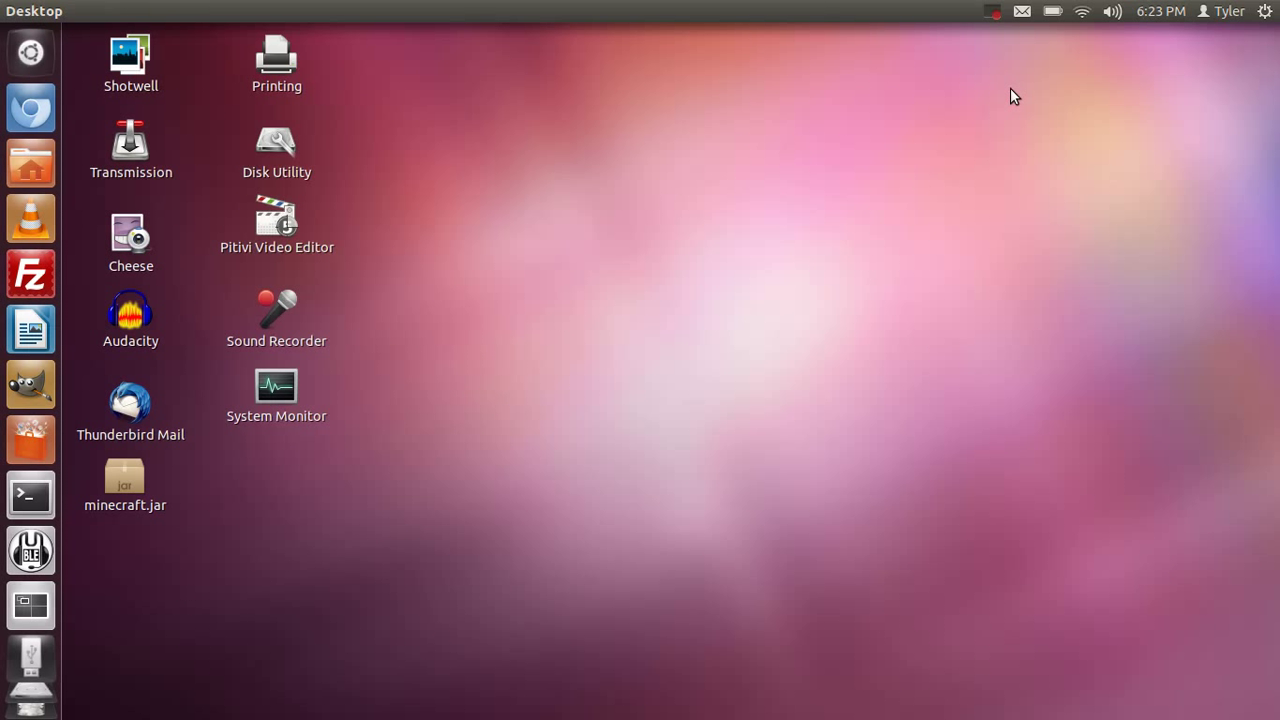